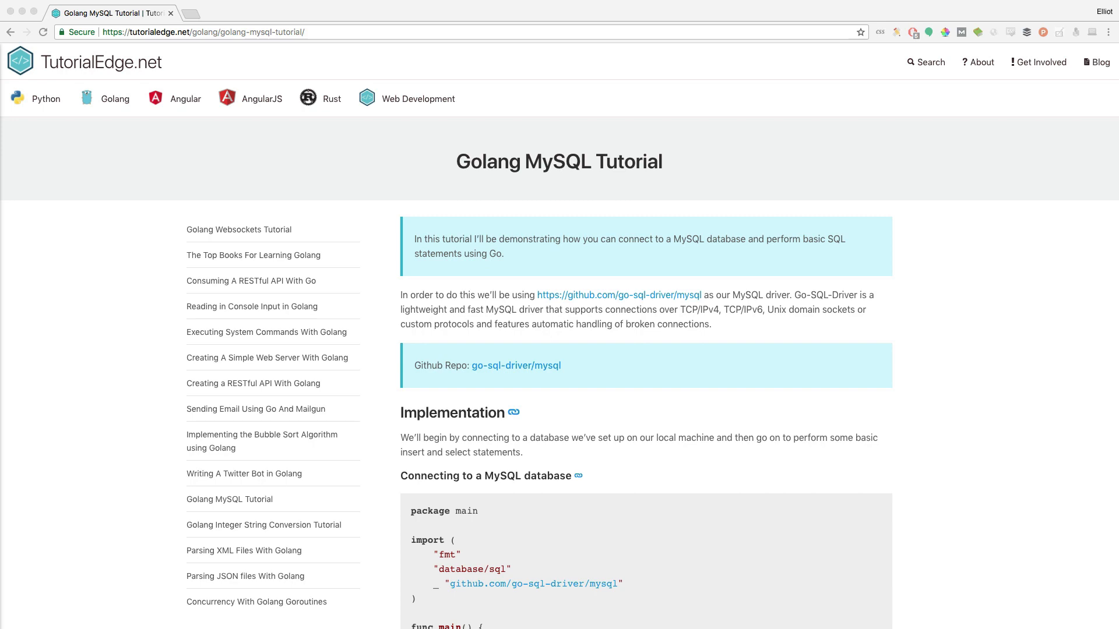
- Read the TutorialEdge Golang MySQL tutorial page in Chrome
{"action": "left_click", "coordinate": [504, 365]}
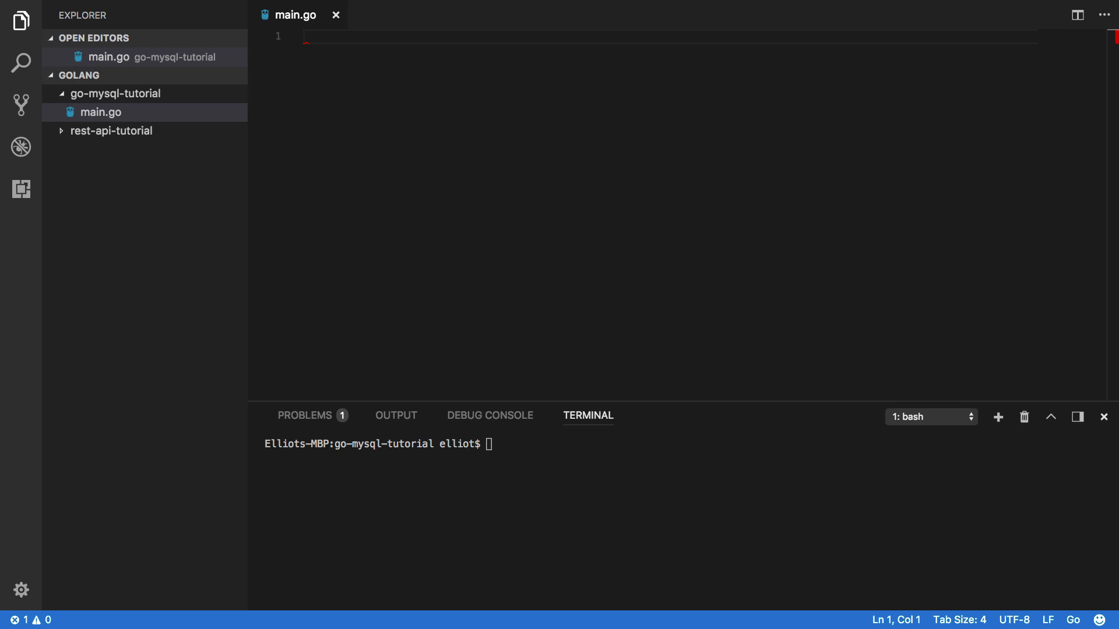
- Declare package main and import fmt, database/sql and blank github.com/go-sql-driver/mysql
{"action": "type", "text": "package main"}
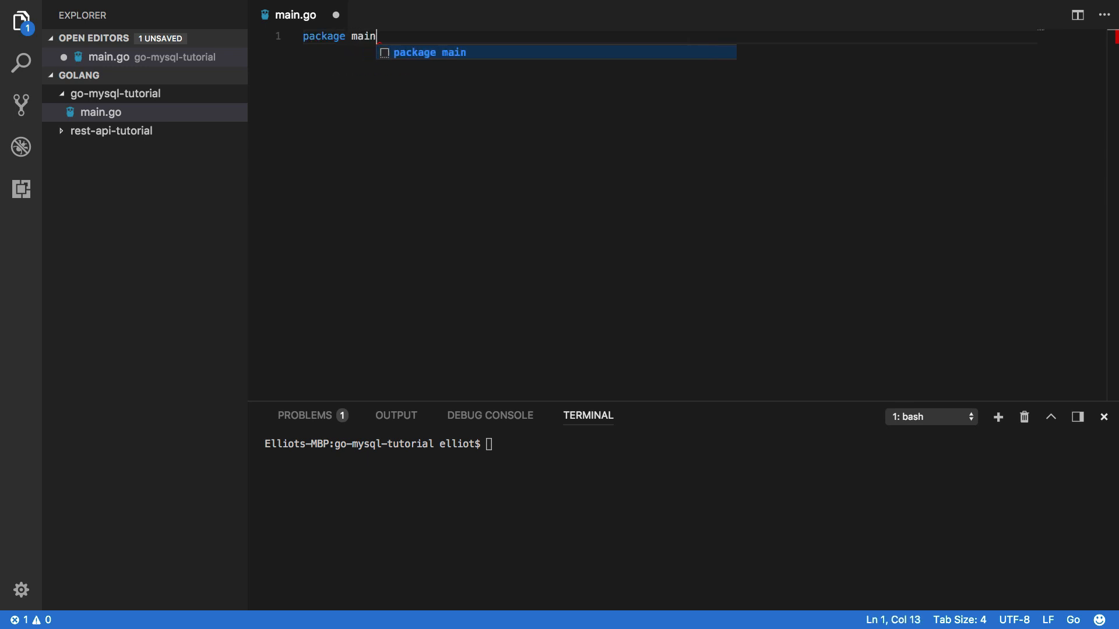
{"action": "key", "text": "Enter"}
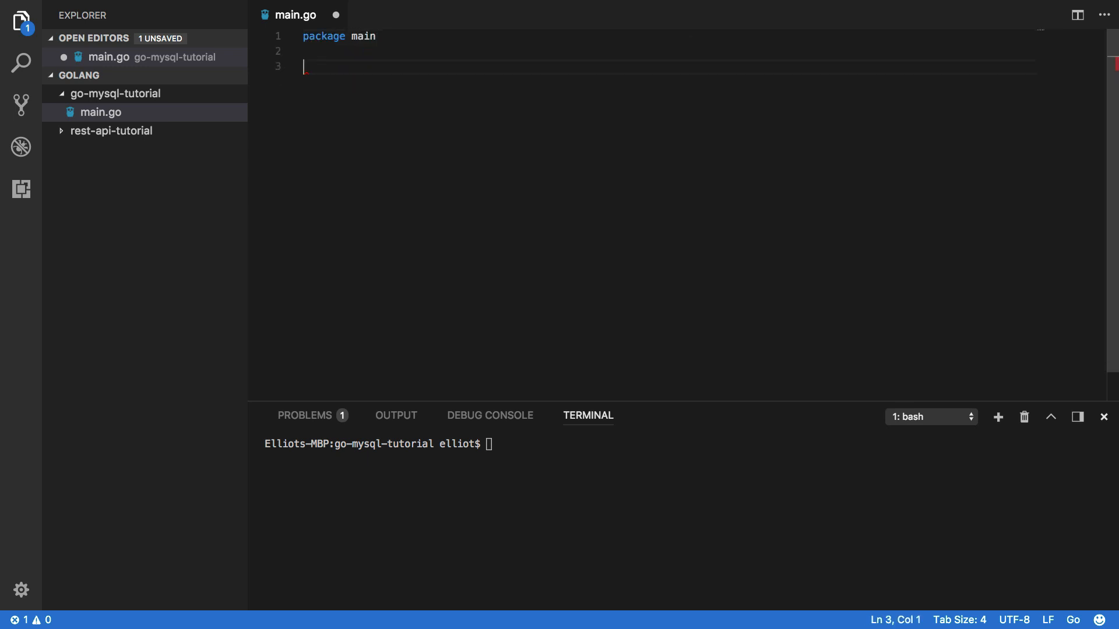
{"action": "type", "text": "import ("}
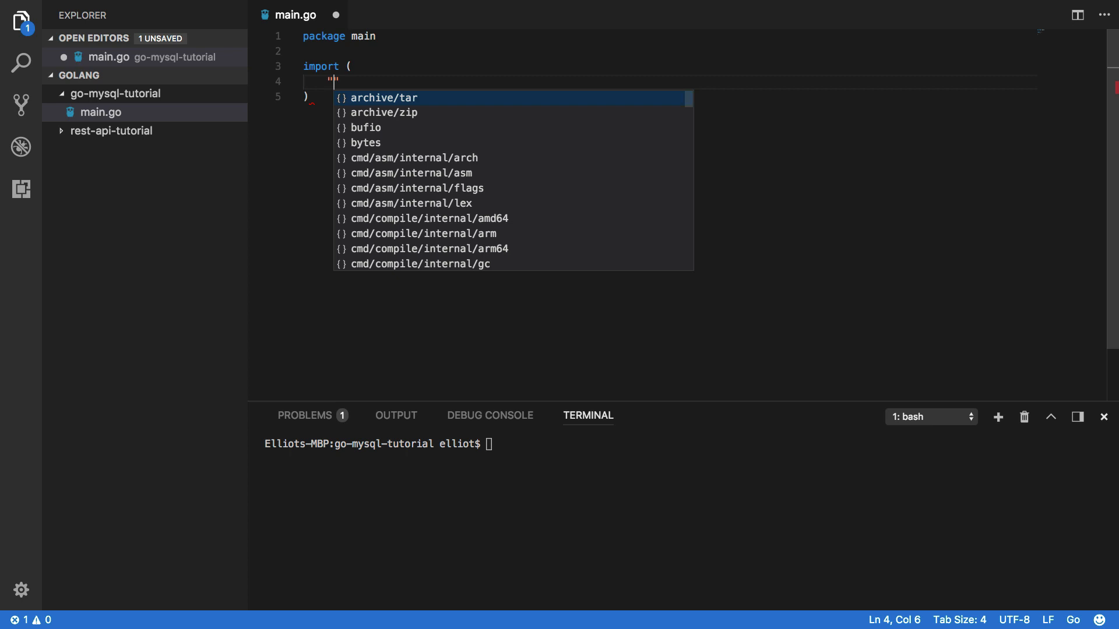
{"action": "type", "text": "fmt"}
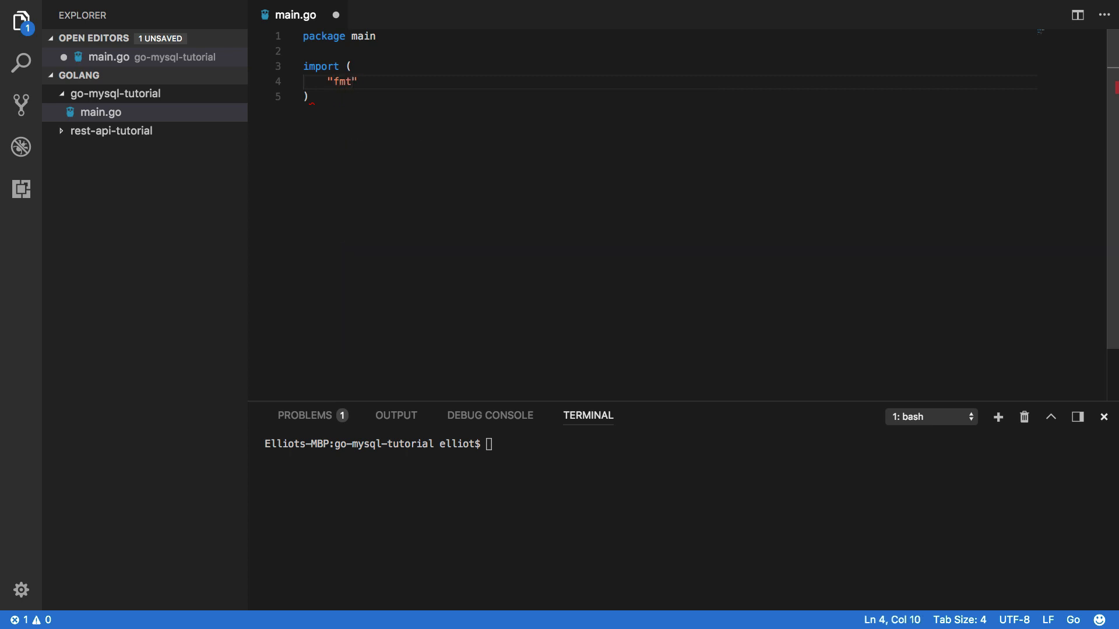
{"action": "type", "text": "\"\""}
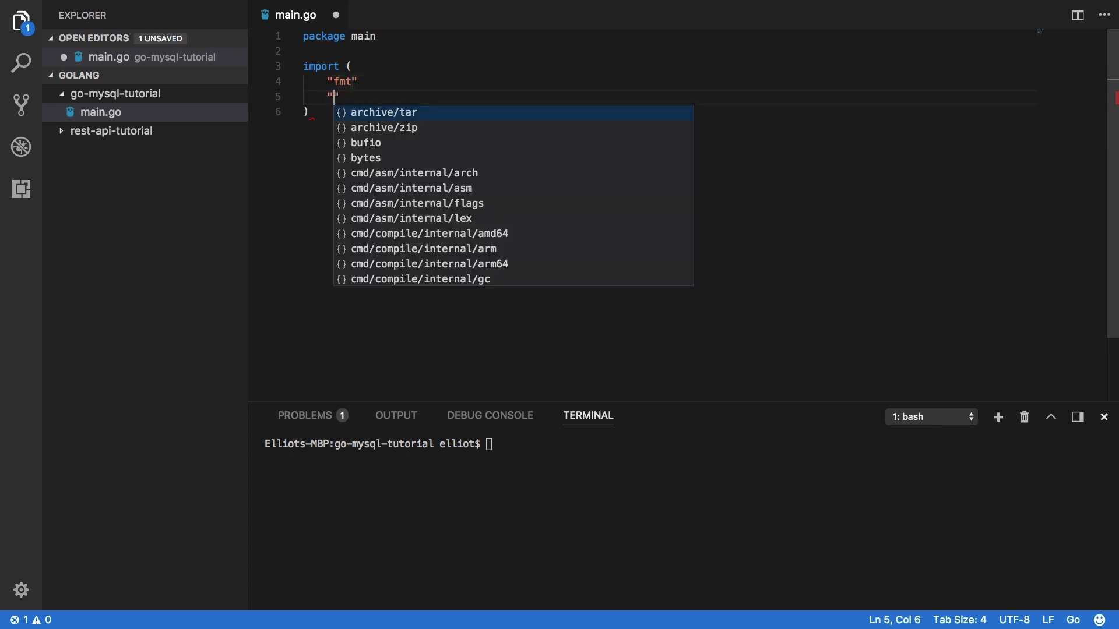
{"action": "type", "text": "database/sql"}
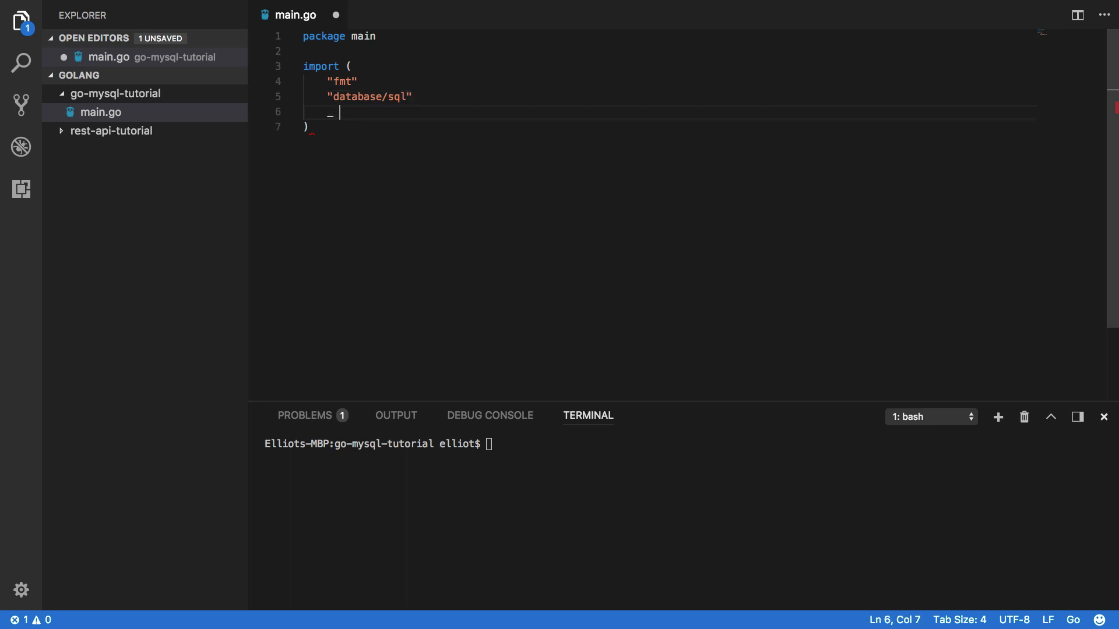
{"action": "type", "text": "\"github.com/go-sql-driver/mysql\""}
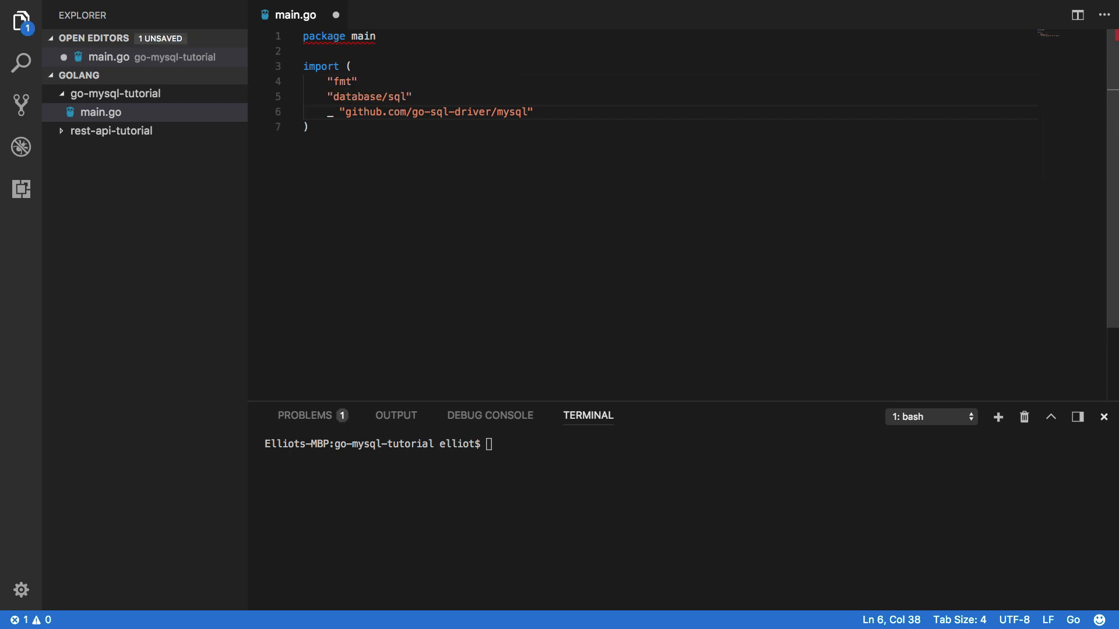
{"action": "key", "text": "Enter"}
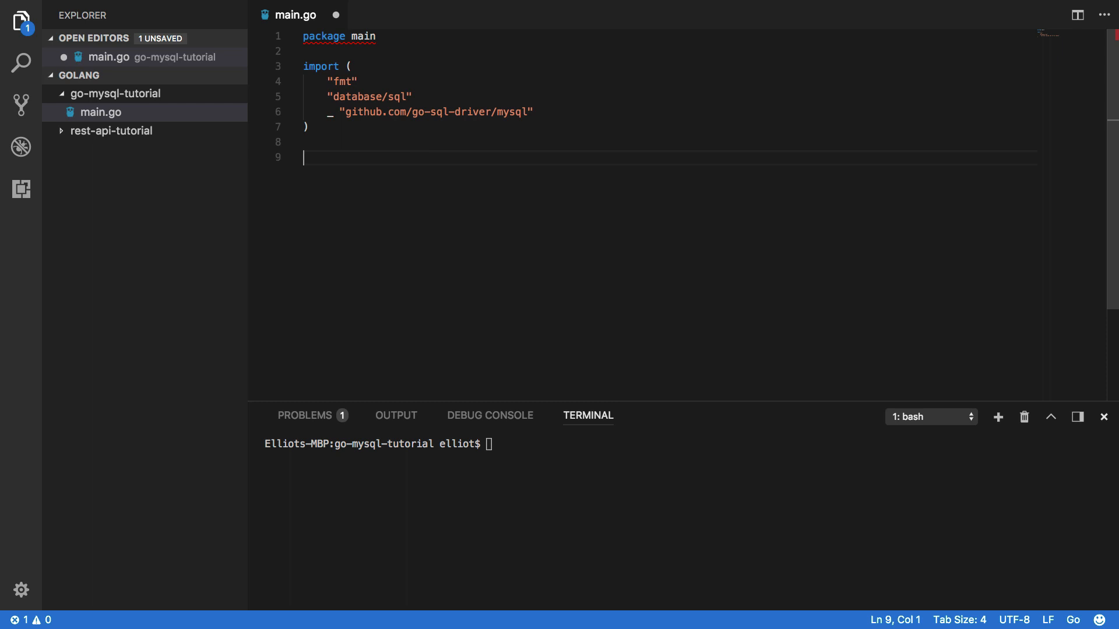
- Write func main() with fmt.Println("Go MySQL Tutorial") and room for more code
{"action": "type", "text": "func"}
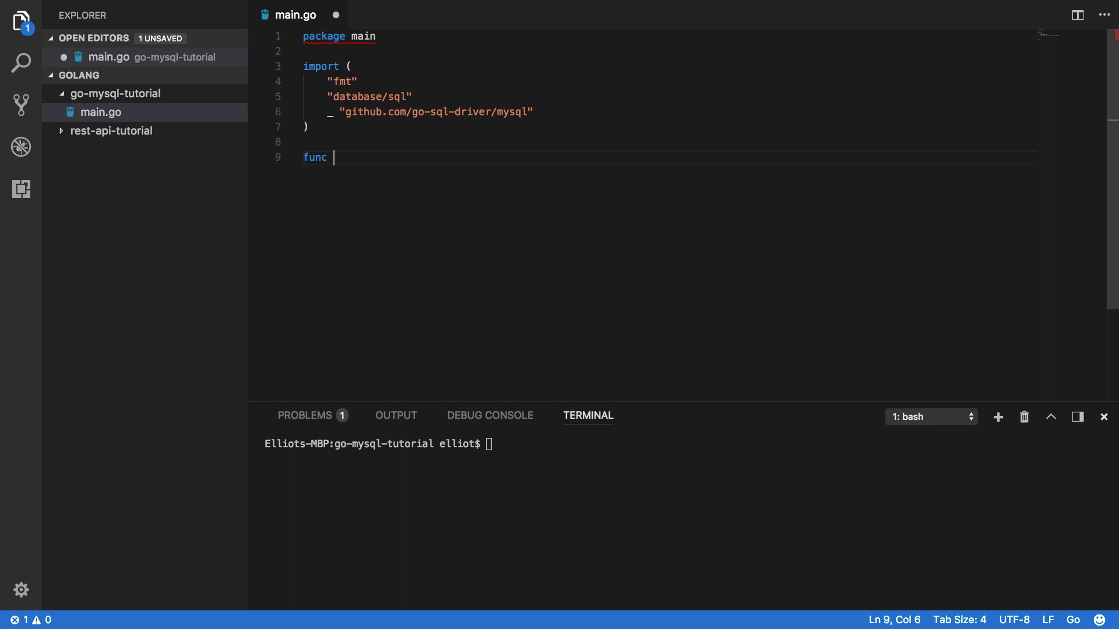
{"action": "type", "text": "main() {"}
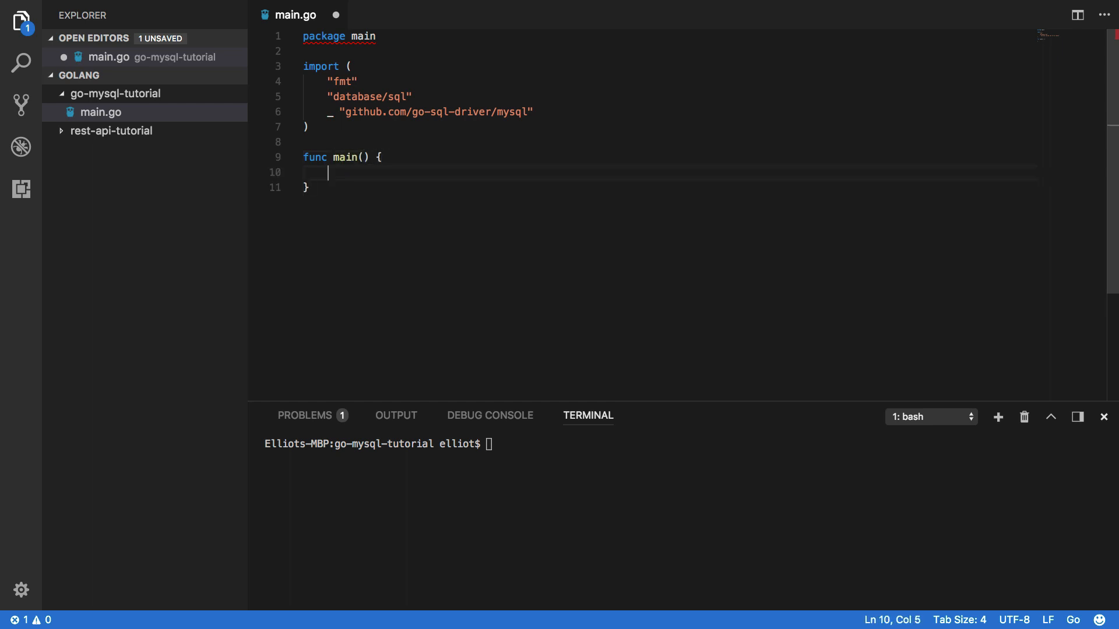
{"action": "type", "text": "fmt.Println(\""}
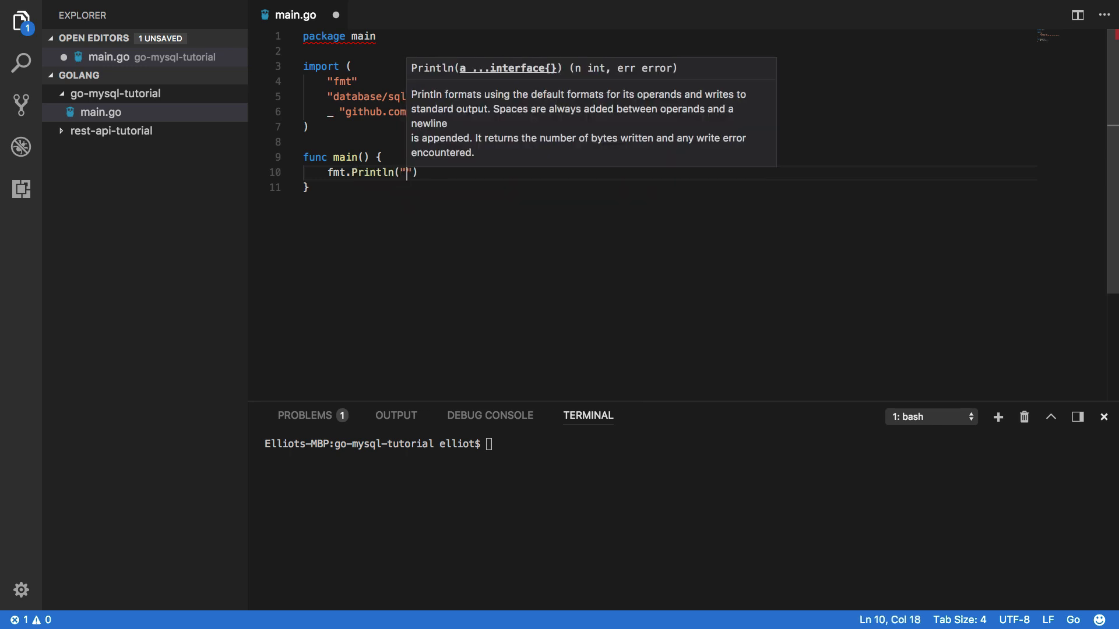
{"action": "type", "text": "Go MySQL Tutorial"}
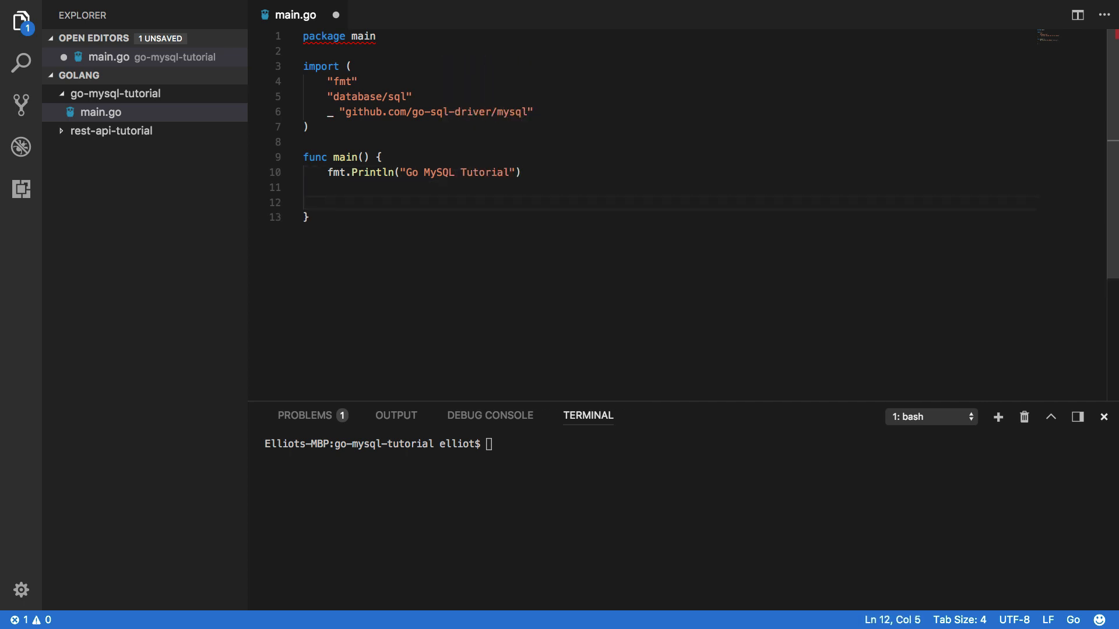
{"action": "key", "text": "enter"}
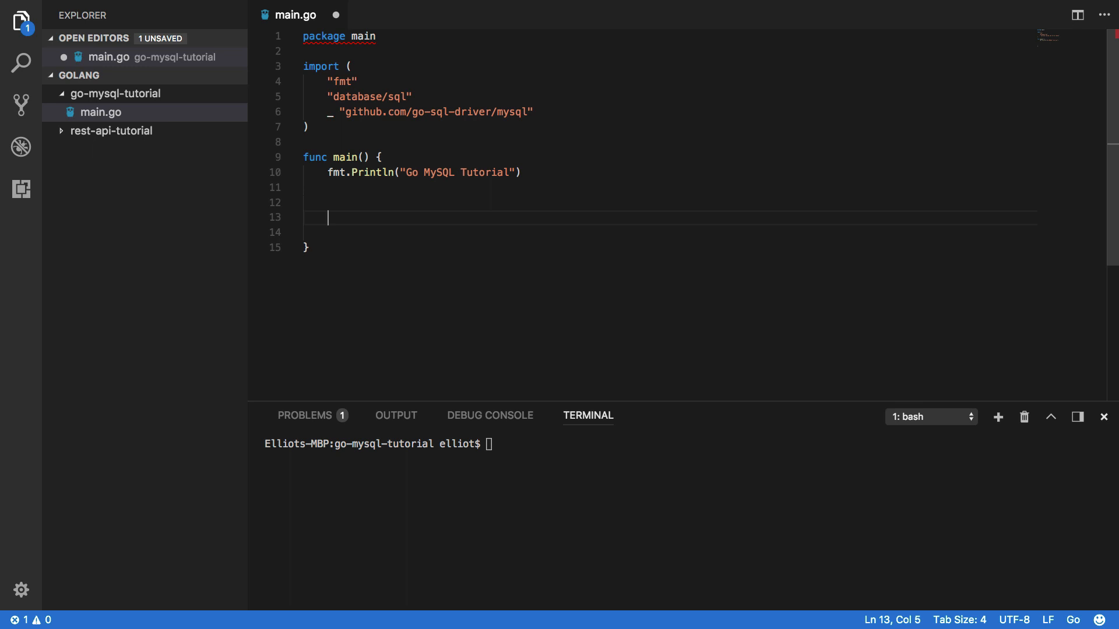
- Begin db, err := sql.Open("mysql", ...) inside main
{"action": "type", "text": "db, e"}
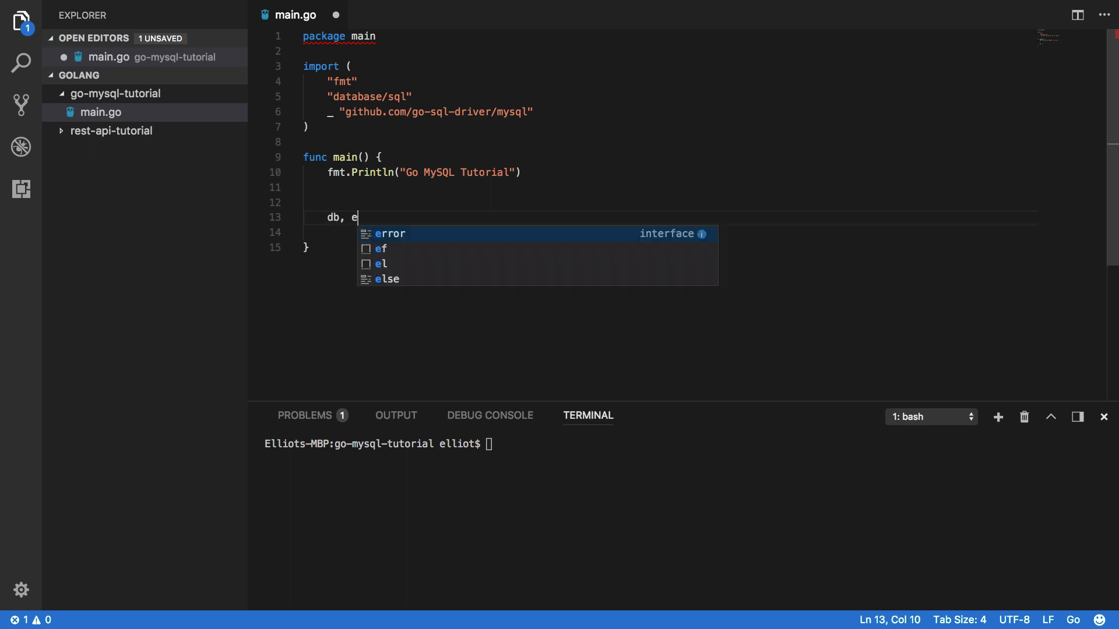
{"action": "type", "text": "rr"}
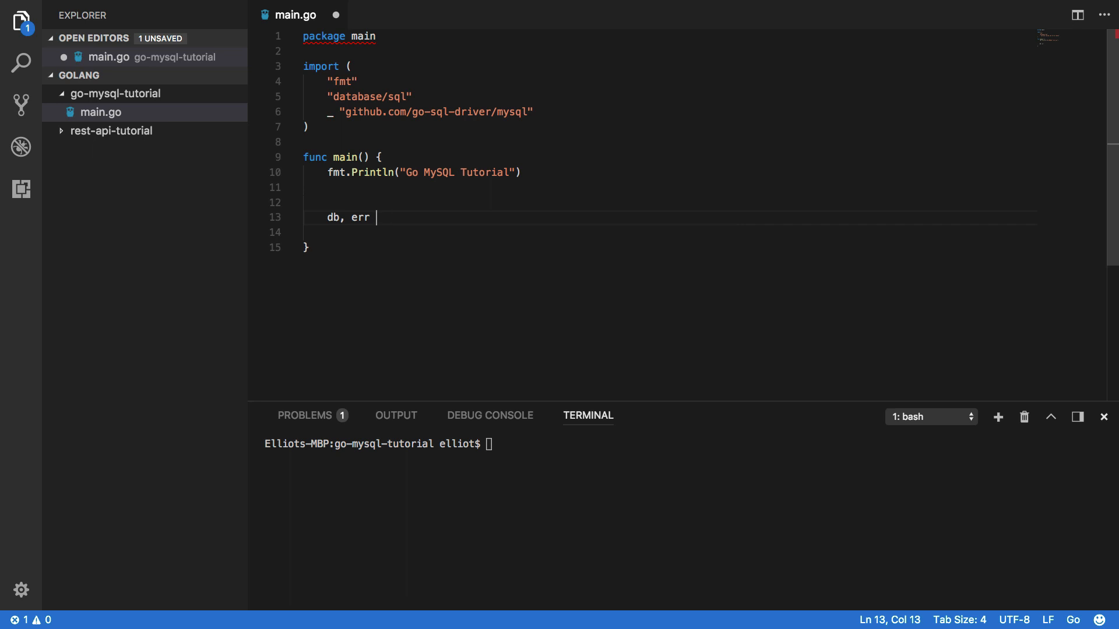
{"action": "type", "text": ":= sql."}
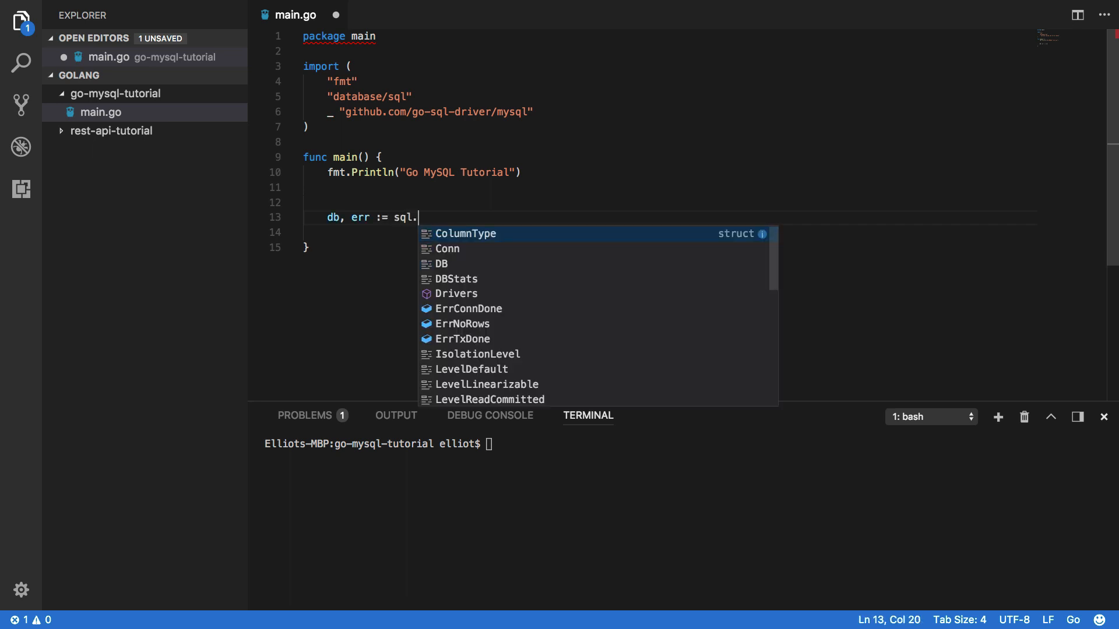
{"action": "type", "text": "Open("}
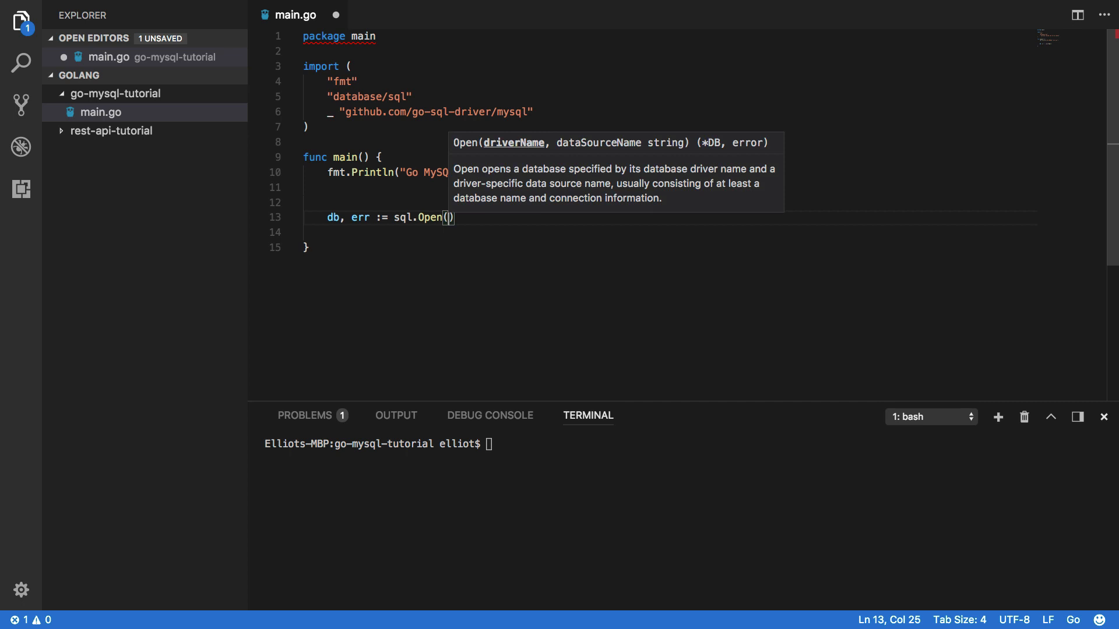
{"action": "type", "text": "\"mys"}
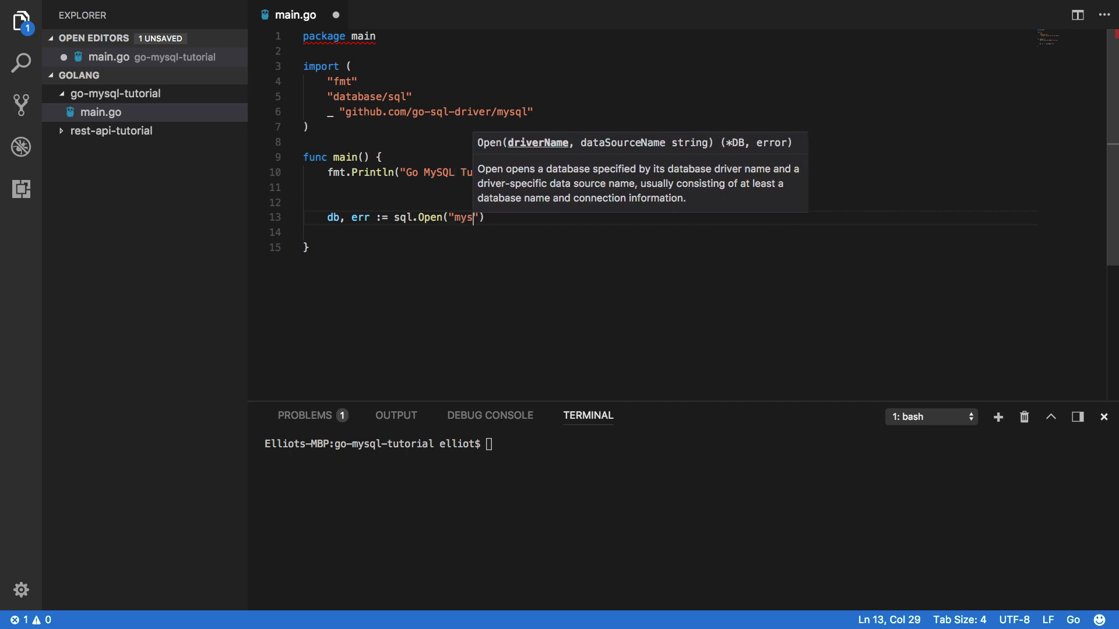
{"action": "type", "text": "ql"}
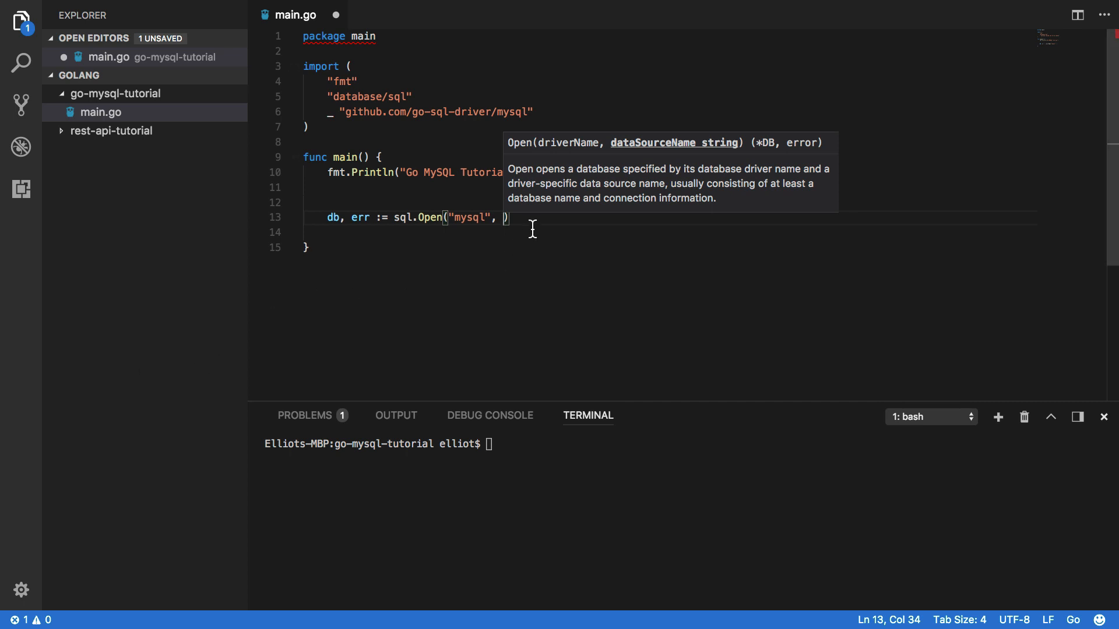
{"action": "type", "text": "\"\""}
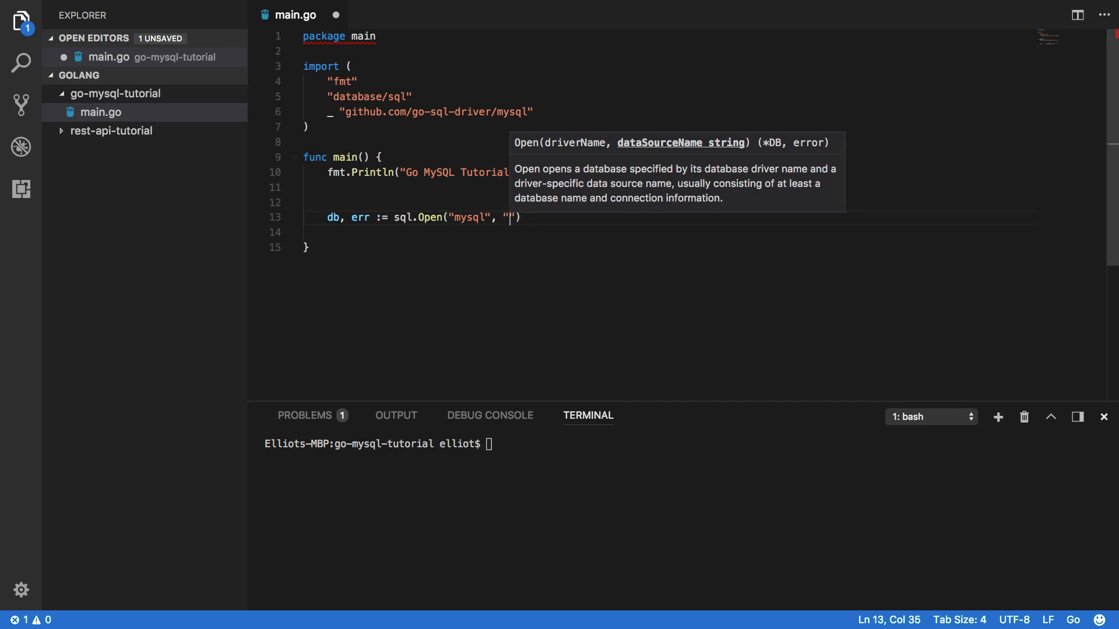
- Complete the DSN as root:password@tcp(127.0.0.1:3306)/testdb
{"action": "type", "text": "root"}
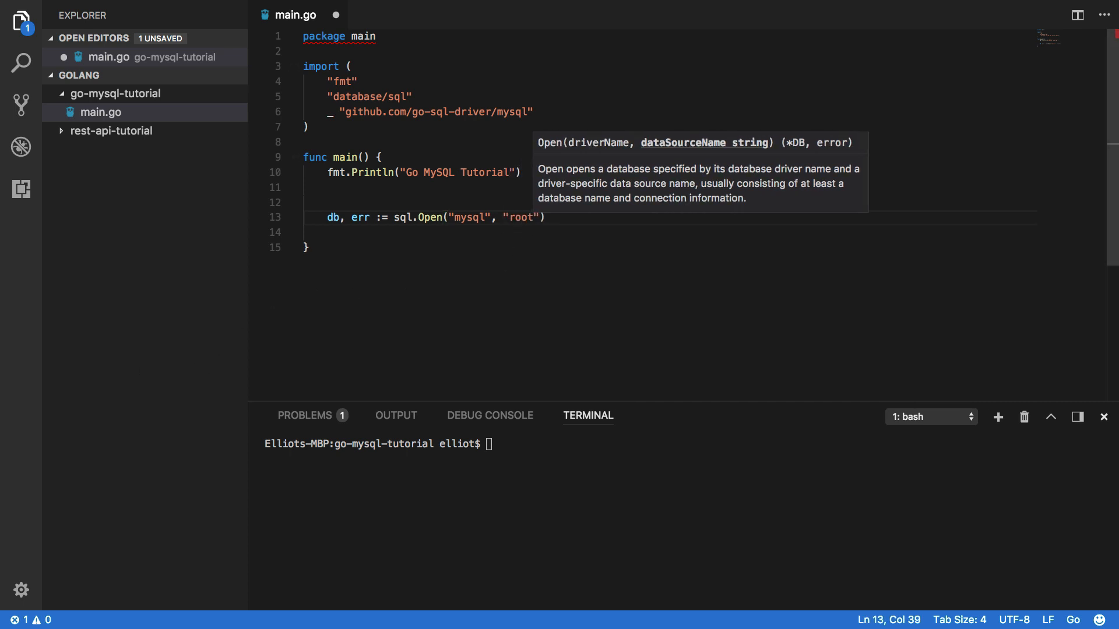
{"action": "type", "text": ":password"}
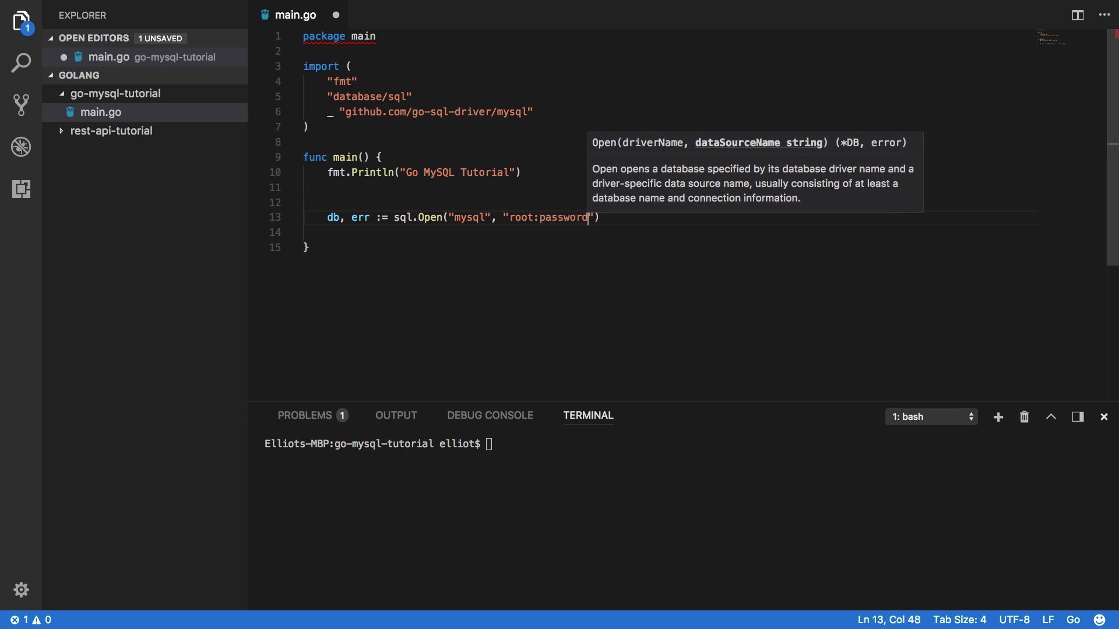
{"action": "type", "text": "@"}
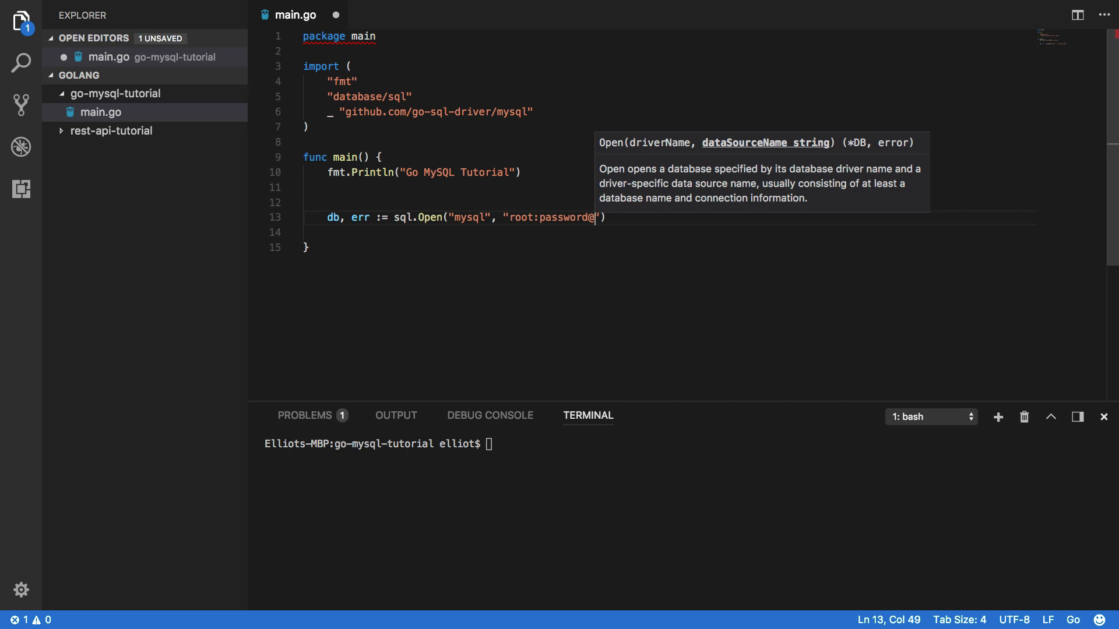
{"action": "type", "text": "tcp(127"}
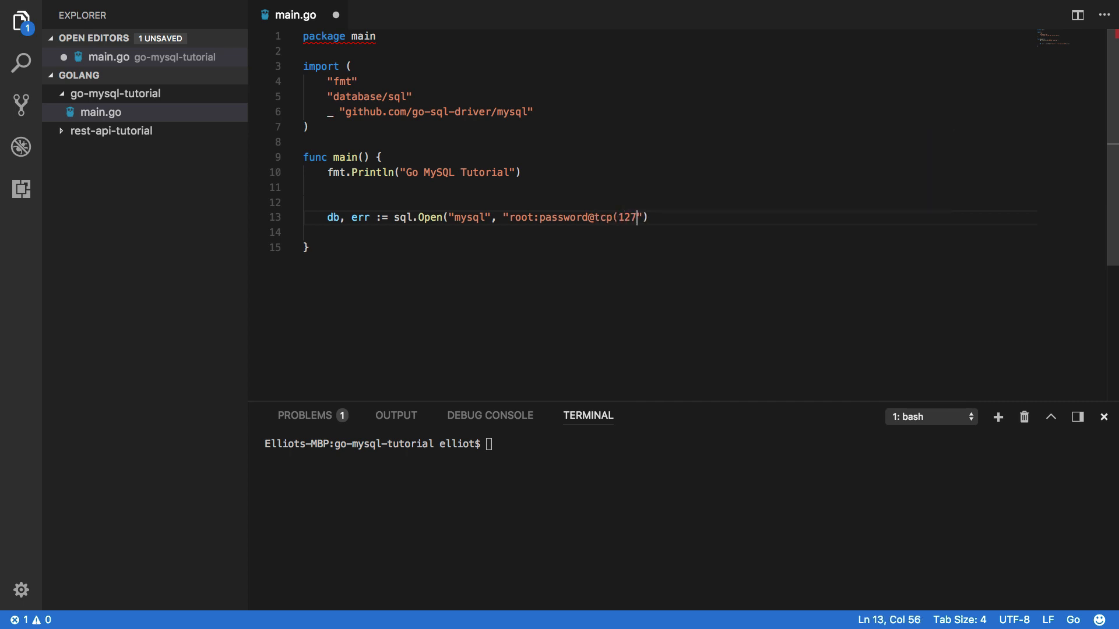
{"action": "type", "text": ".0.0.1"}
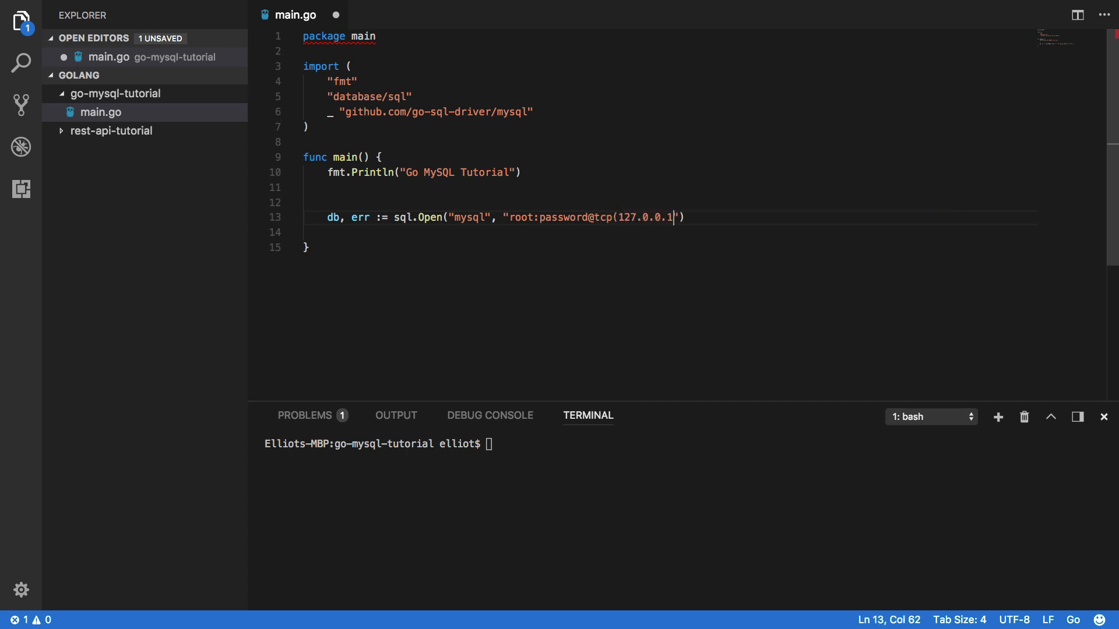
{"action": "type", "text": ":3306"}
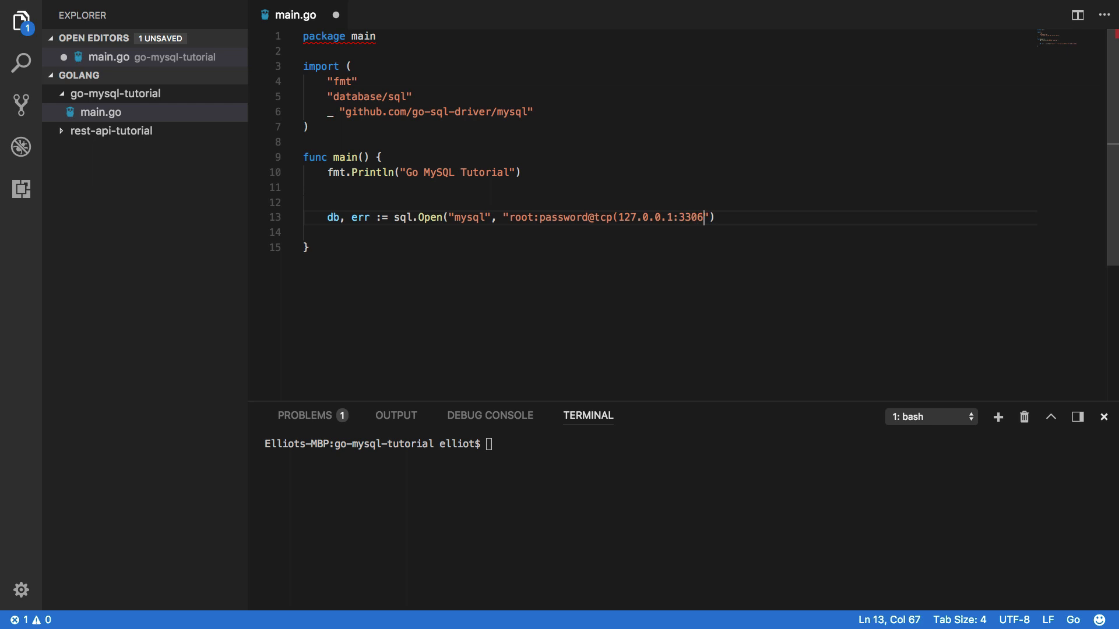
{"action": "type", "text": ")"}
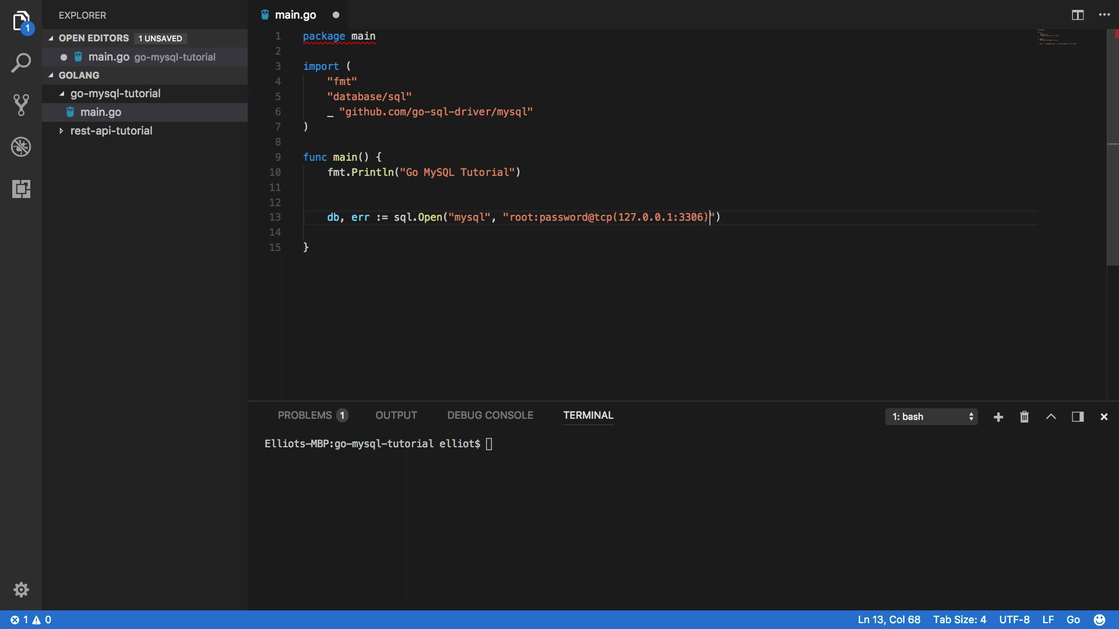
{"action": "type", "text": "/"}
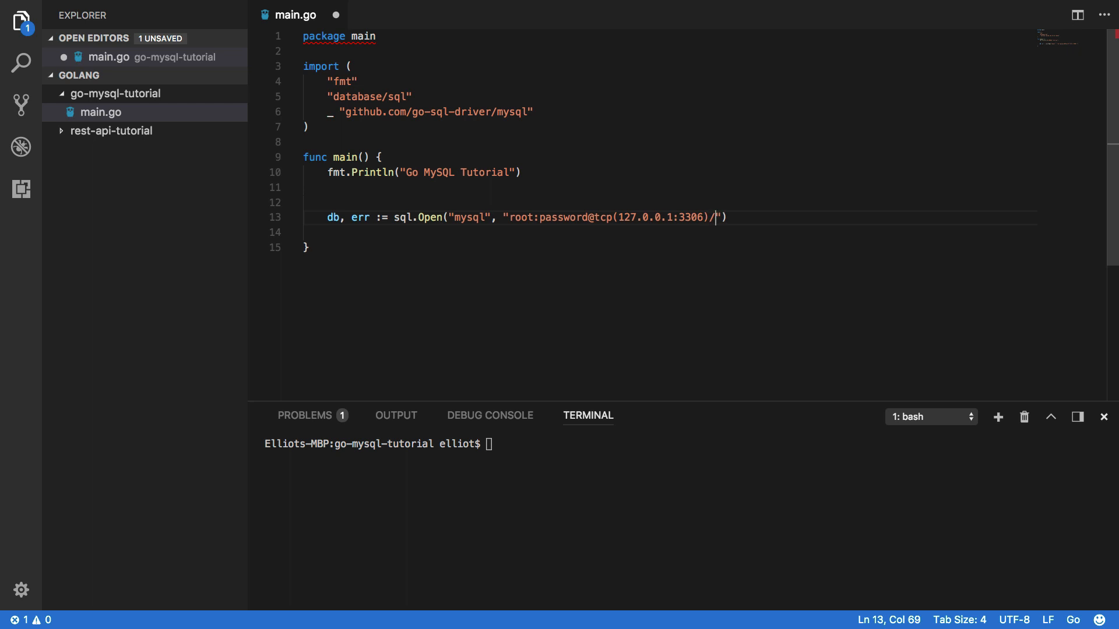
{"action": "type", "text": "test"}
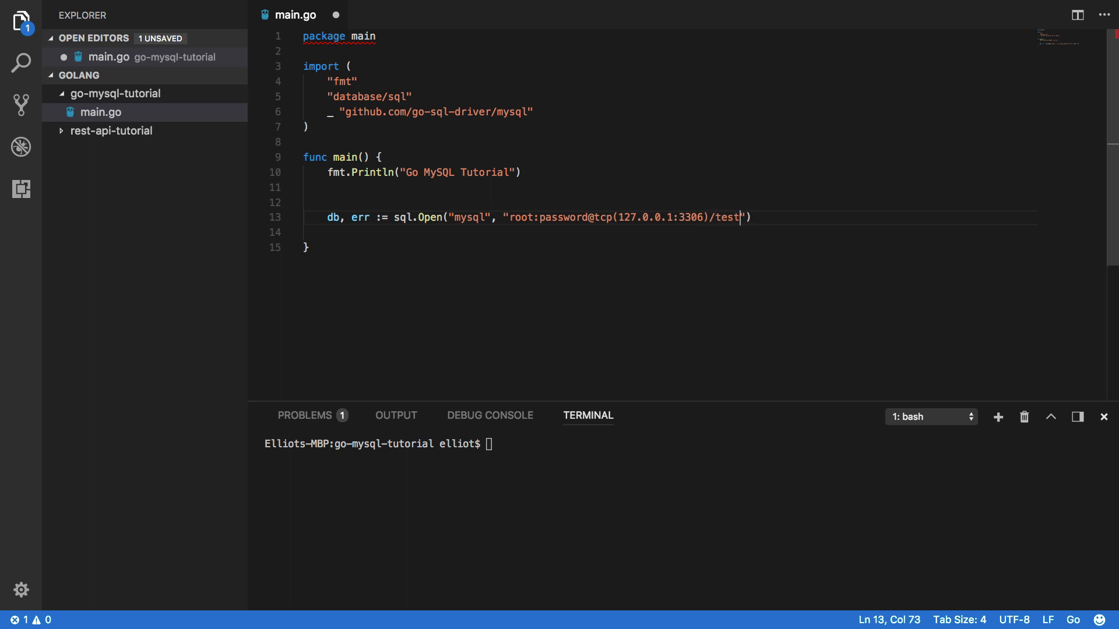
{"action": "type", "text": "db"}
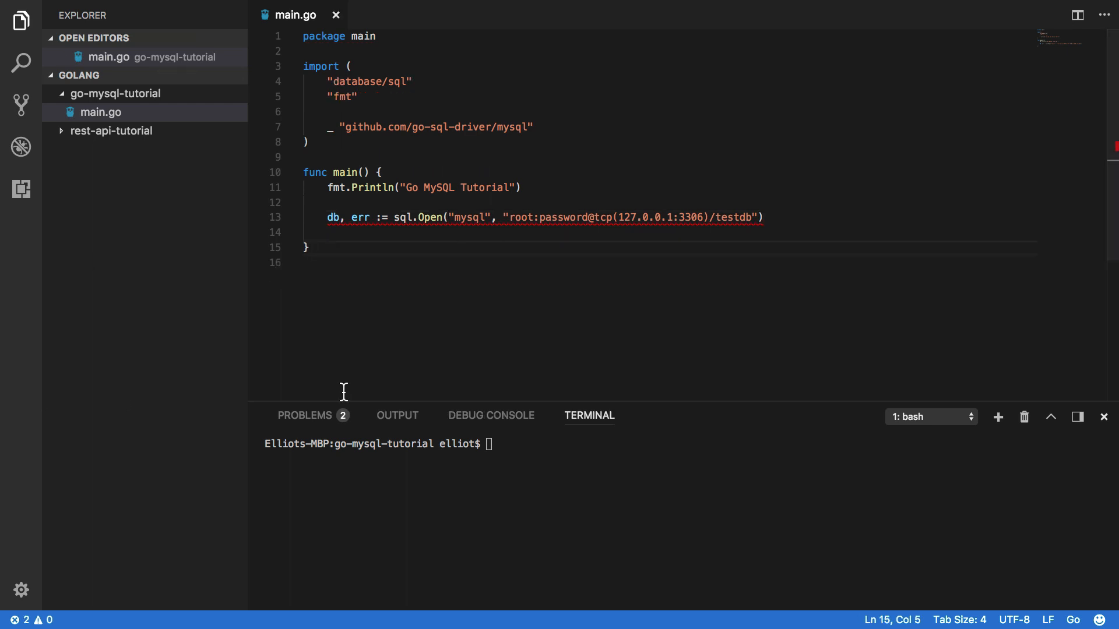
- Add if err != nil { panic(err.Error()) } after the connection call
{"action": "key", "text": "enter"}
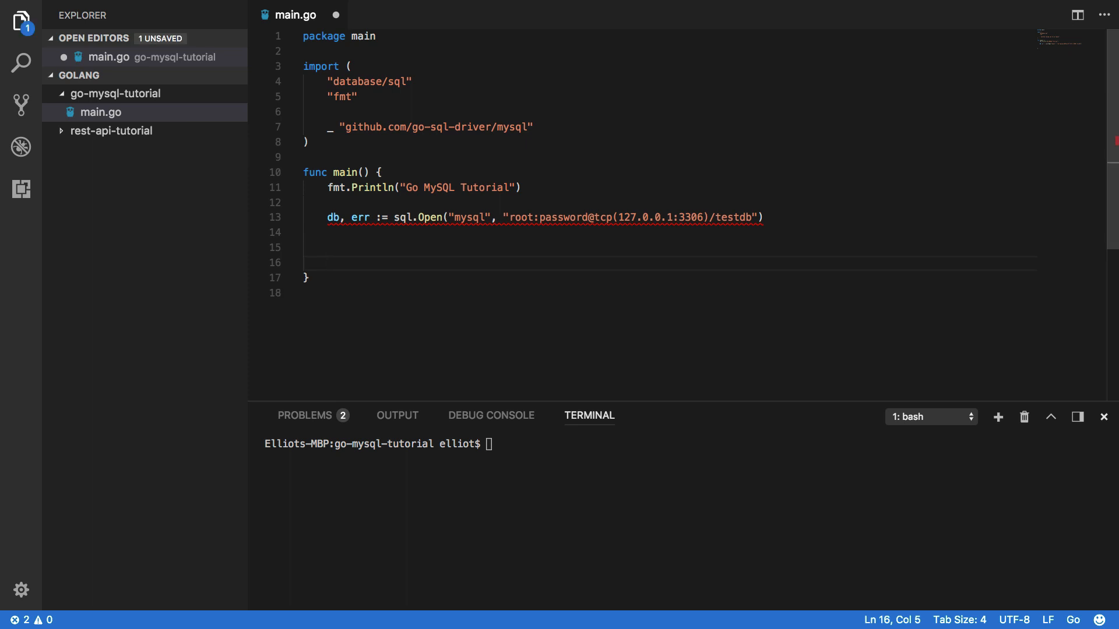
{"action": "type", "text": "if err"}
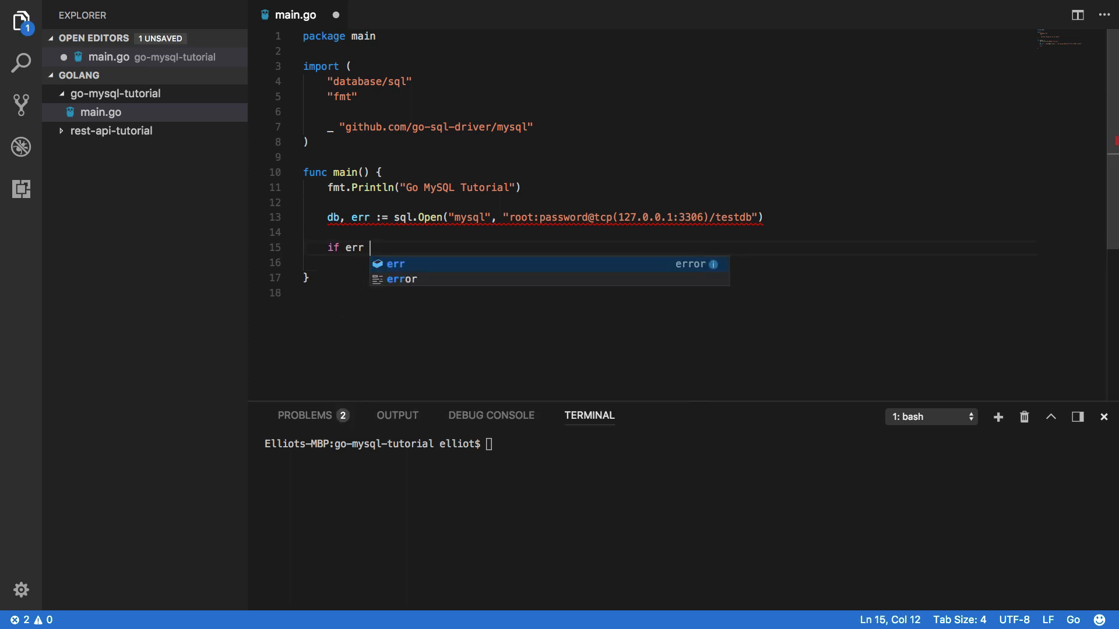
{"action": "key", "text": "Escape"}
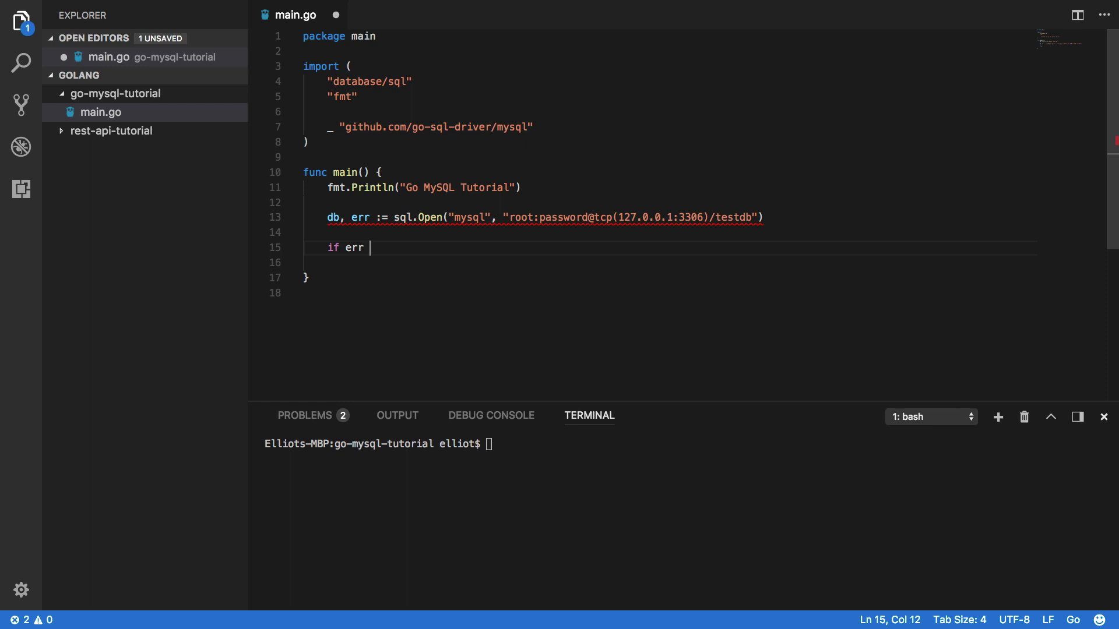
{"action": "type", "text": "!="}
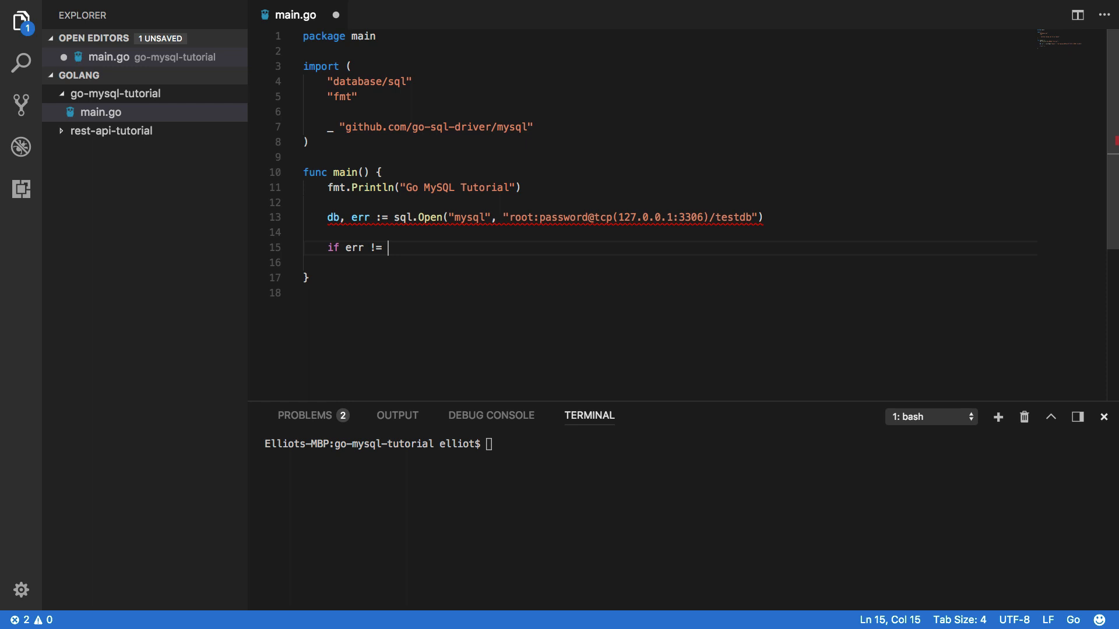
{"action": "type", "text": "nil {"}
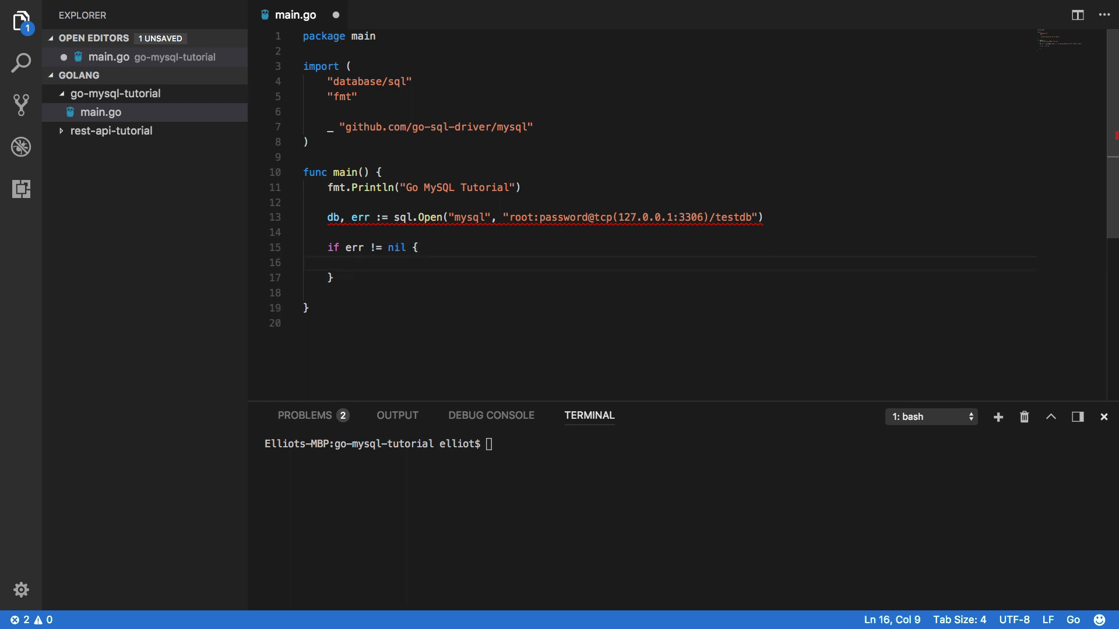
{"action": "type", "text": "panic(err)"}
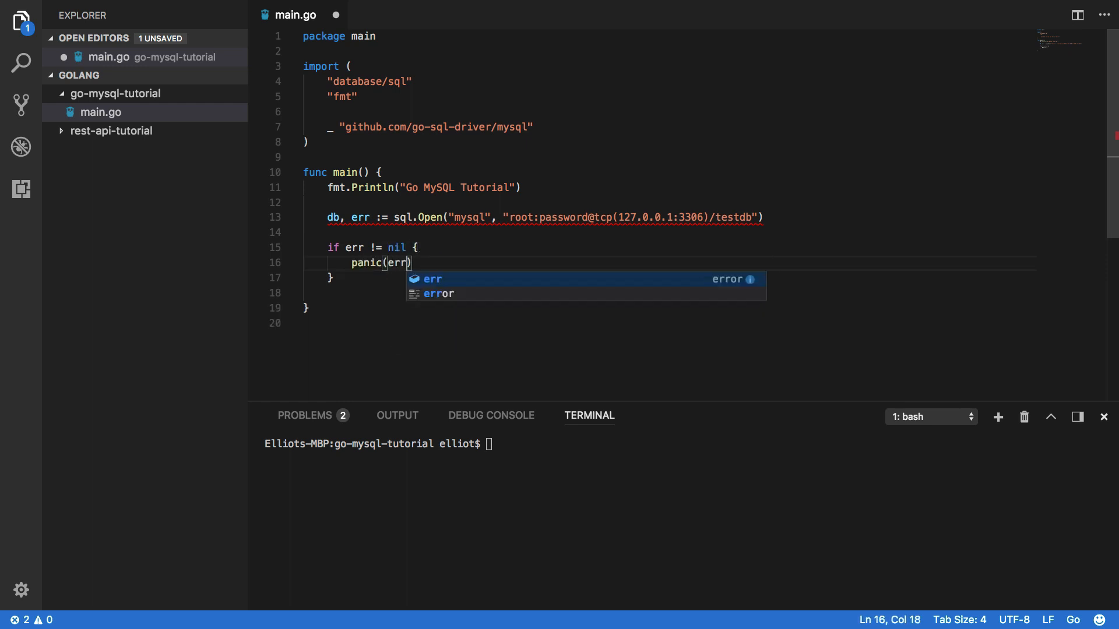
{"action": "type", "text": ".Error()"}
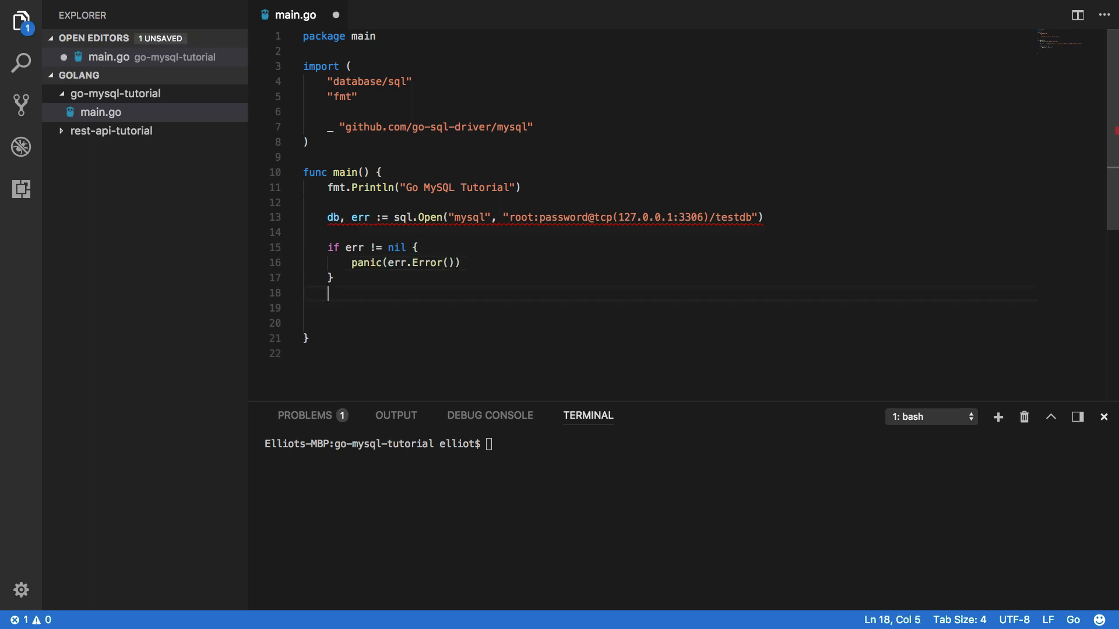
- Add defer db.Close() and print "Successfully Connected to MySQL database"
{"action": "type", "text": "defer db.Close("}
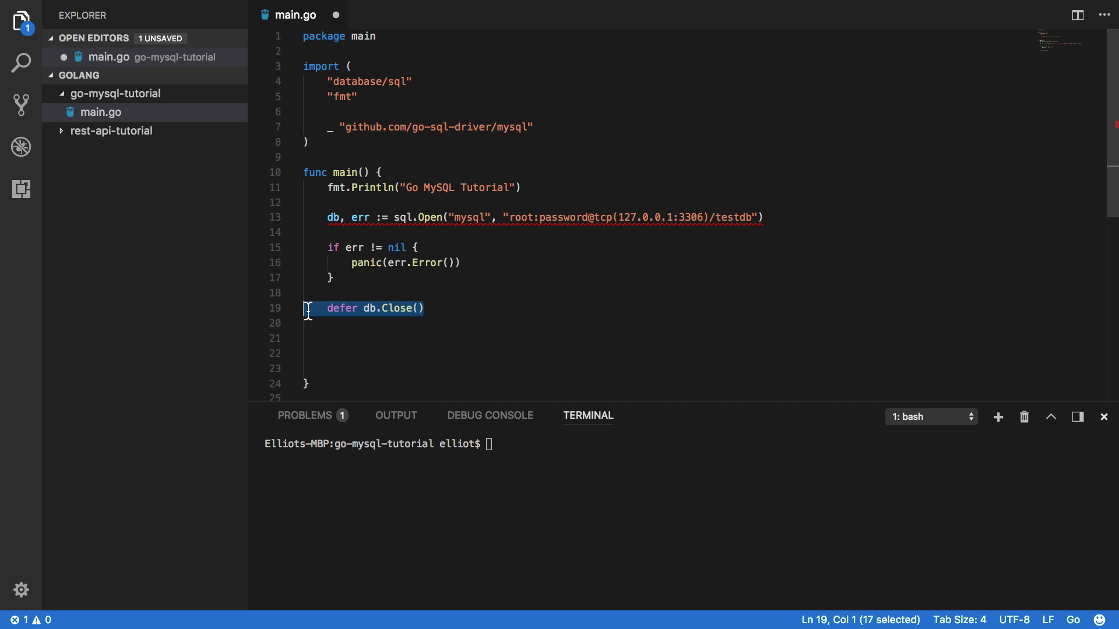
{"action": "left_click", "coordinate": [342, 187]}
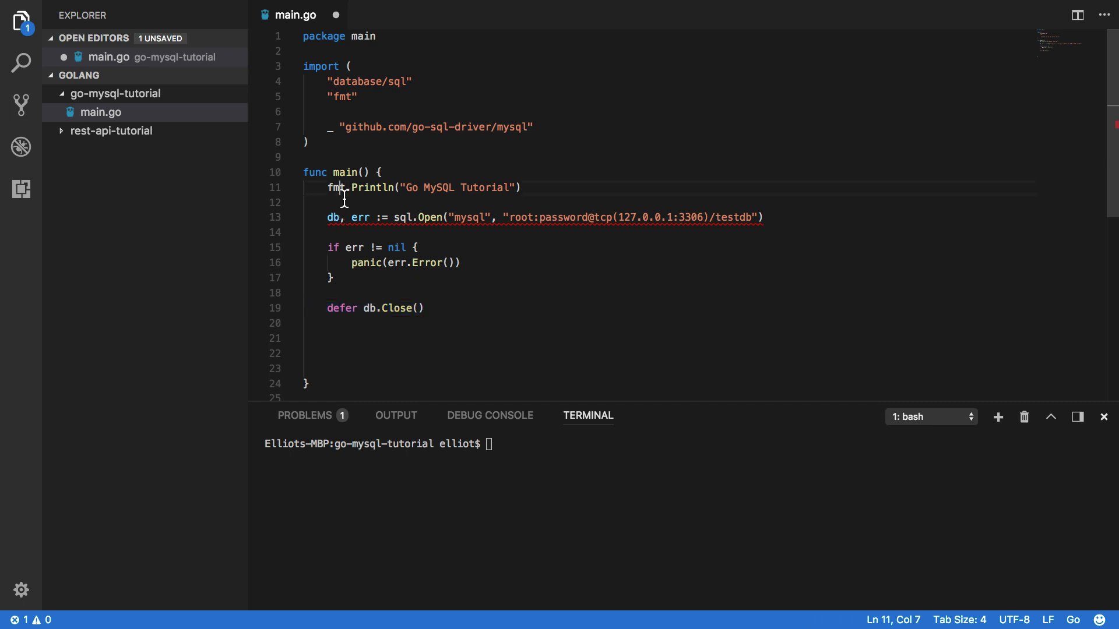
{"action": "left_click", "coordinate": [355, 338]}
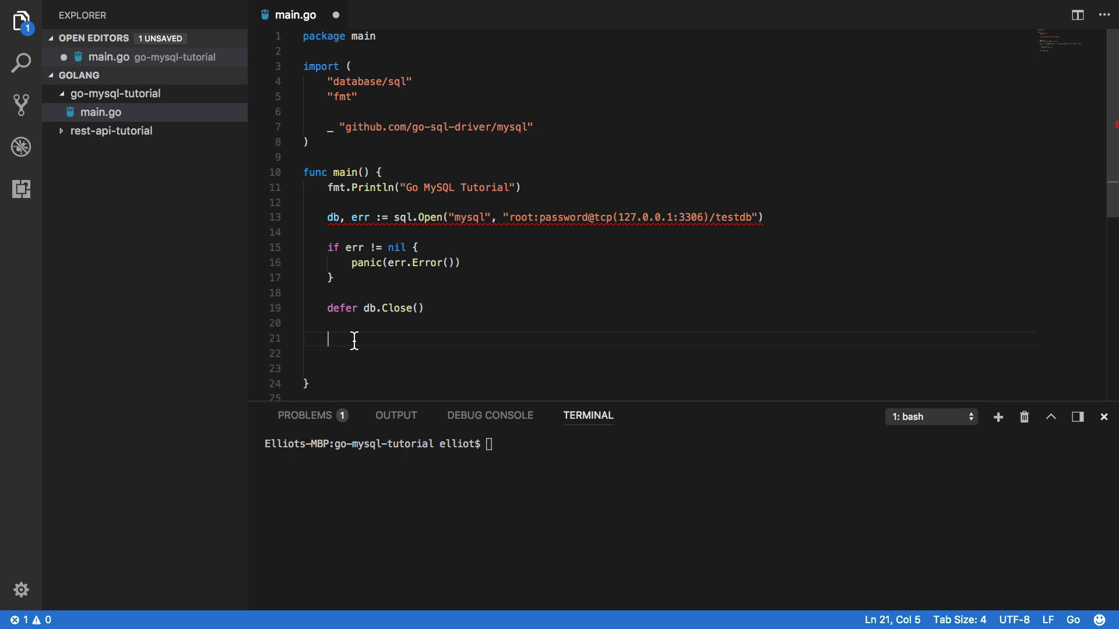
{"action": "type", "text": "fmt.Println(\""}
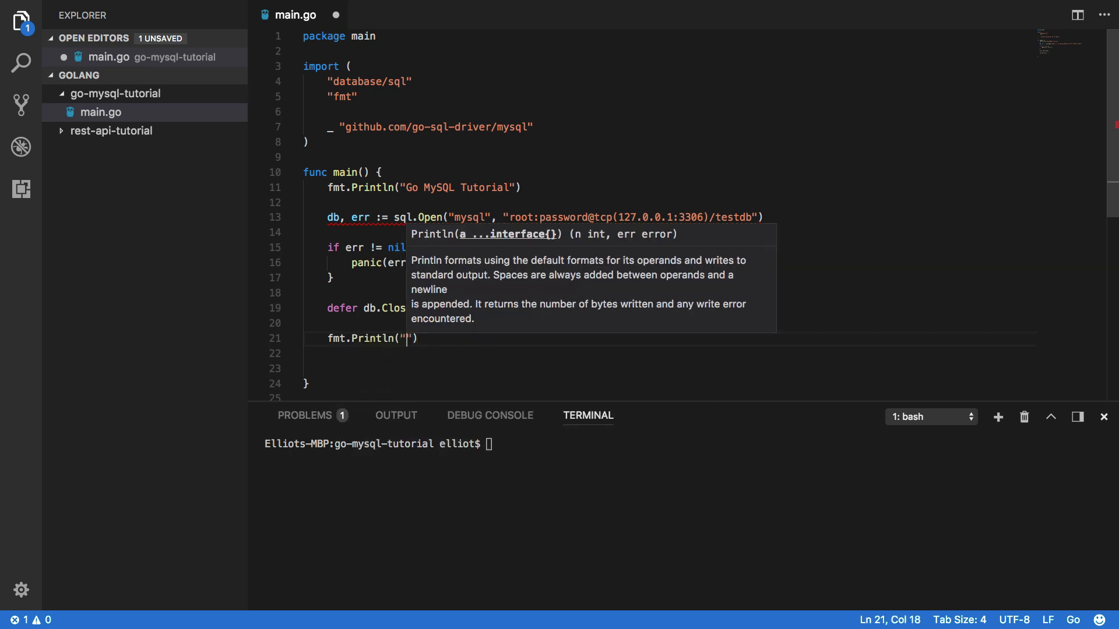
{"action": "type", "text": "Successfully"}
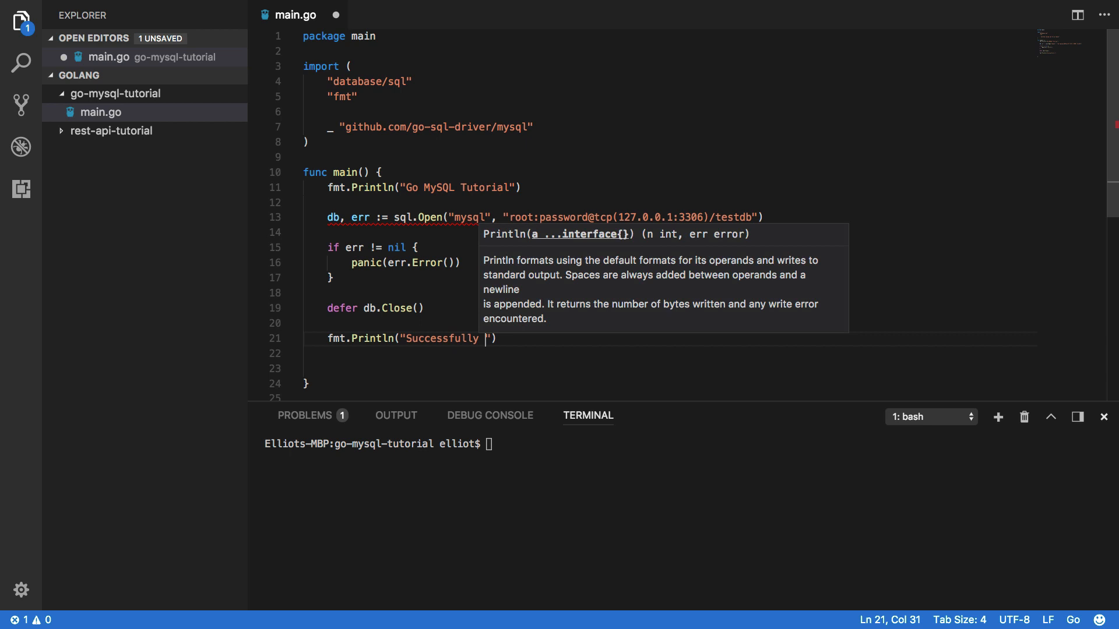
{"action": "type", "text": "Connected to MySQL database"}
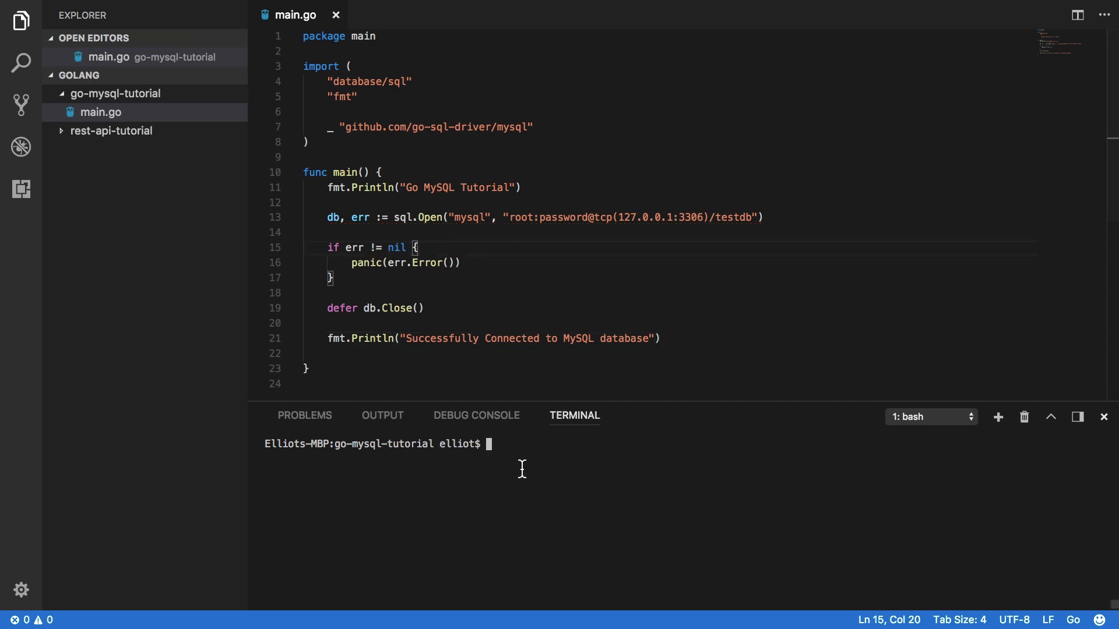
- Run go run main.go in the integrated terminal
{"action": "type", "text": "go run main.go"}
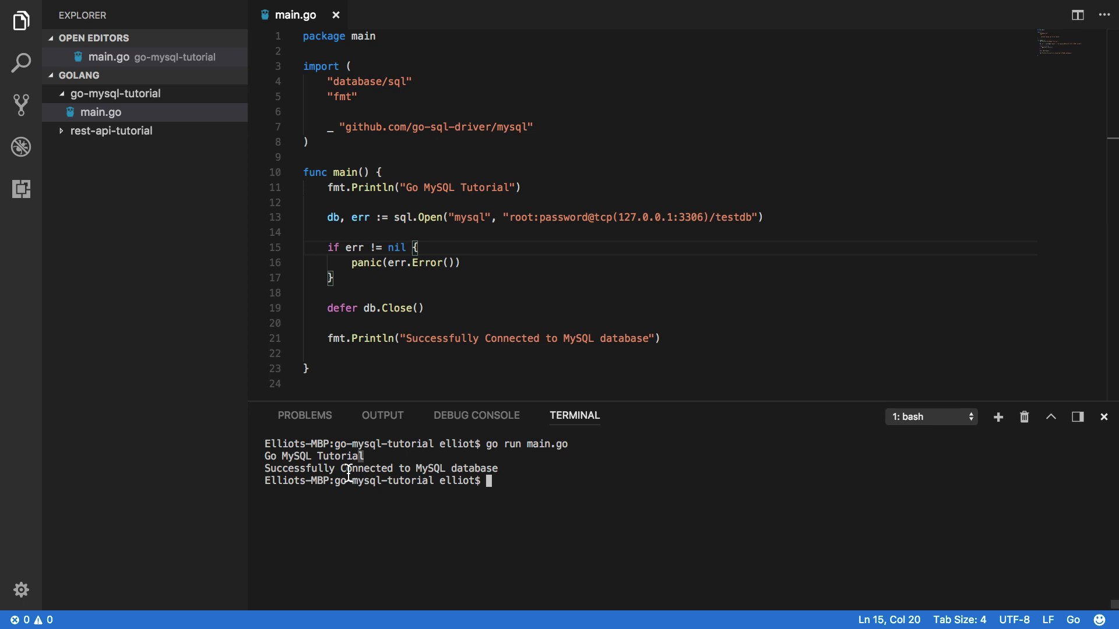
{"action": "mouse_move", "coordinate": [477, 473]}
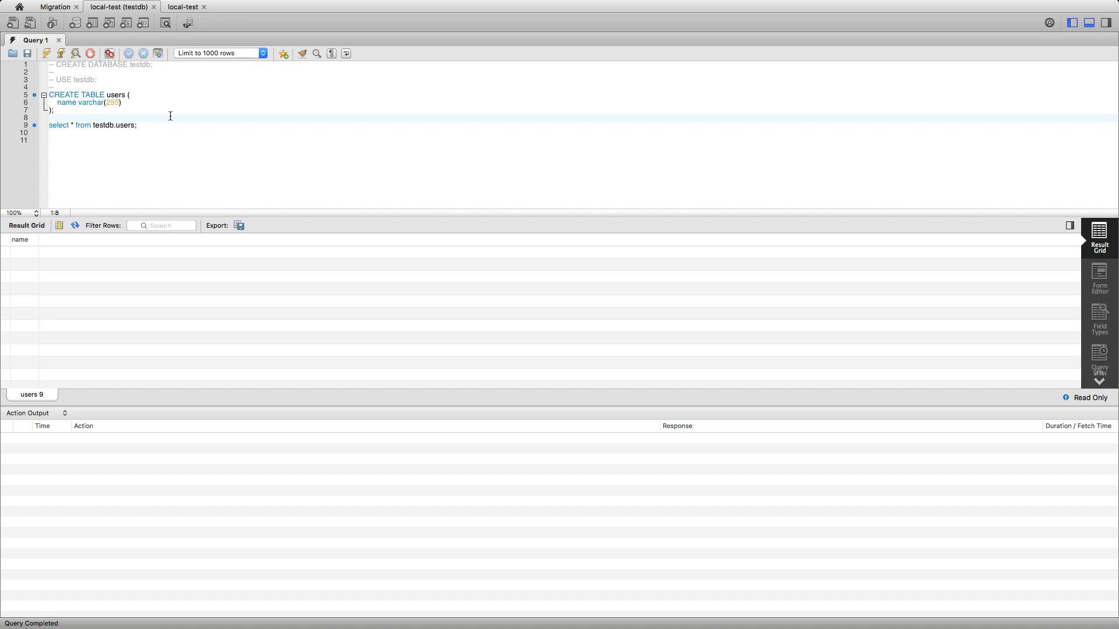
- Execute select * from testdb.users; and see 0 rows returned
{"action": "double_click", "coordinate": [115, 94]}
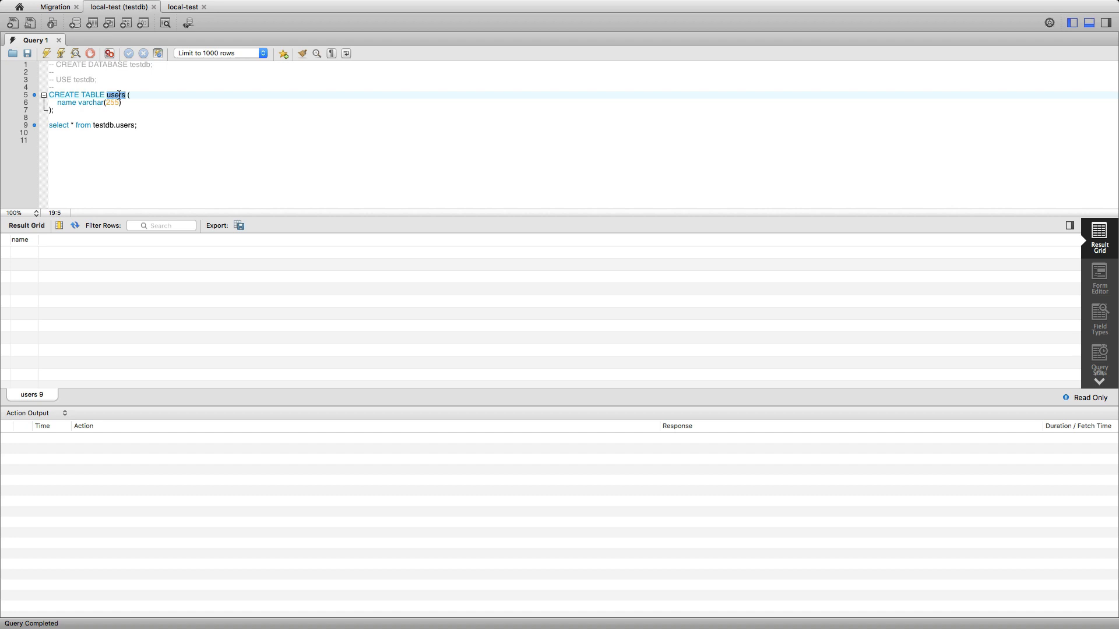
{"action": "double_click", "coordinate": [67, 103]}
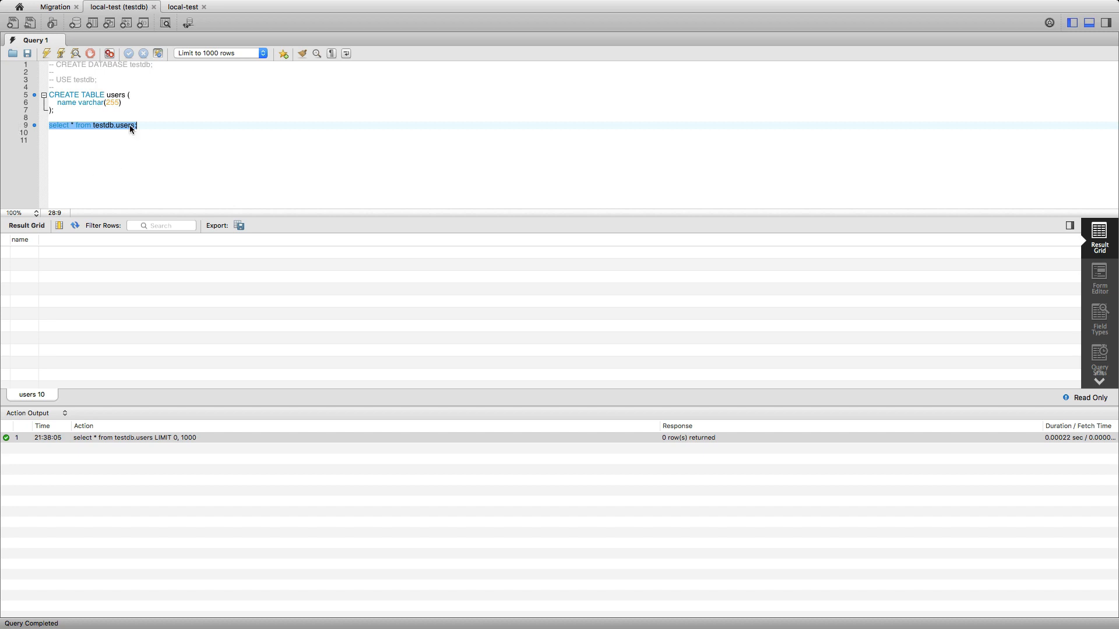
{"action": "left_click", "coordinate": [200, 177]}
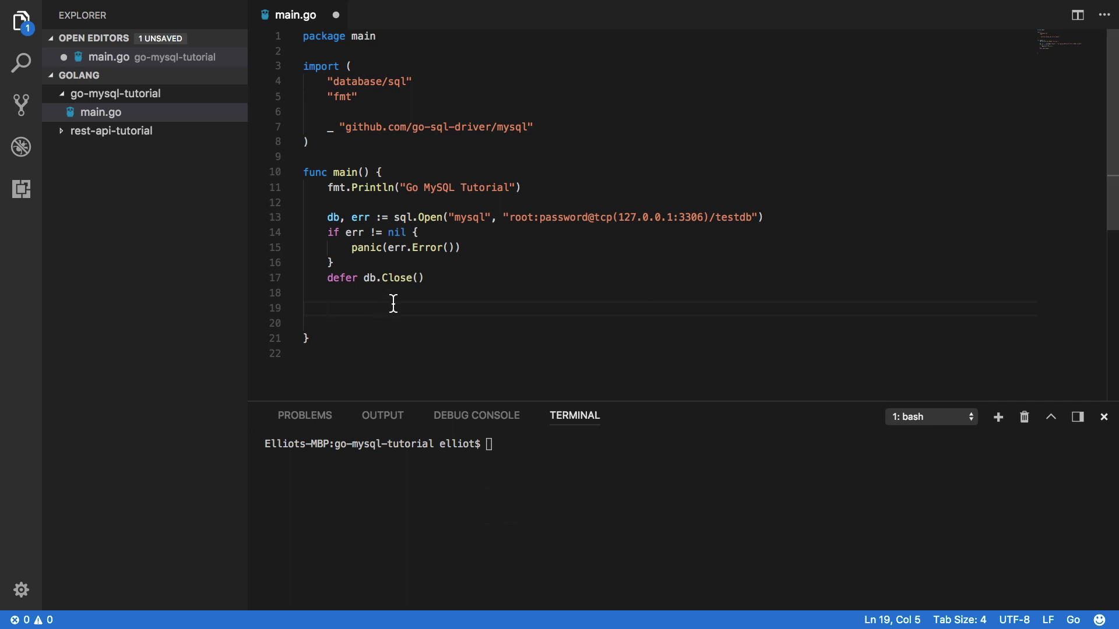
- Write insert, err := db.Query("INSERT INTO users VALUES('ELLIOT')") below defer db.Close()
{"action": "type", "text": "d"}
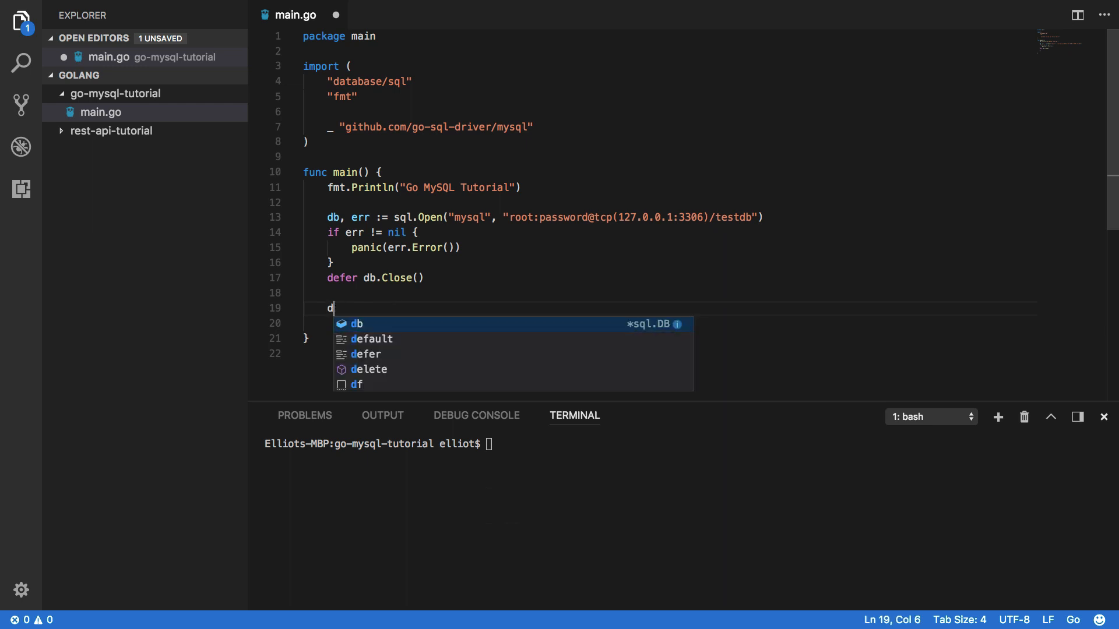
{"action": "type", "text": "insert, err"}
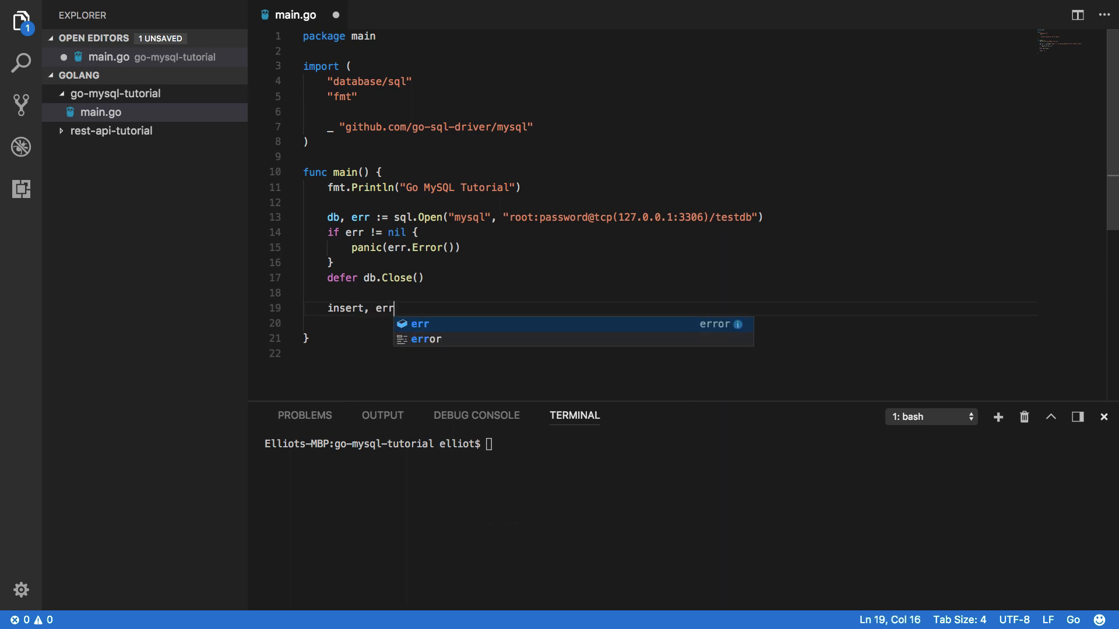
{"action": "type", "text": ":= db.Query(\""}
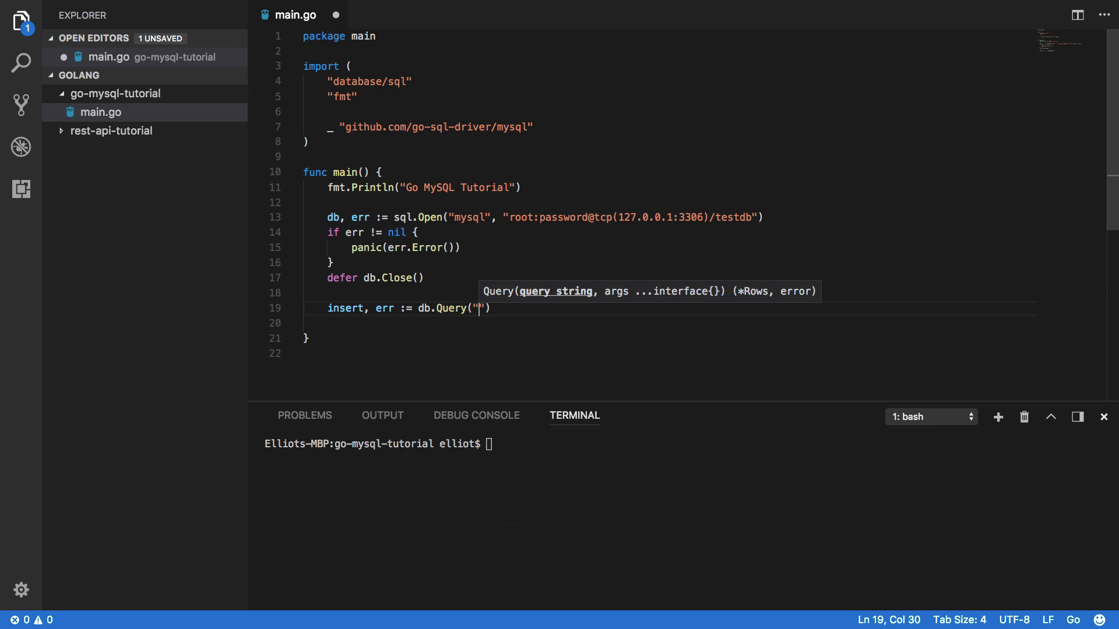
{"action": "type", "text": "INSERT INTO"}
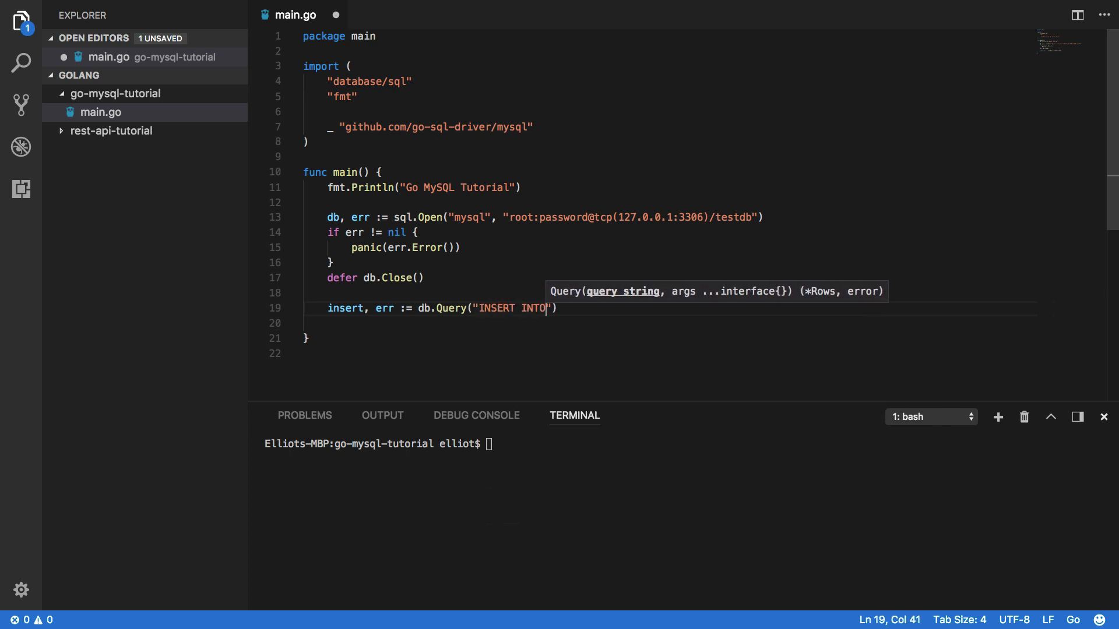
{"action": "type", "text": "users VA"}
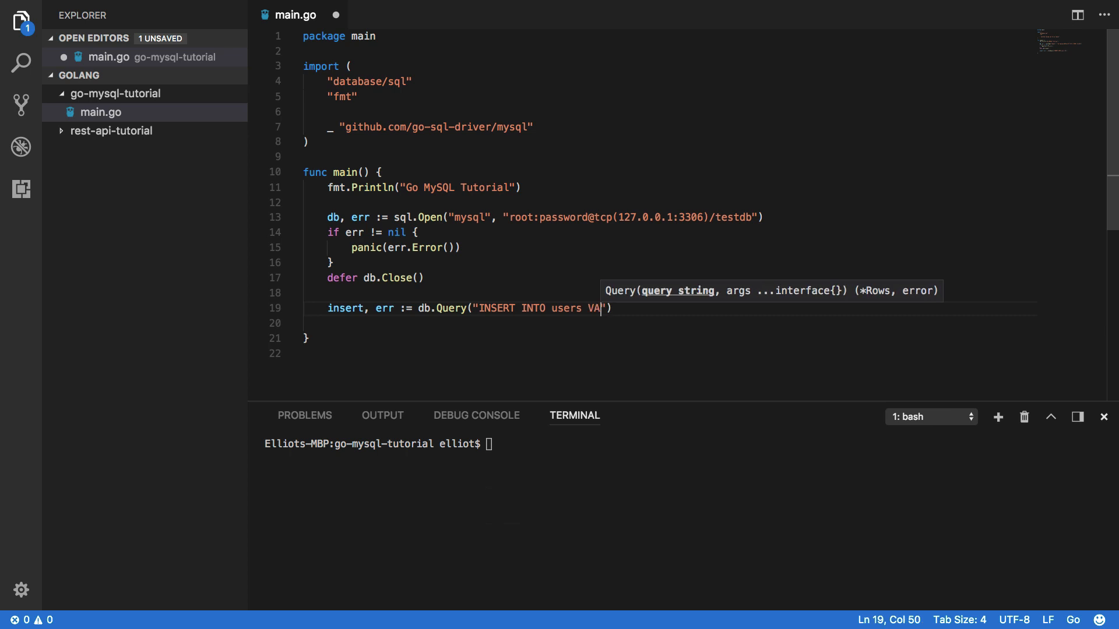
{"action": "type", "text": "LUES('t"}
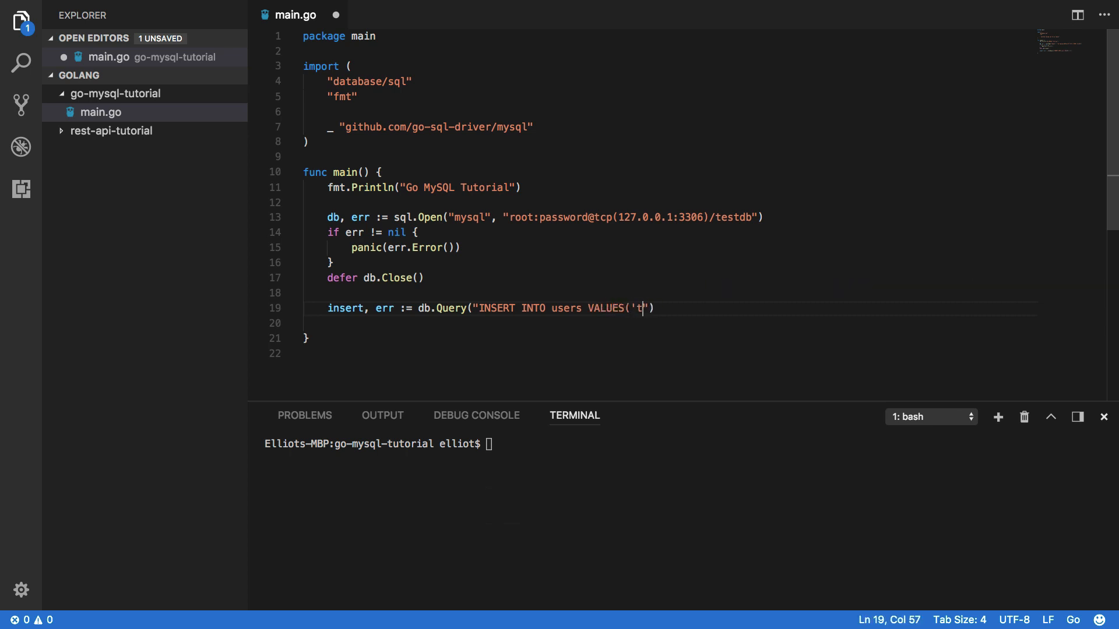
{"action": "type", "text": "ELLIOT"}
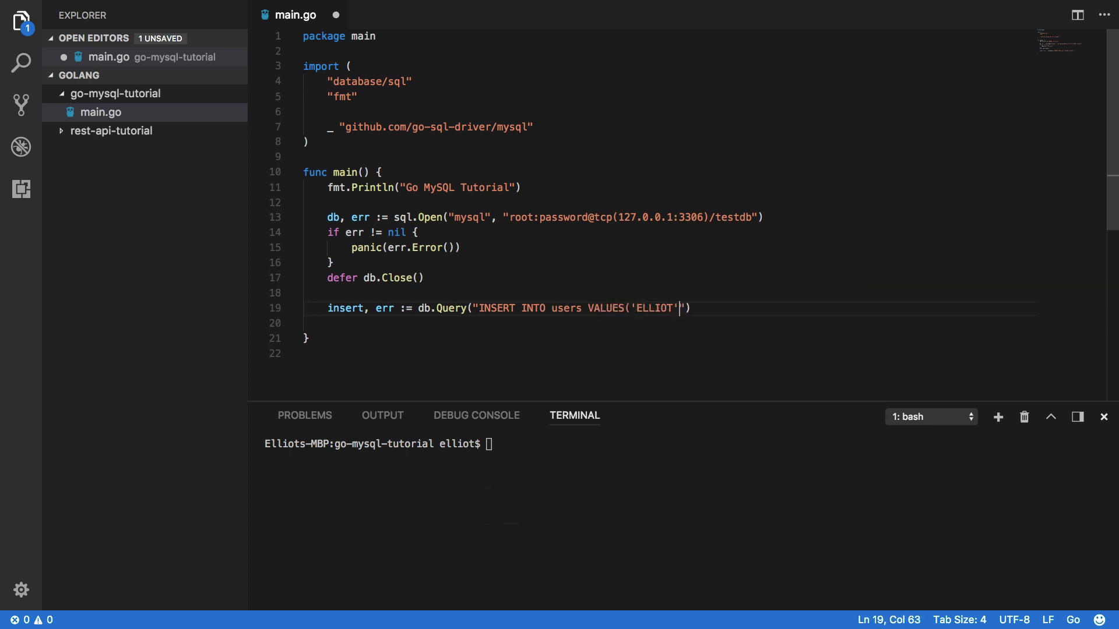
{"action": "key", "text": "Return"}
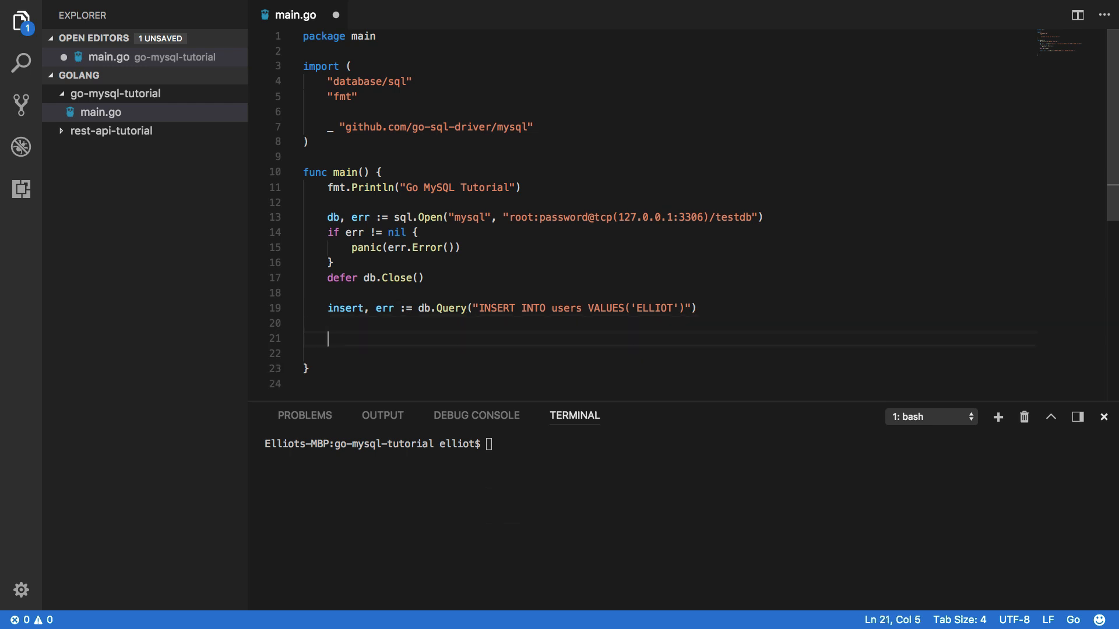
- Add if err != nil { panic(err.Error()) } after the insert query
{"action": "type", "text": "if err"}
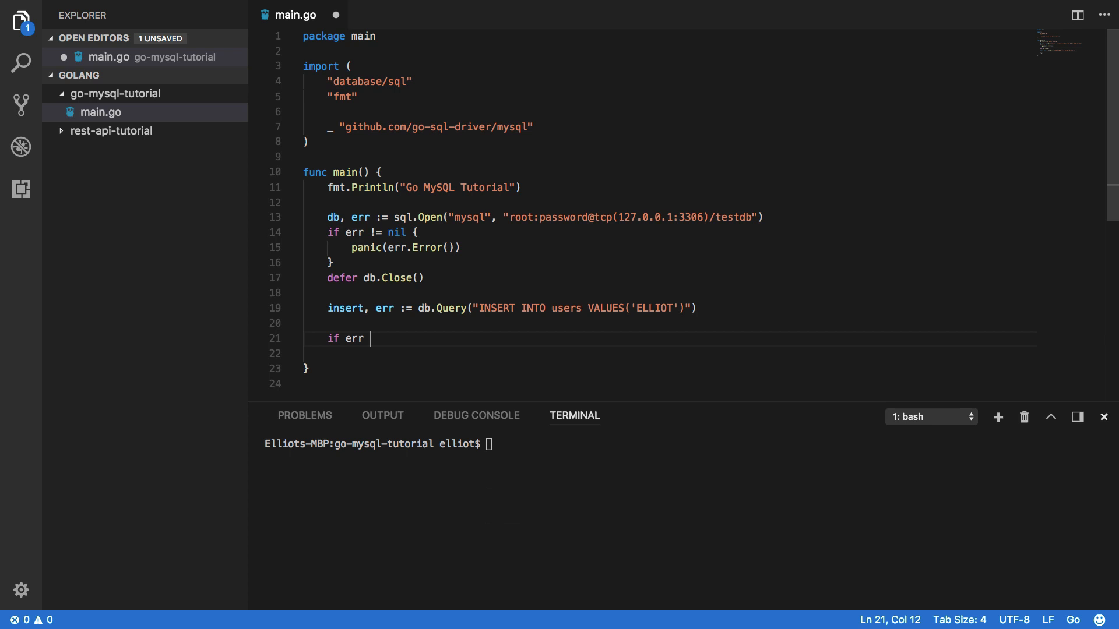
{"action": "type", "text": "!= nil {"}
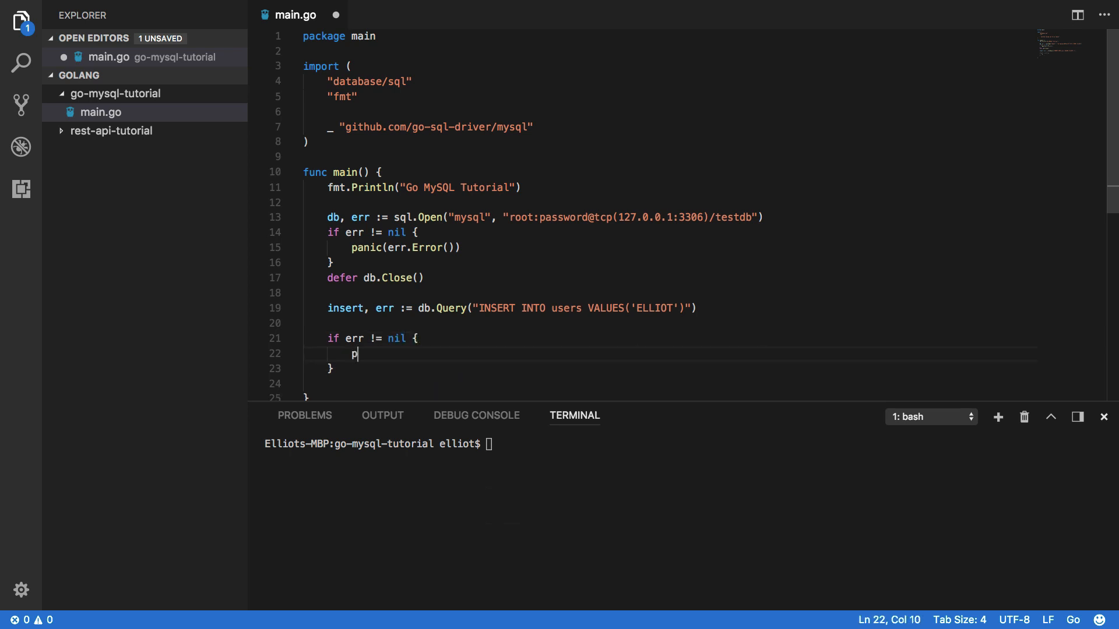
{"action": "type", "text": "anic(err.Error("}
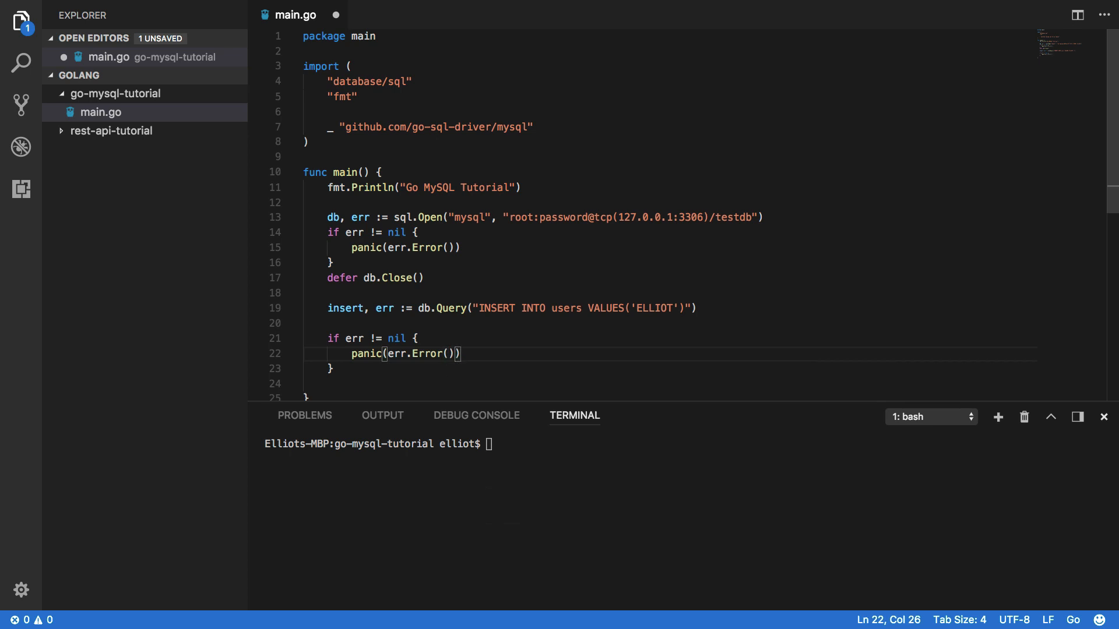
{"action": "scroll", "scroll_direction": "down", "scroll_amount": 3}
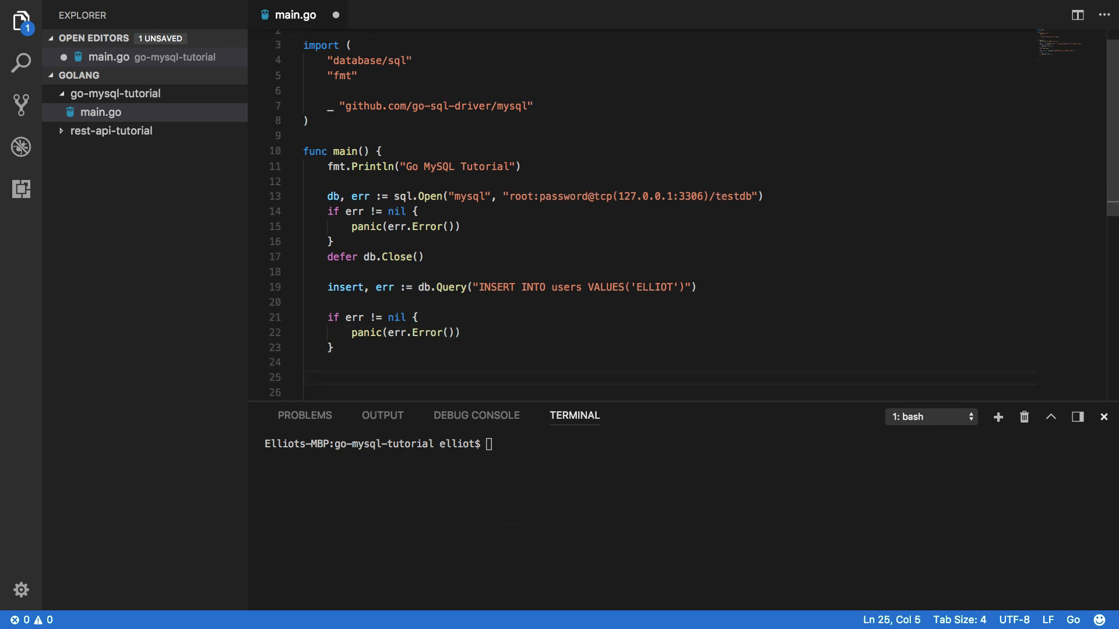
- Add defer insert.Close() and print "Successfully inserted into user tables", then save
{"action": "type", "text": "defer insr"}
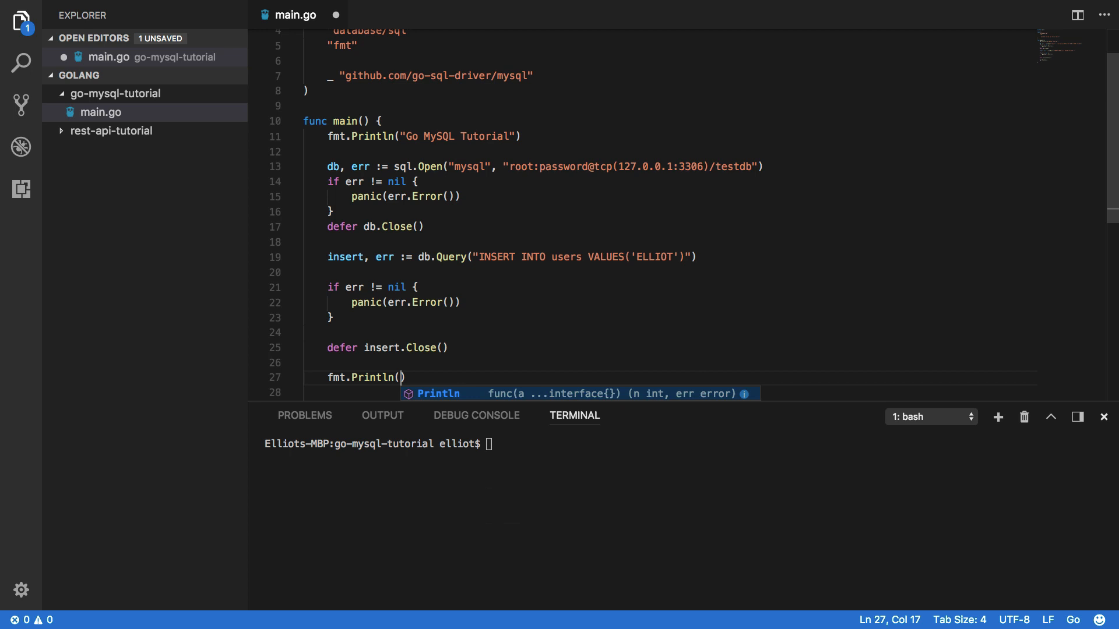
{"action": "type", "text": "\"Successful\""}
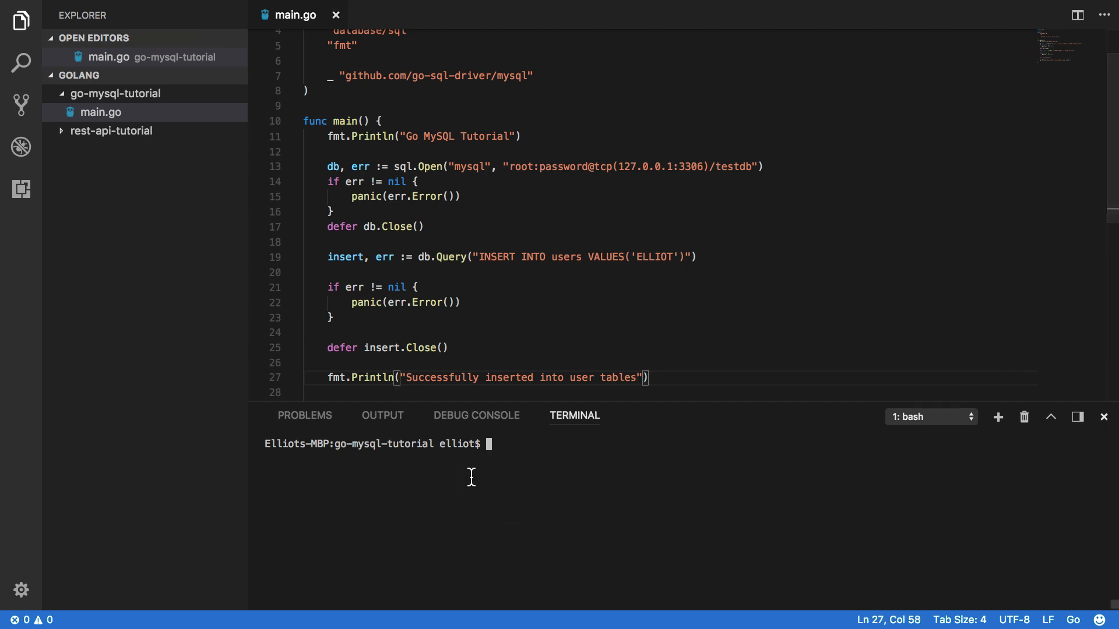
{"action": "type", "text": "go r"}
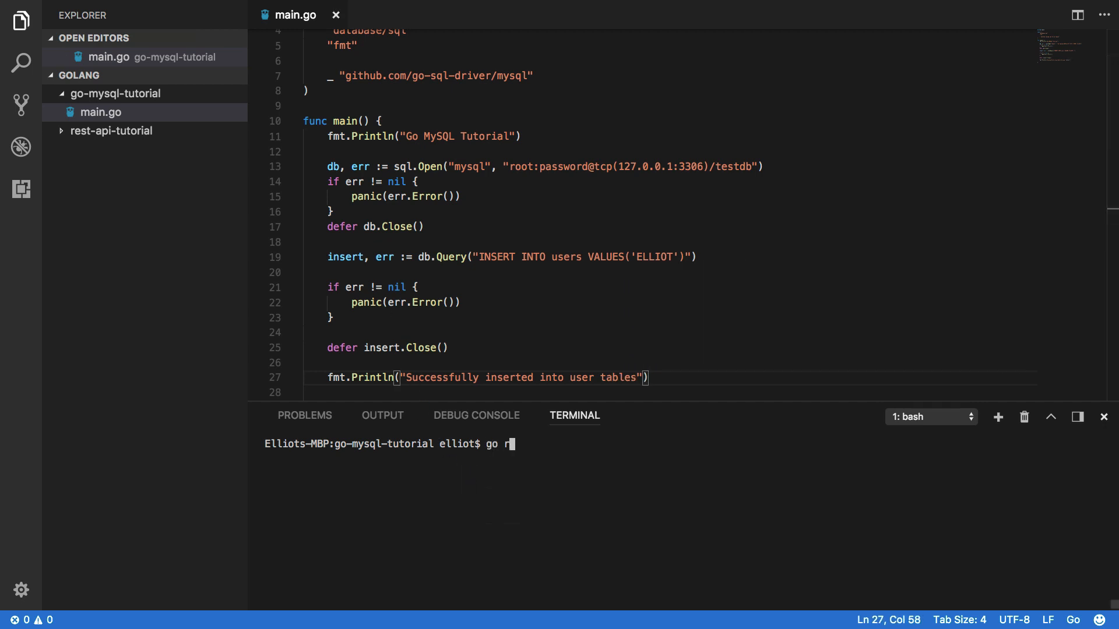
- Run go run main.go so the terminal reports the successful insert
{"action": "type", "text": "un main.go"}
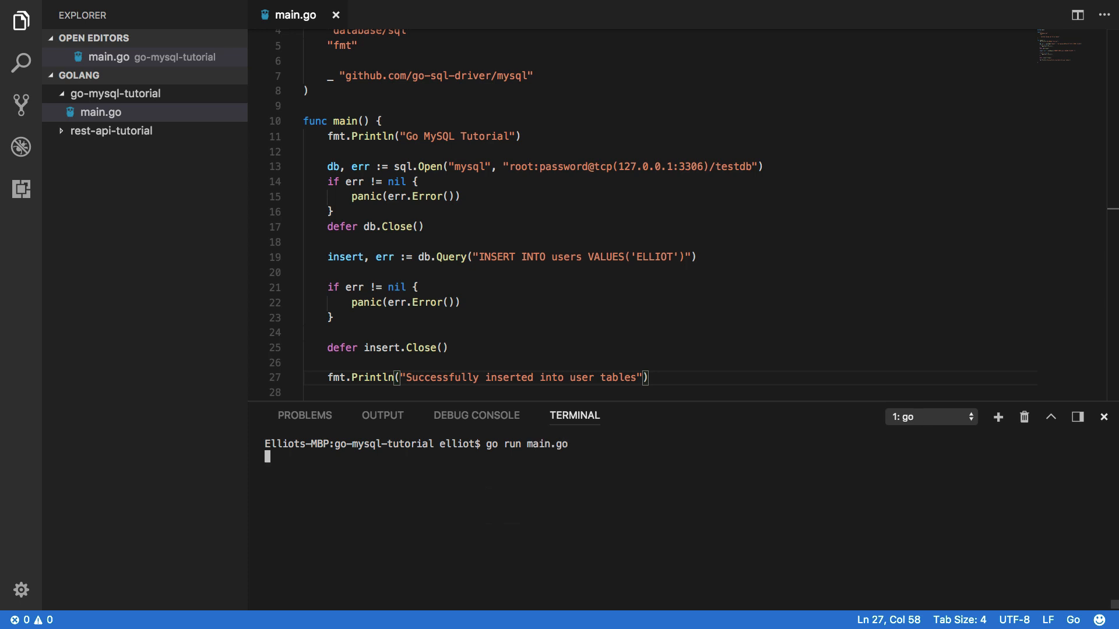
{"action": "key", "text": "Return"}
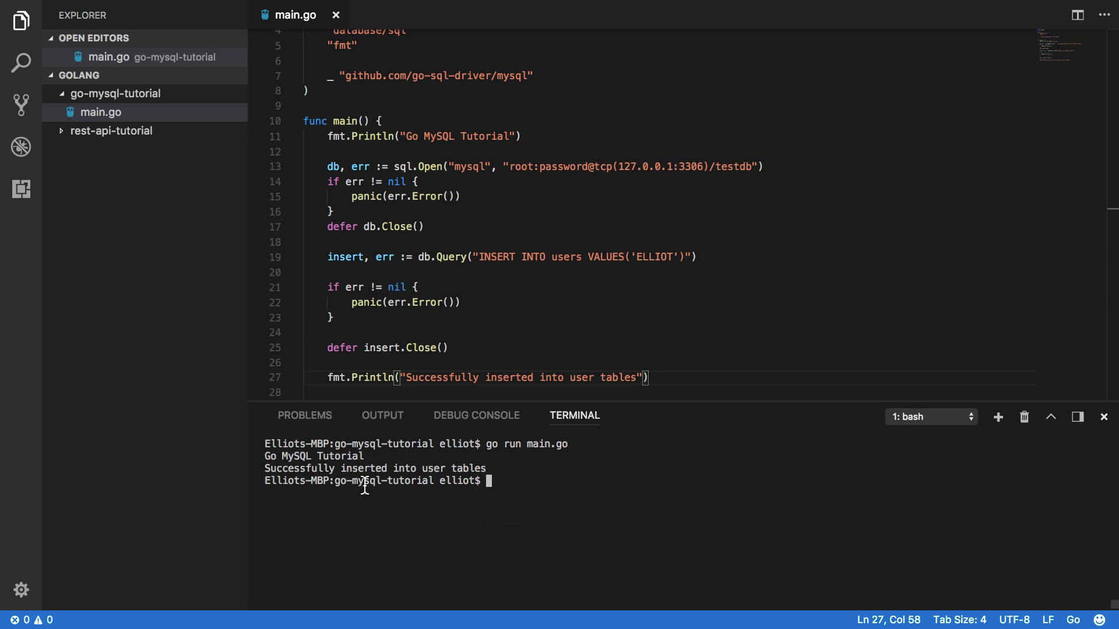
{"action": "mouse_move", "coordinate": [542, 478]}
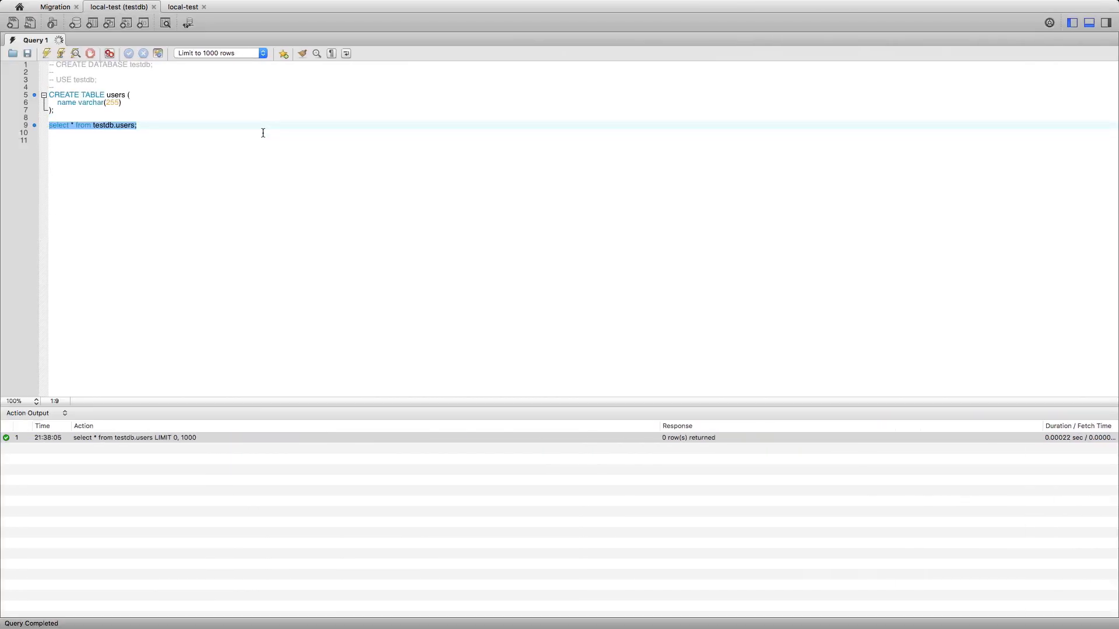
- Rerun select * from testdb.users so the result grid shows the ELLIOT row
{"action": "left_click", "coordinate": [128, 54]}
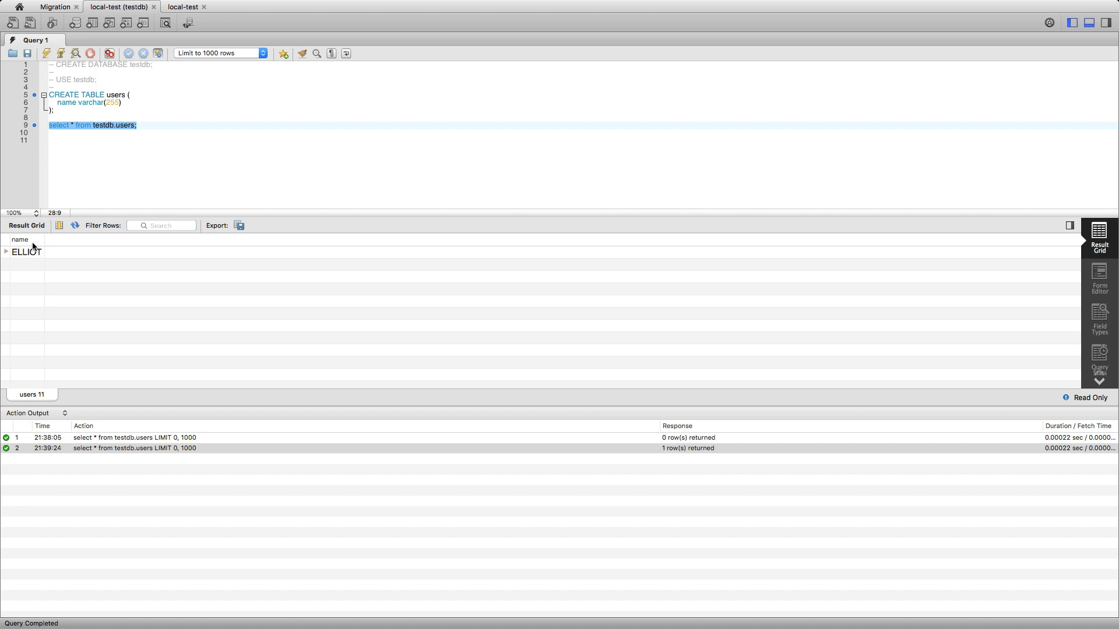
{"action": "mouse_move", "coordinate": [34, 262]}
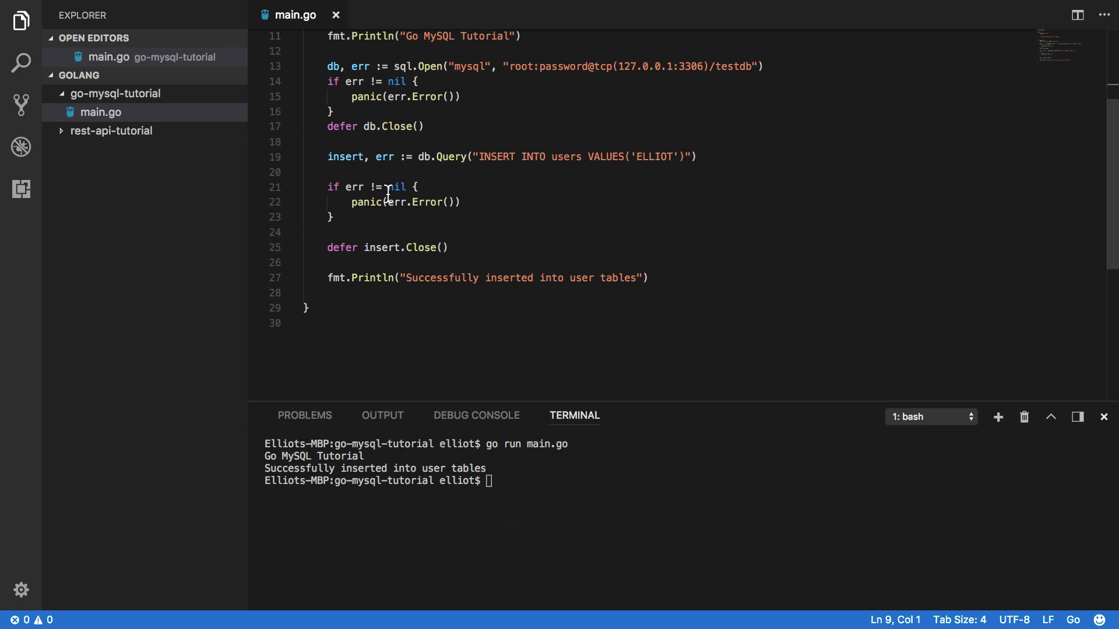
- Declare type User struct { Name string } below the imports in main.go
{"action": "scroll", "scroll_direction": "up", "scroll_amount": 3}
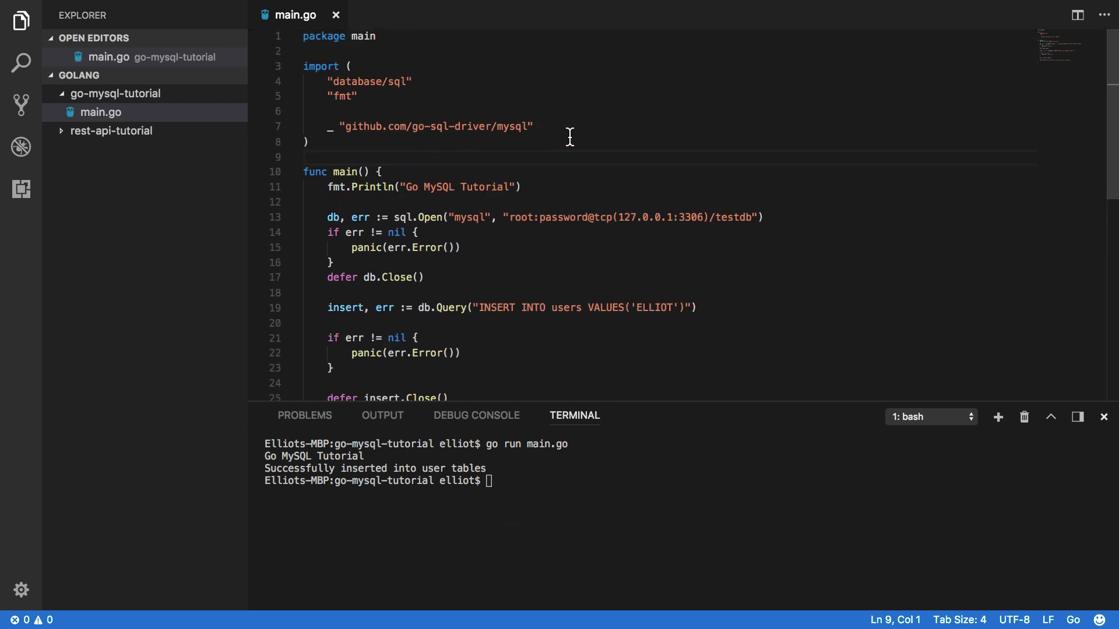
{"action": "key", "text": "enter"}
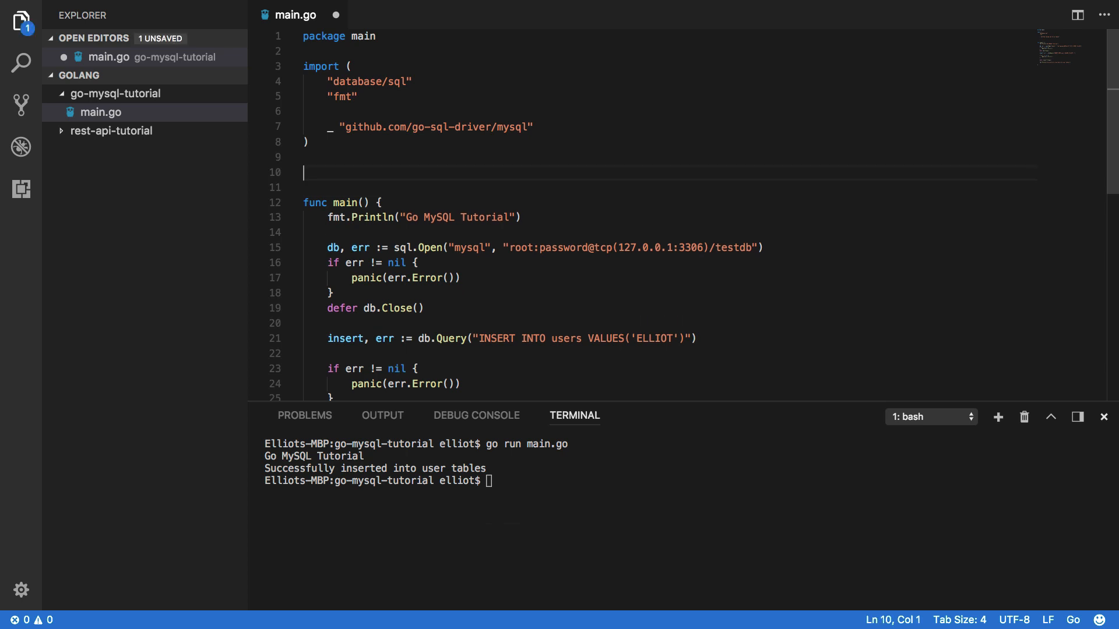
{"action": "type", "text": "type"}
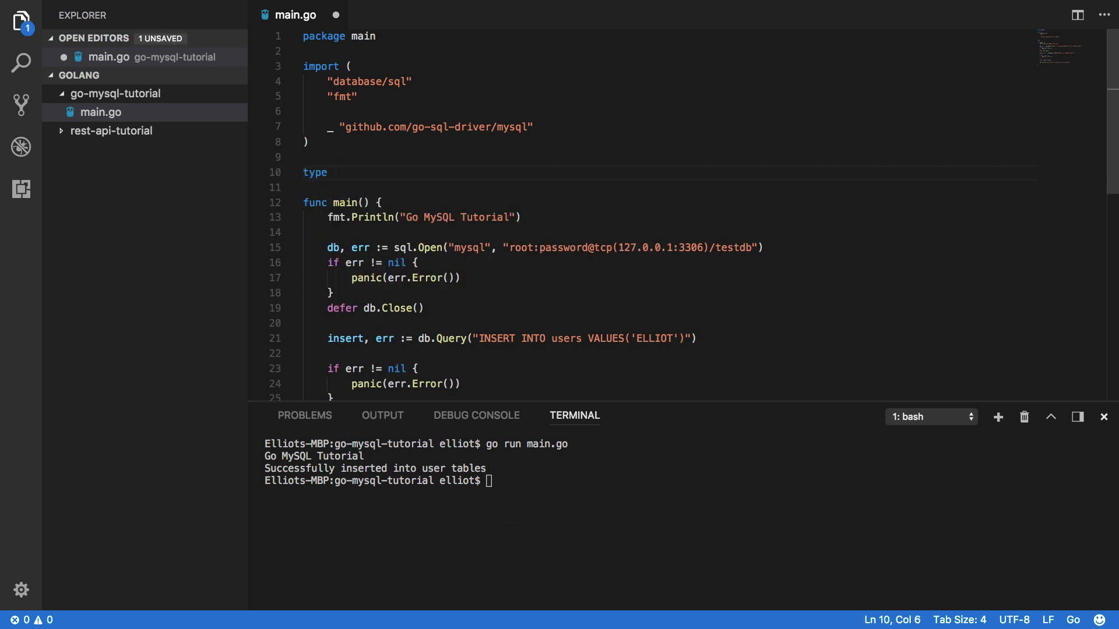
{"action": "type", "text": "User struct {"}
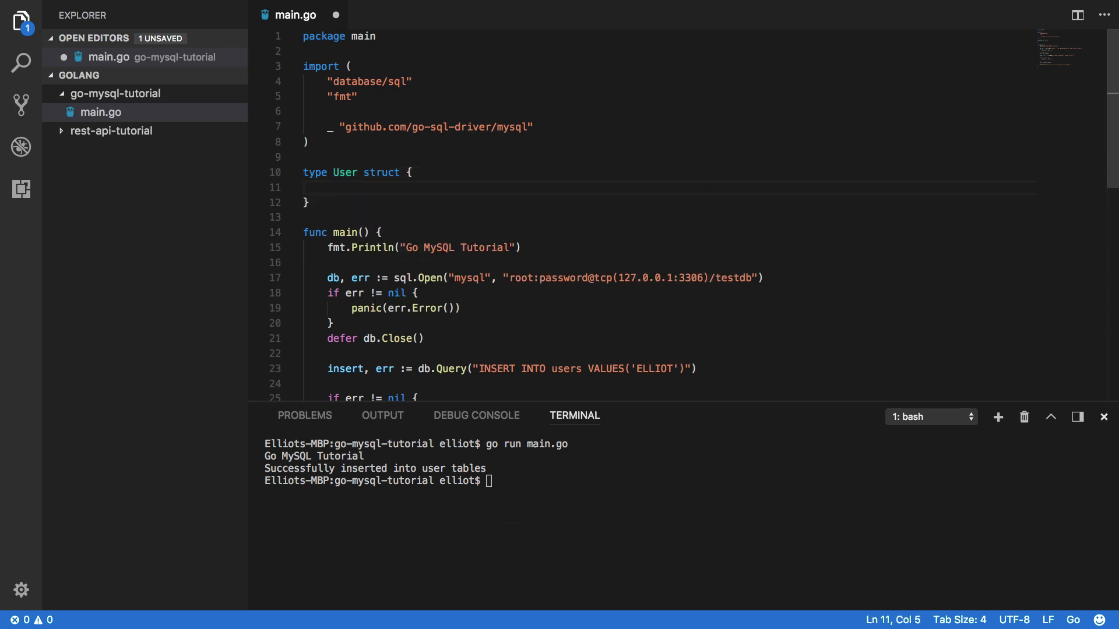
{"action": "type", "text": "Name string"}
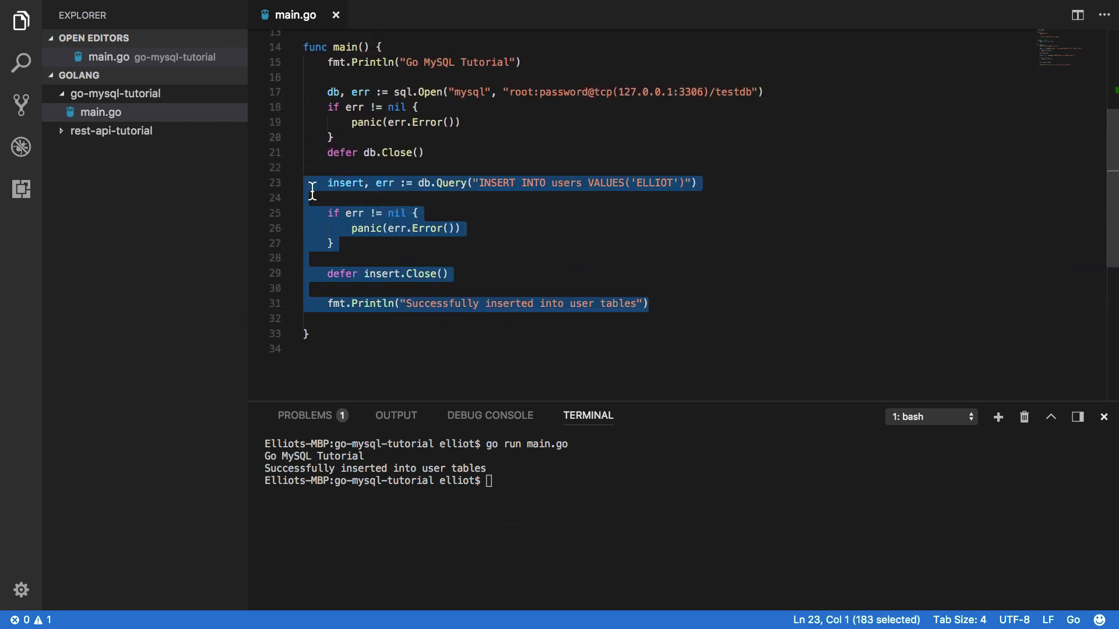
- Add results, err := db.Query("SELECT name FROM users") after defer db.Close()
{"action": "key", "text": "Delete"}
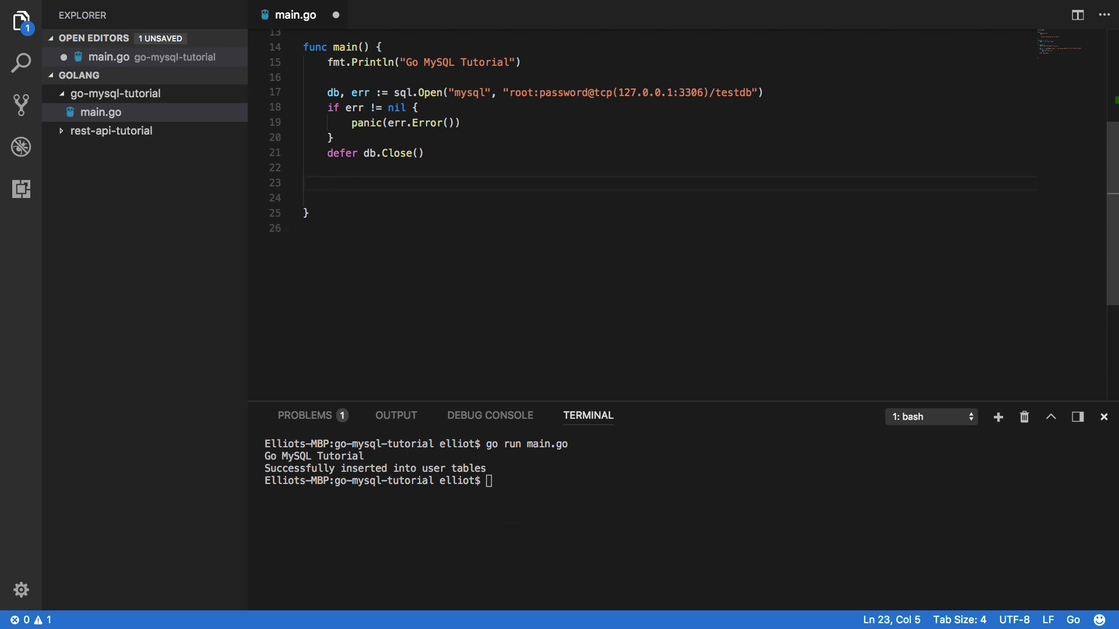
{"action": "type", "text": "results, err"}
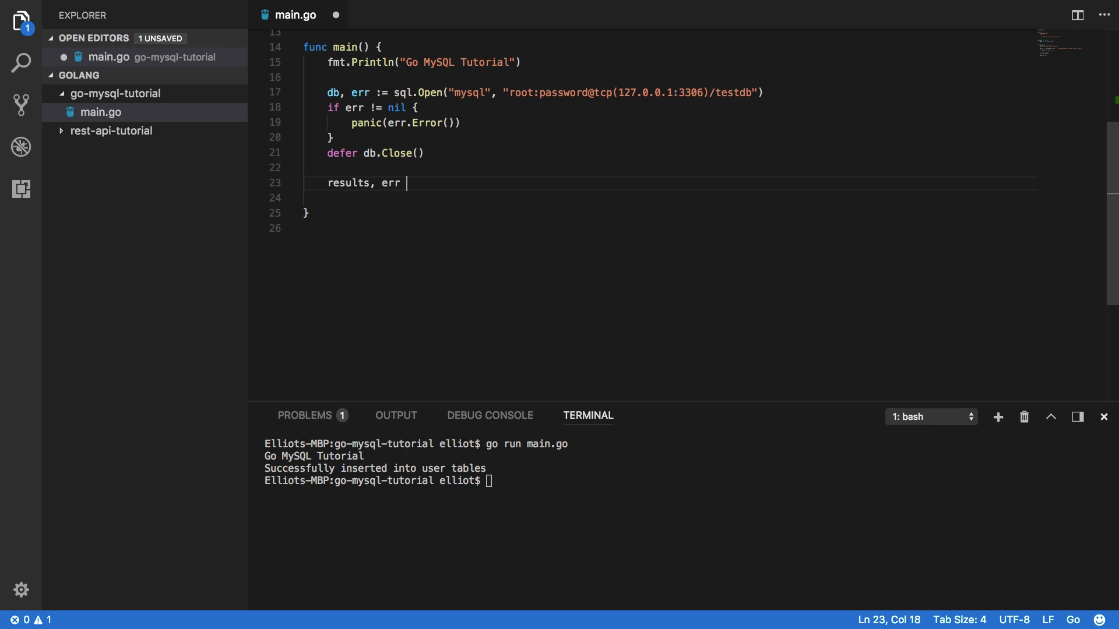
{"action": "type", "text": ":= db.Query(\""}
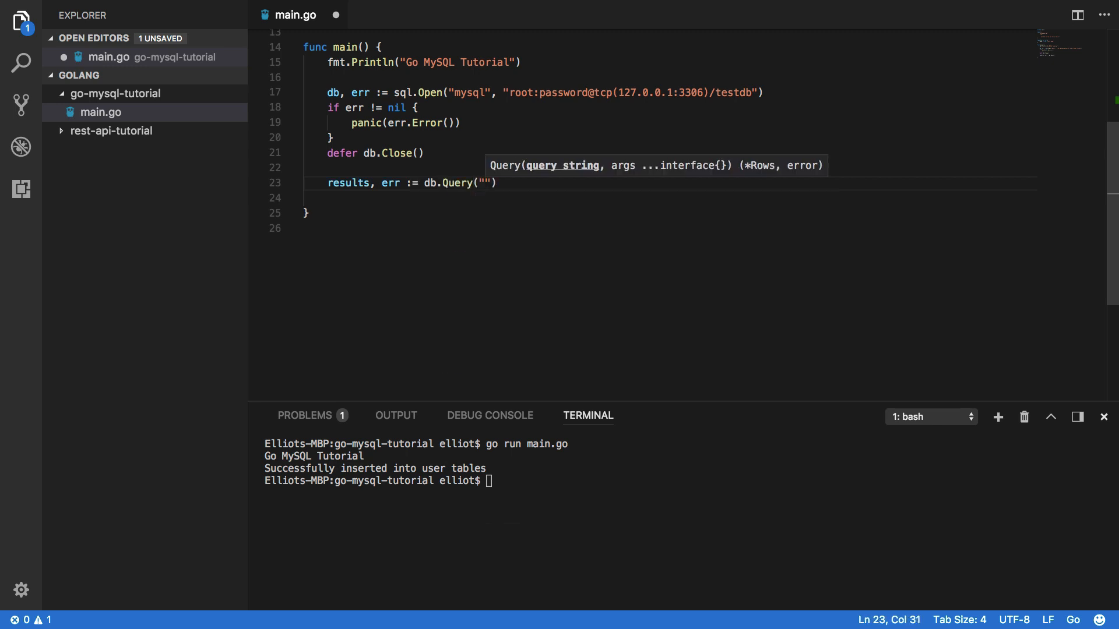
{"action": "type", "text": "SELECT"}
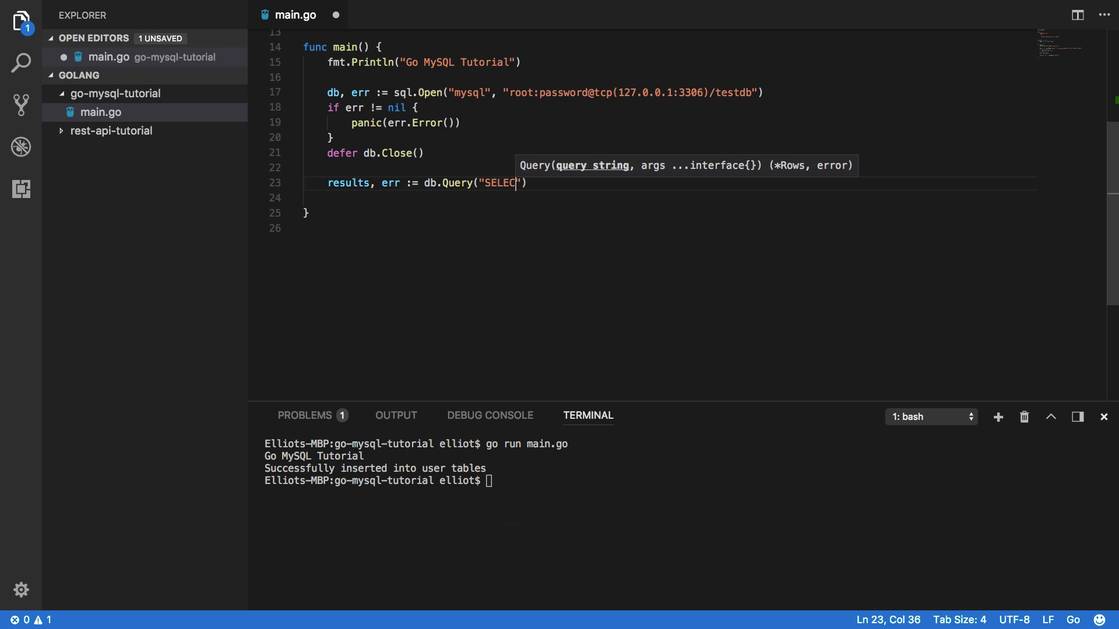
{"action": "type", "text": "name"}
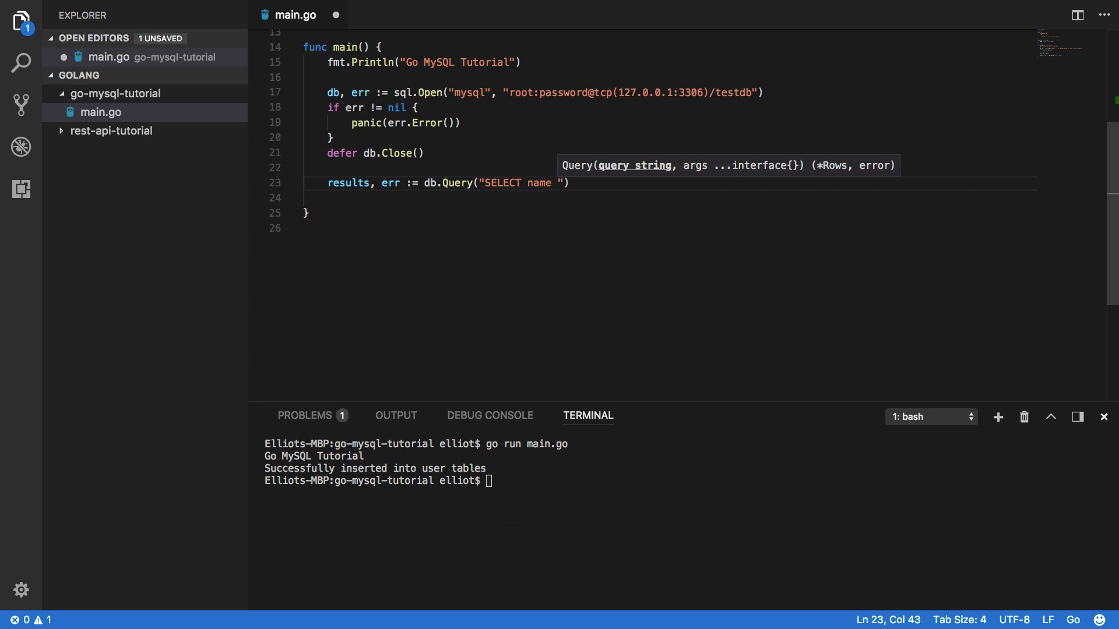
{"action": "type", "text": "FROM users"}
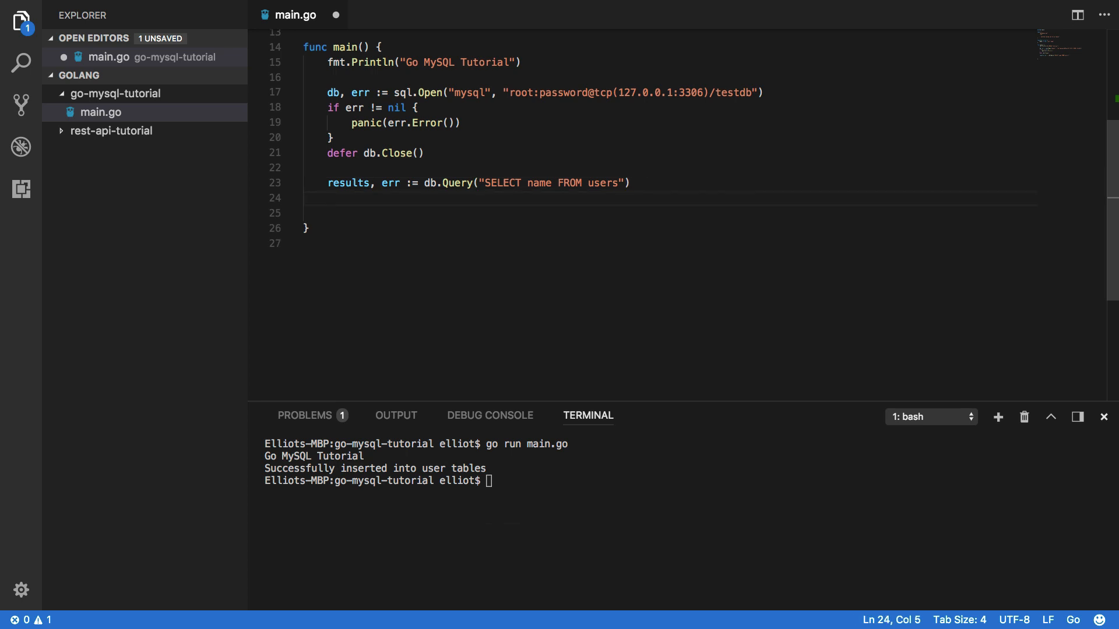
- Follow the query with if err != nil { panic(err.Error()) }
{"action": "type", "text": "if err"}
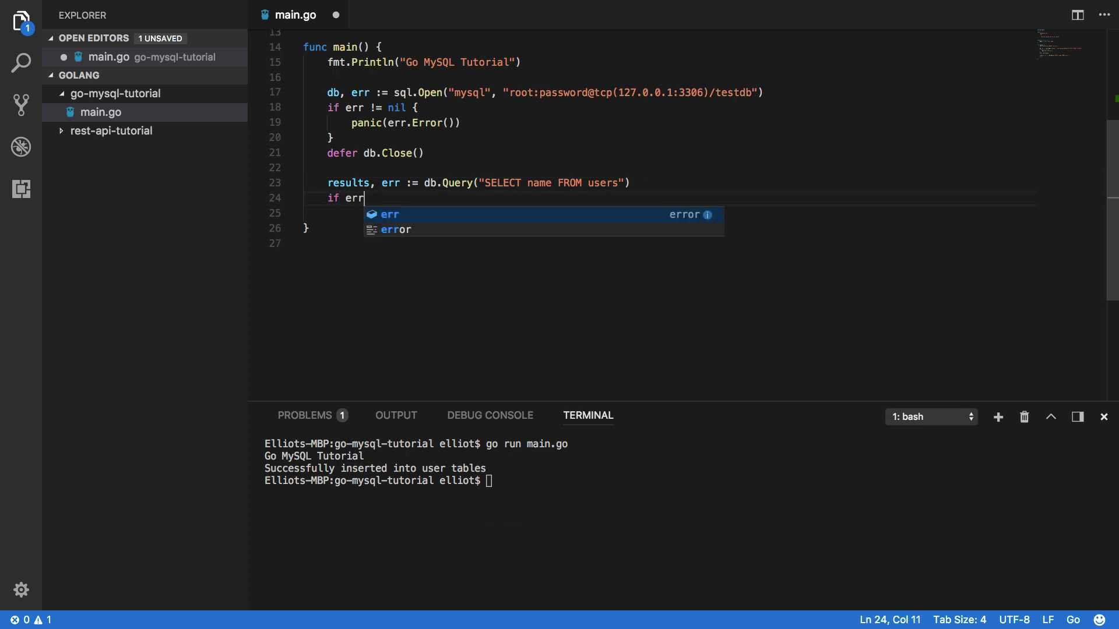
{"action": "type", "text": "!= nil {"}
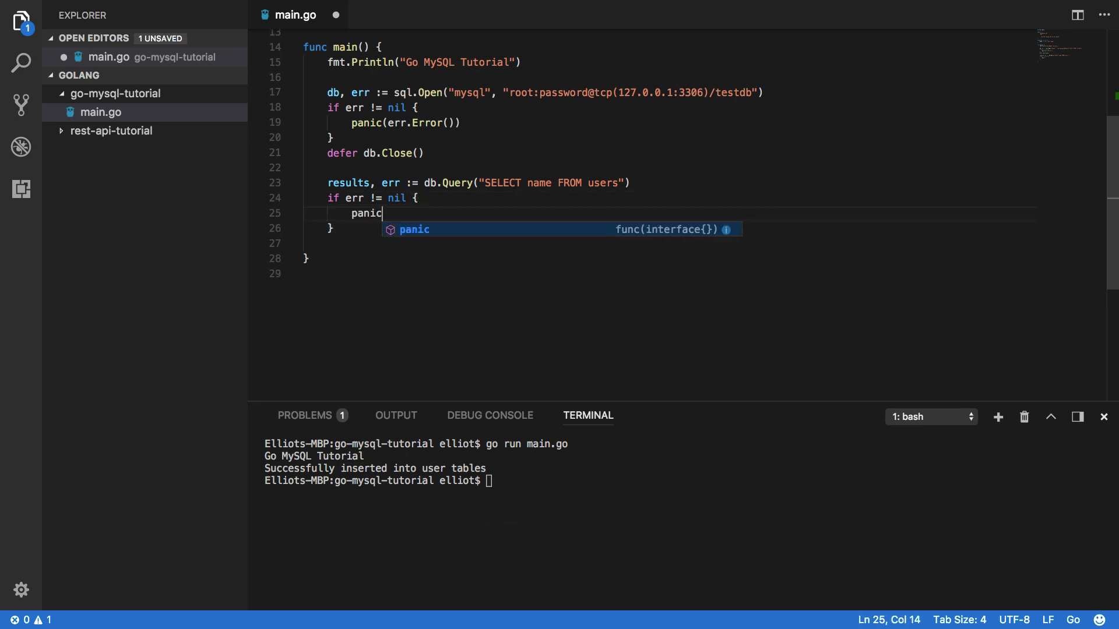
{"action": "type", "text": "(err.Error"}
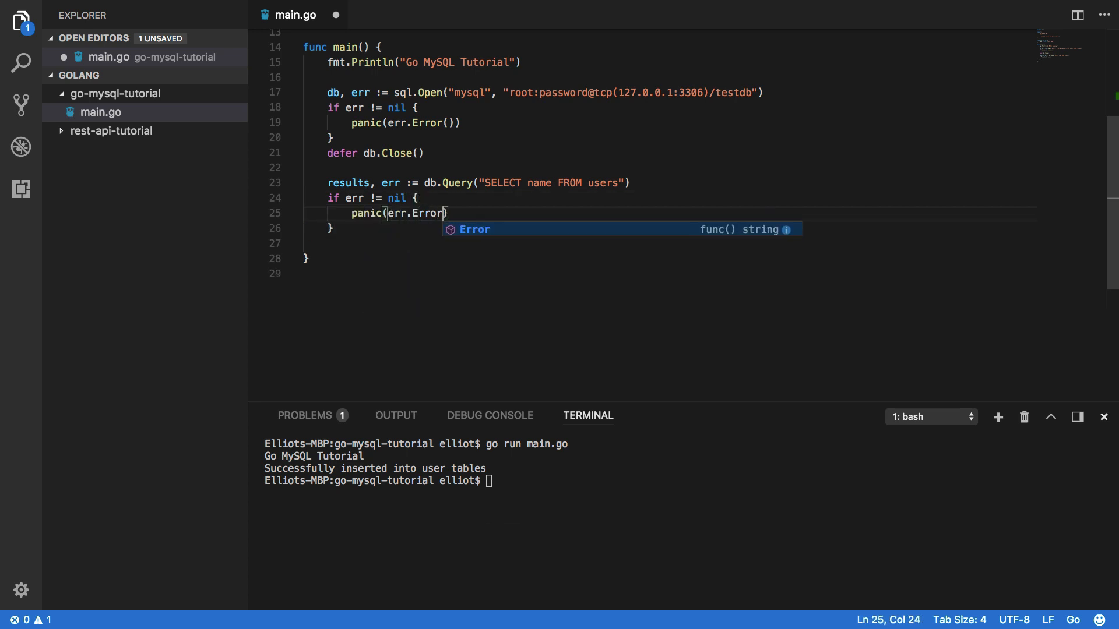
{"action": "key", "text": "Enter"}
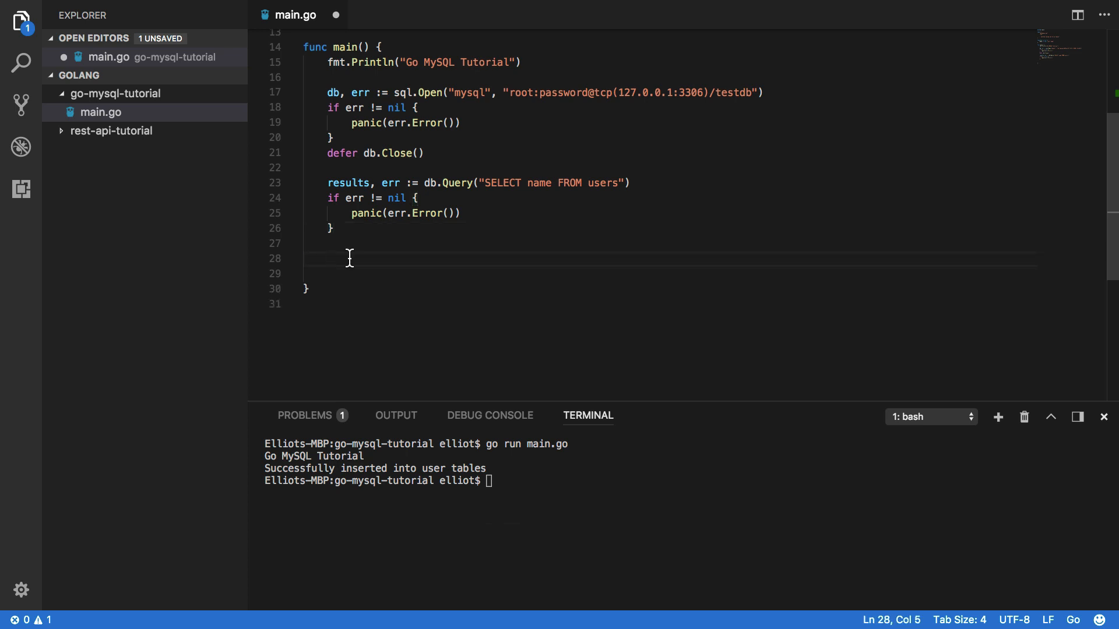
- Write a for results.Next() loop declaring var user User and scanning &user.Name
{"action": "type", "text": "for"}
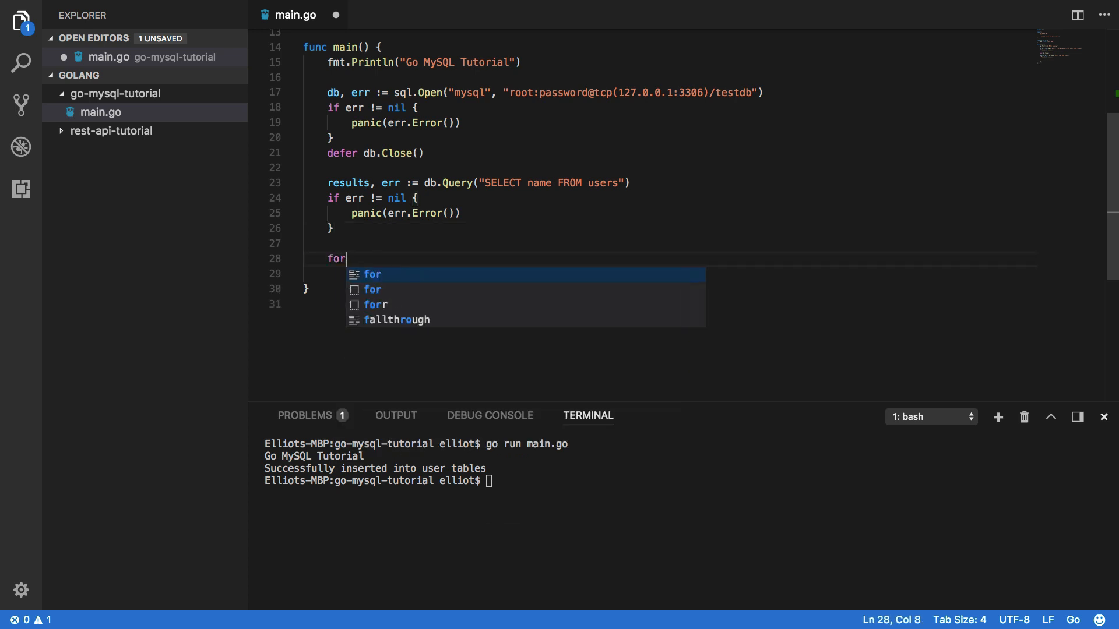
{"action": "type", "text": "results."}
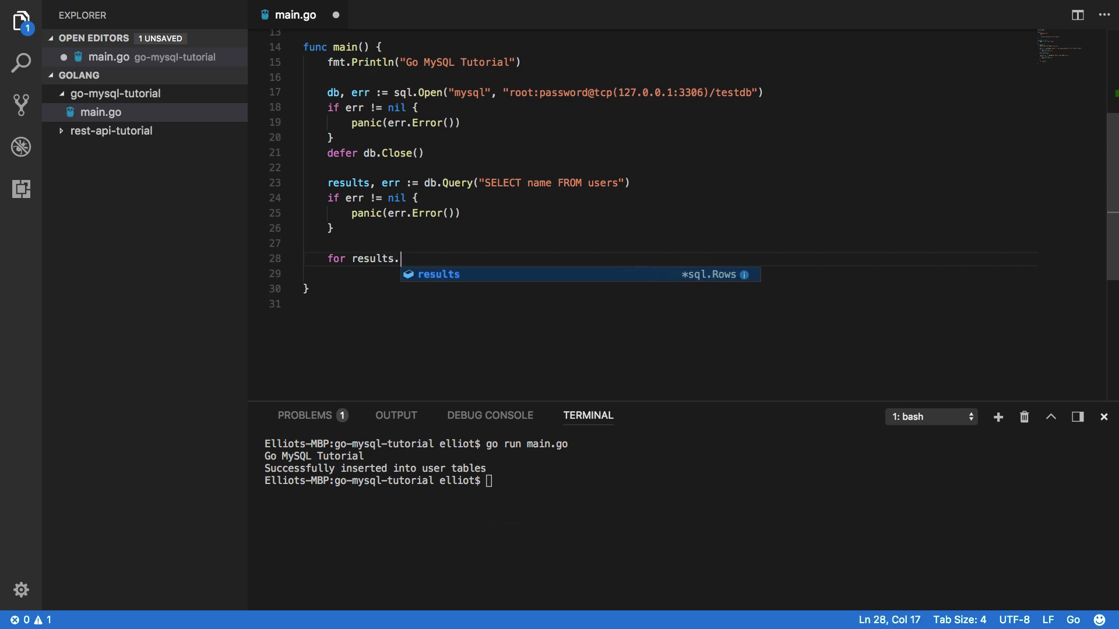
{"action": "type", "text": "Next() {"}
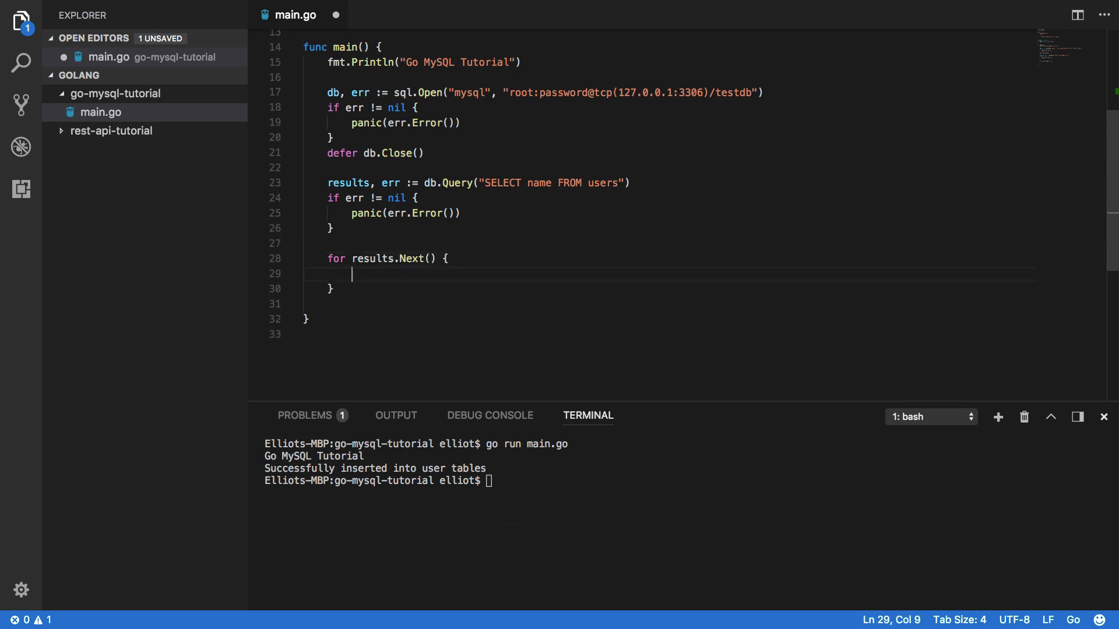
{"action": "type", "text": "var u"}
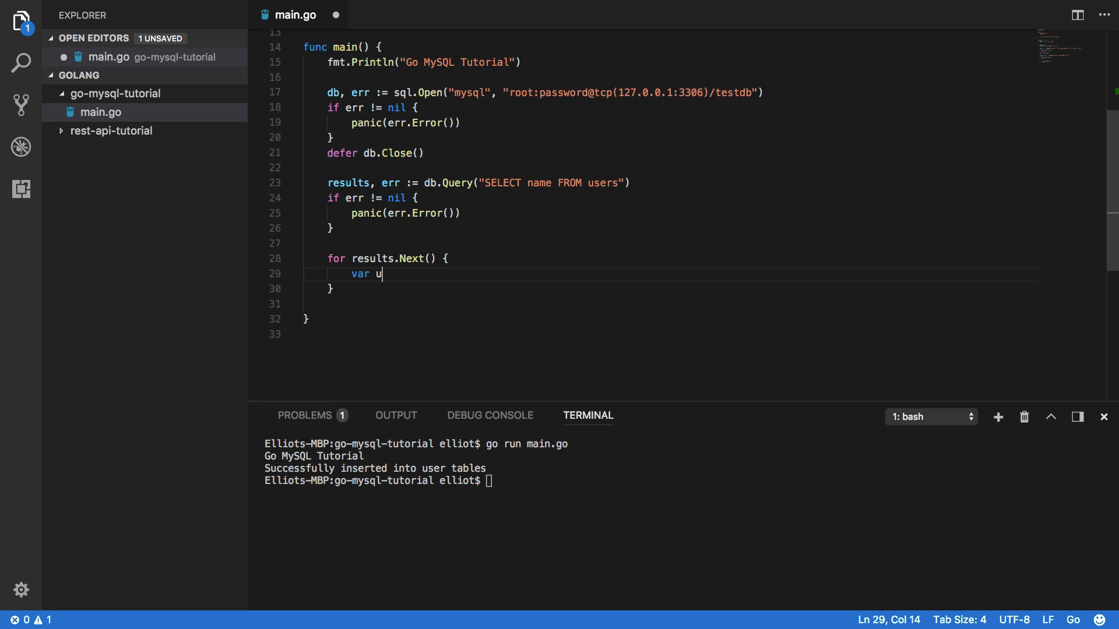
{"action": "type", "text": "ser User"}
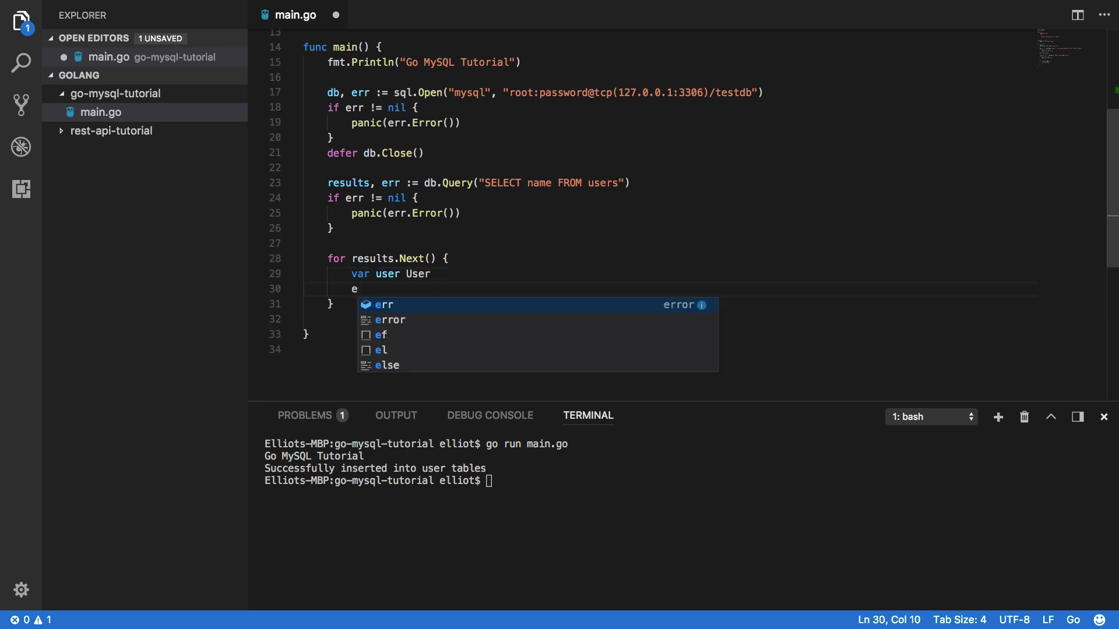
{"action": "type", "text": "rr = results.Scan("}
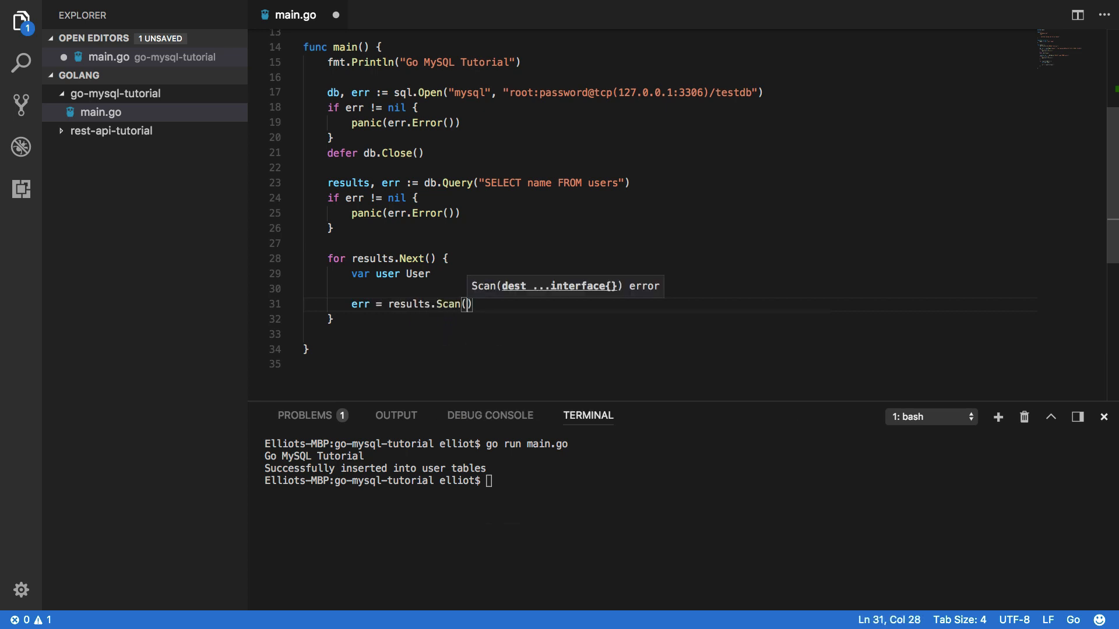
{"action": "type", "text": "&user.Name"}
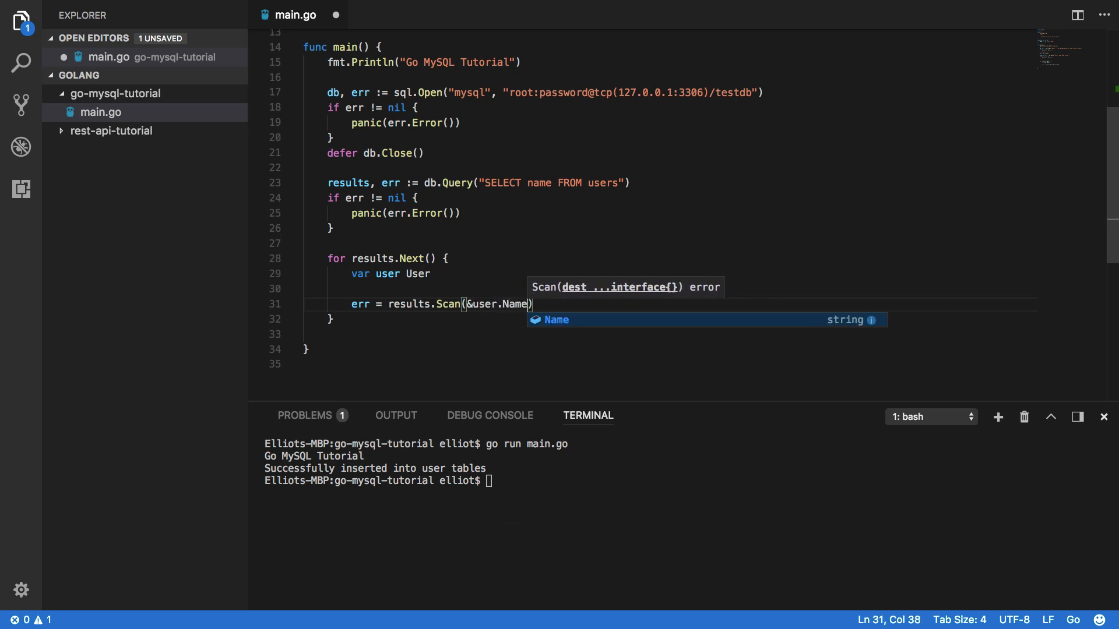
{"action": "key", "text": "Enter"}
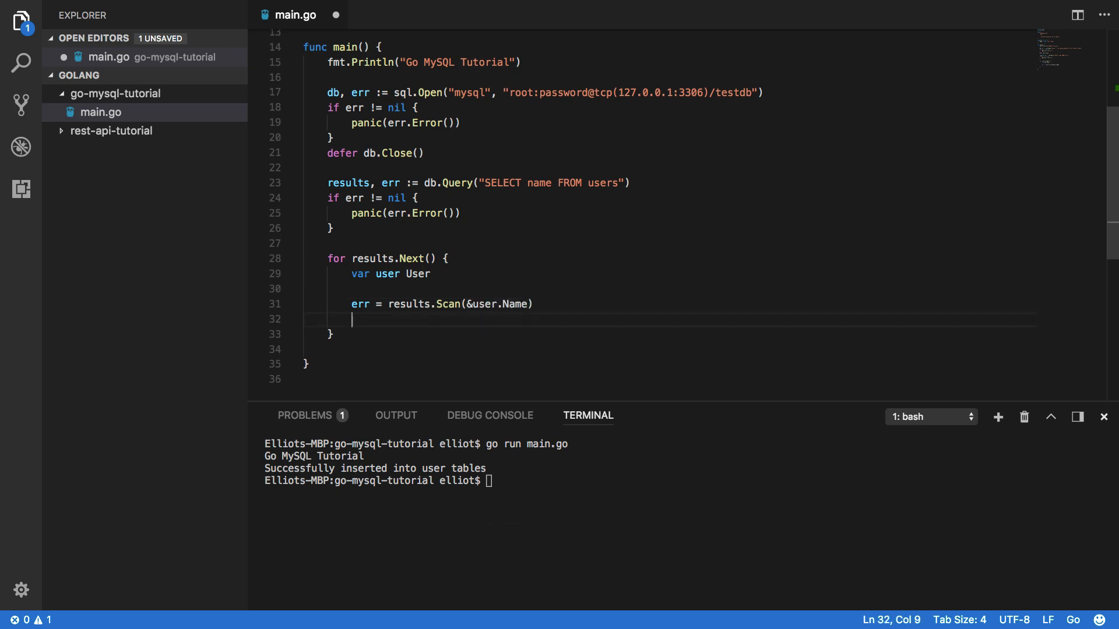
- Panic on scan error and print user.Name with fmt.Println, then save main.go
{"action": "type", "text": "if err != nil {"}
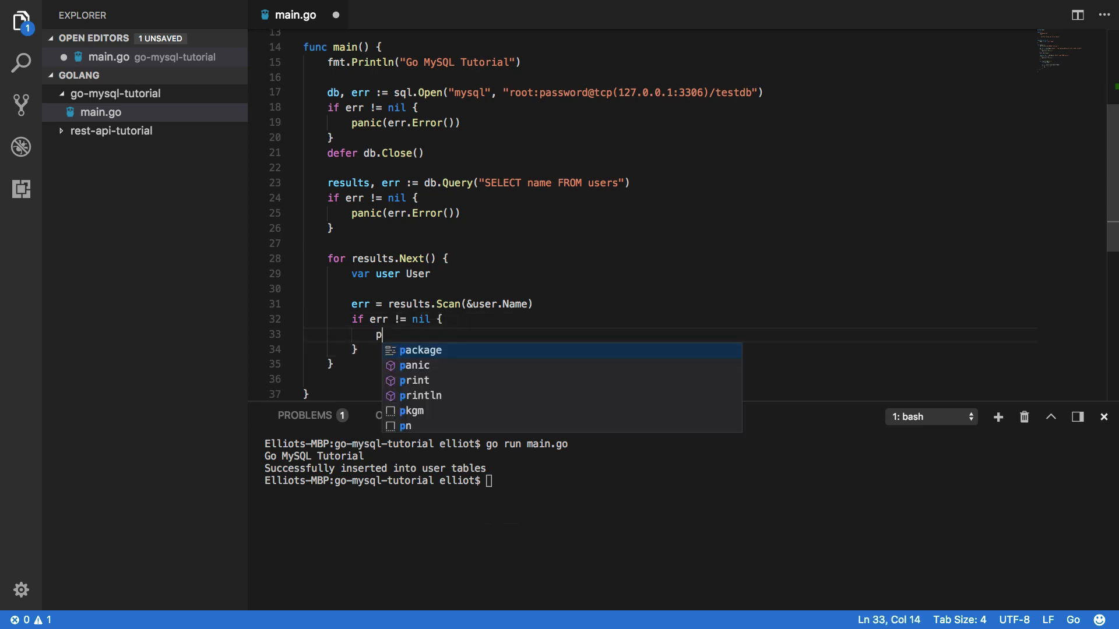
{"action": "type", "text": "anic(err.Error("}
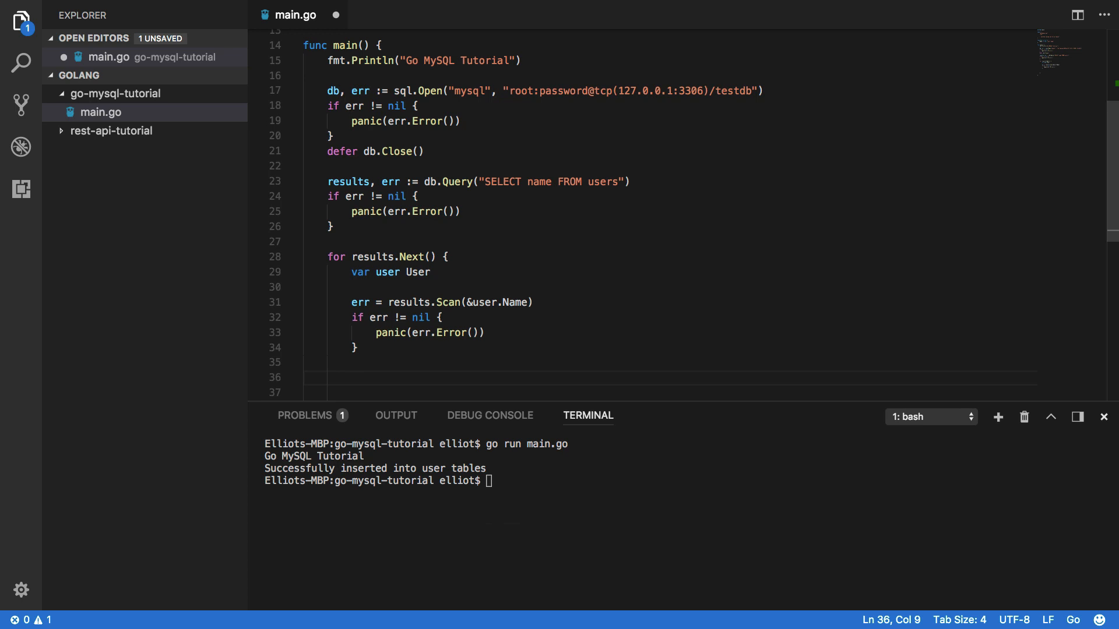
{"action": "type", "text": "log."}
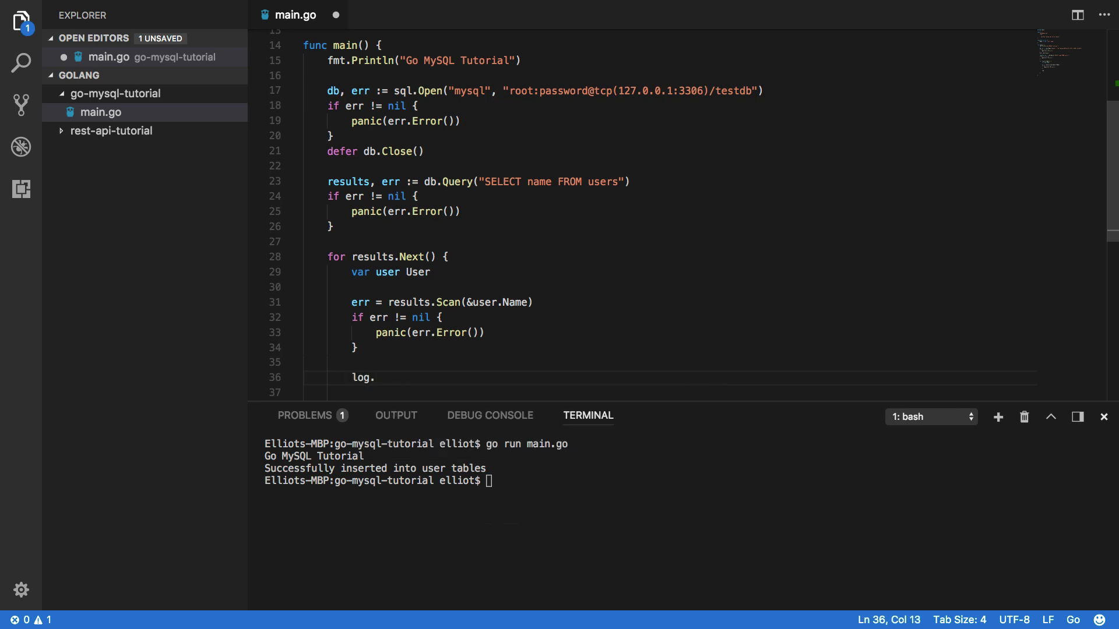
{"action": "type", "text": "fmt.Println(user"}
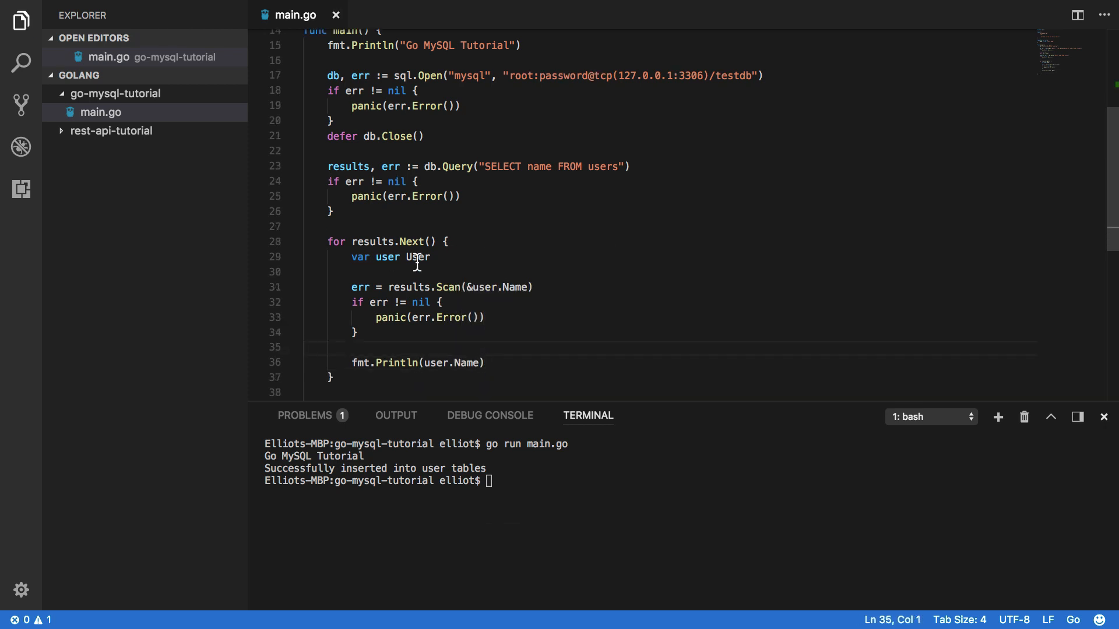
- Run go run main.go so the terminal prints Go MySQL Tutorial then ELLIOT
{"action": "type", "text": "go run"}
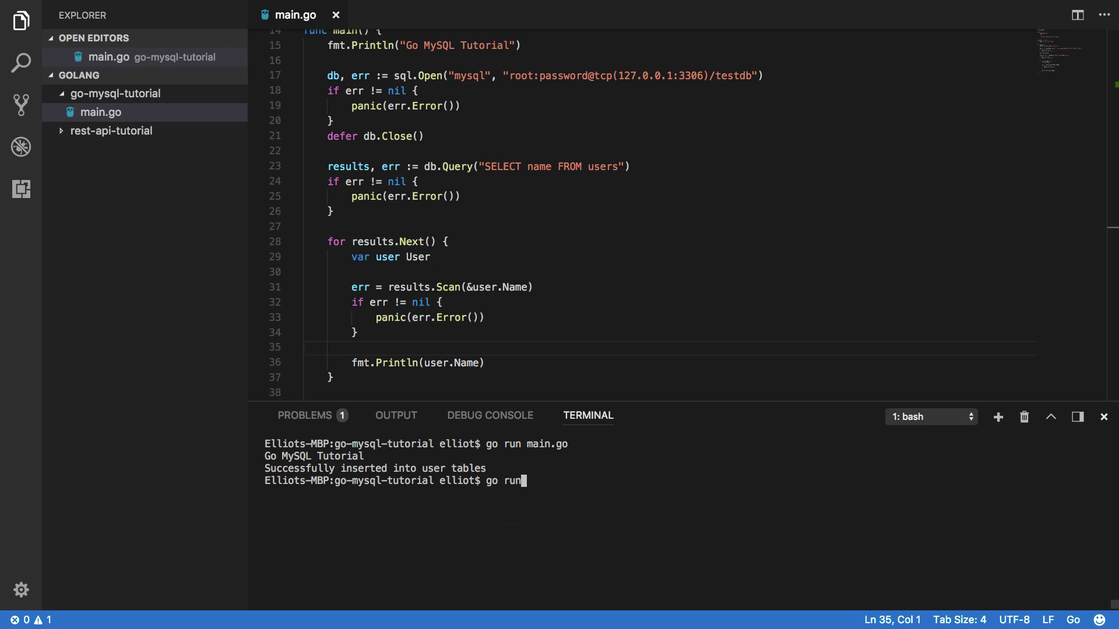
{"action": "key", "text": "Return"}
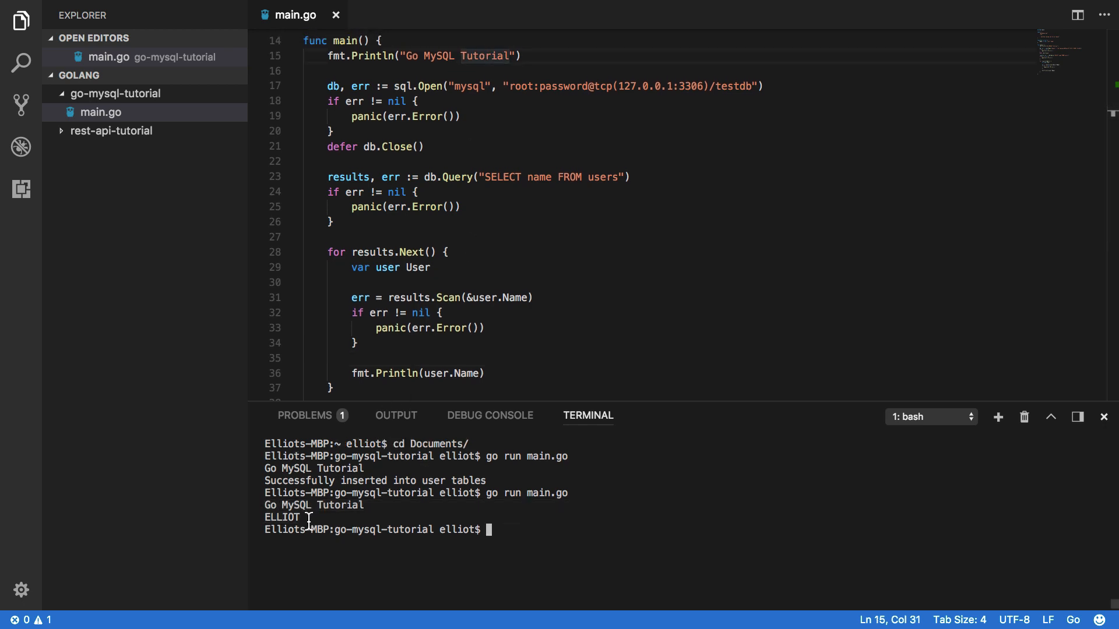
{"action": "mouse_move", "coordinate": [489, 227]}
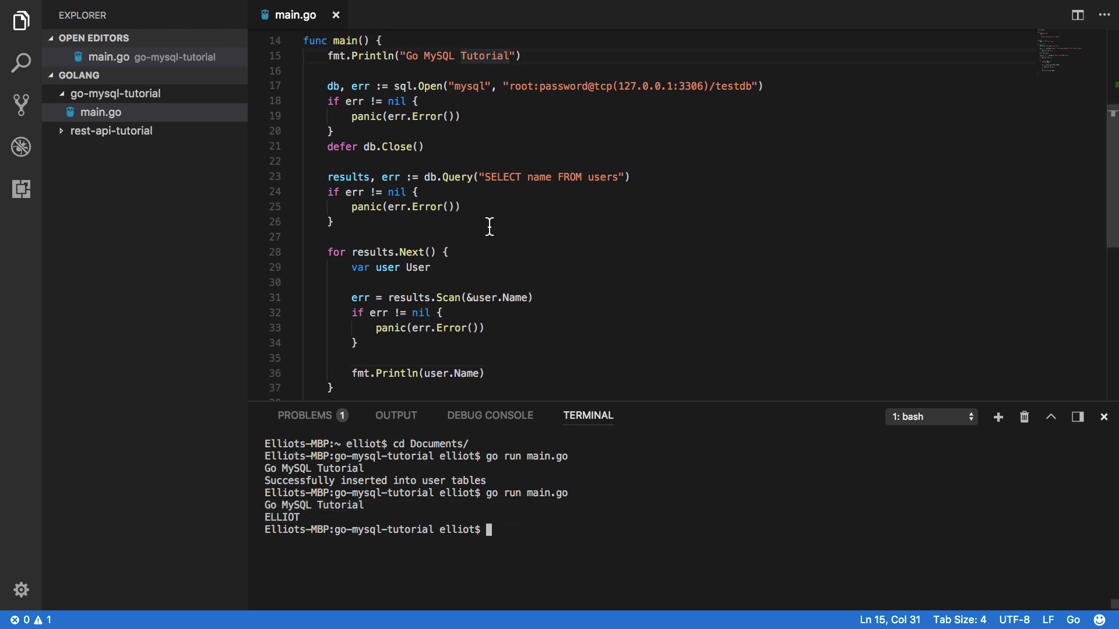